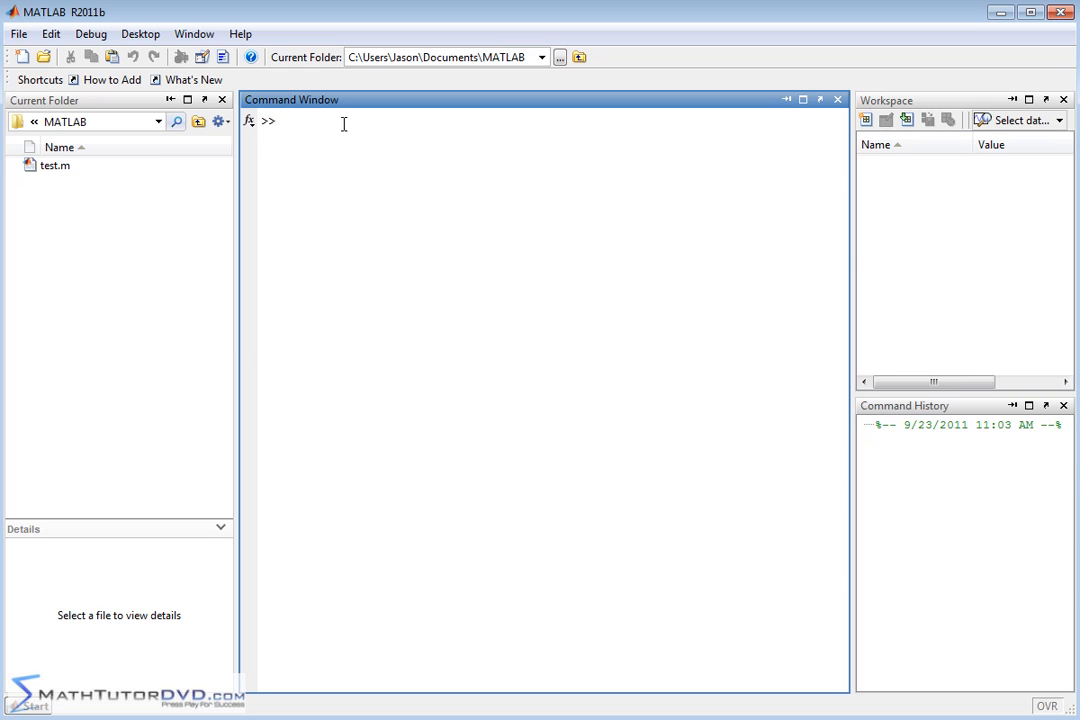
pyautogui.moveTo(359, 143)
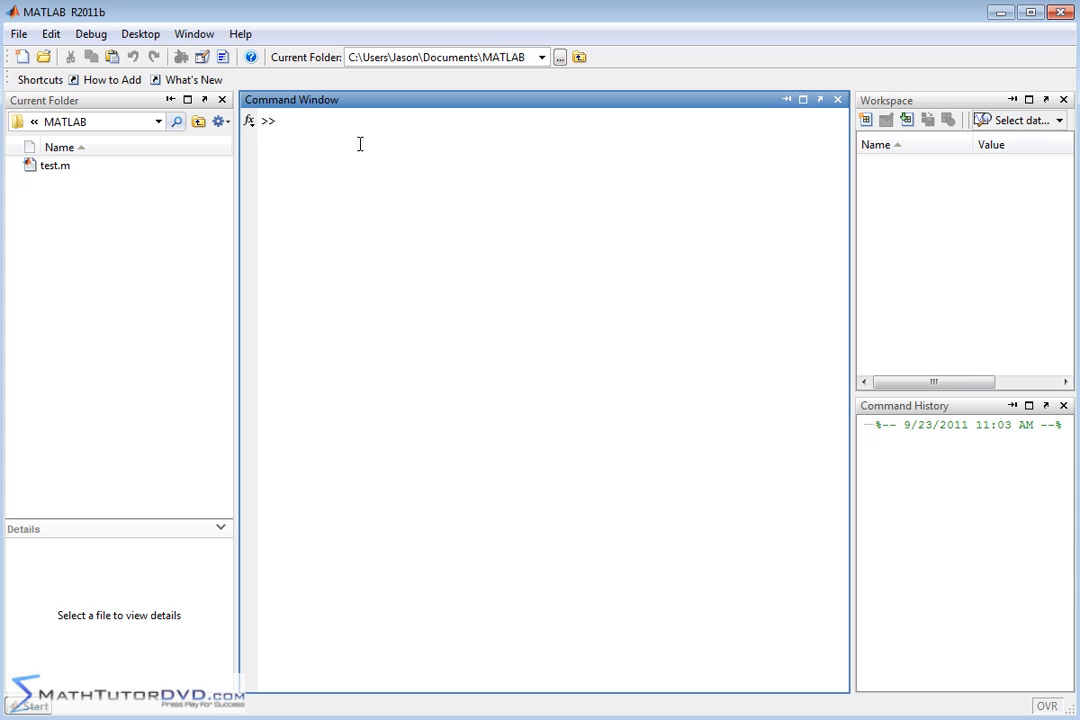
pyautogui.moveTo(344, 128)
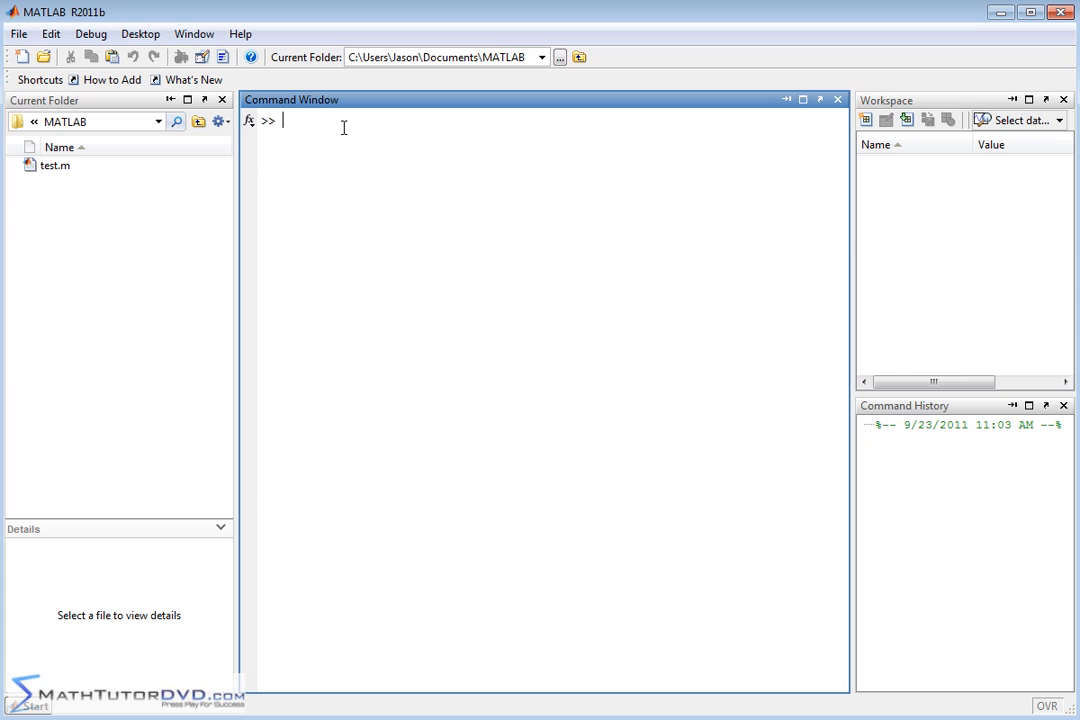
pyautogui.moveTo(388, 160)
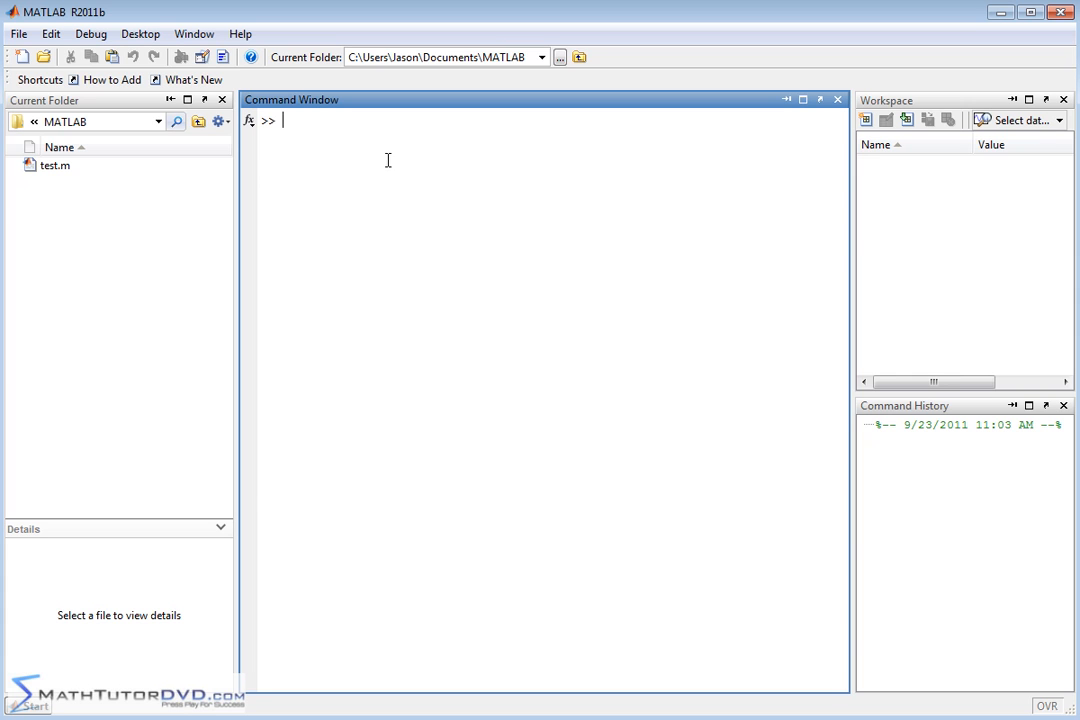
pyautogui.moveTo(485, 246)
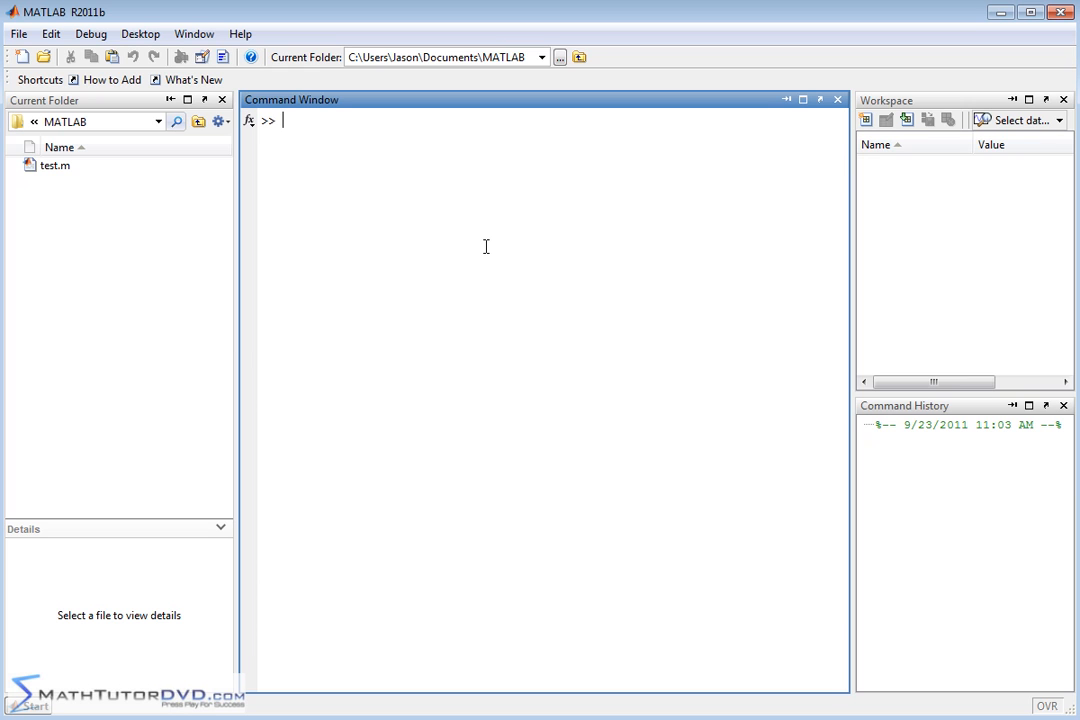
# - Assign r=2, then compute area = pi*r^2, which returns 12.5664
pyautogui.write('r=')
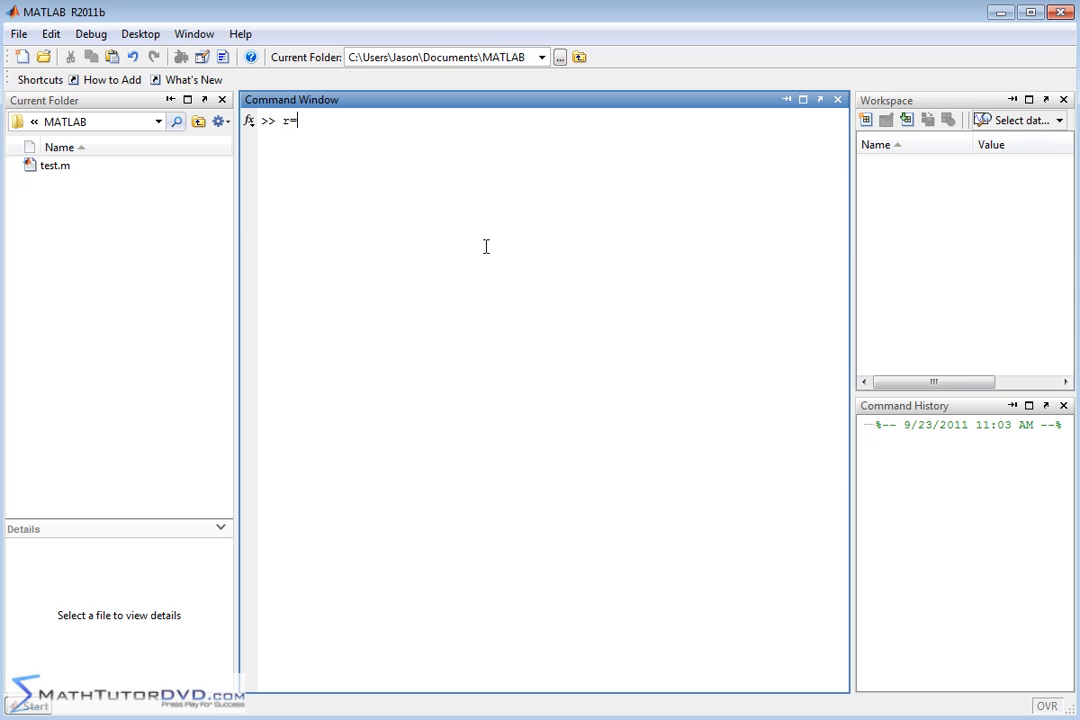
pyautogui.press('Return')
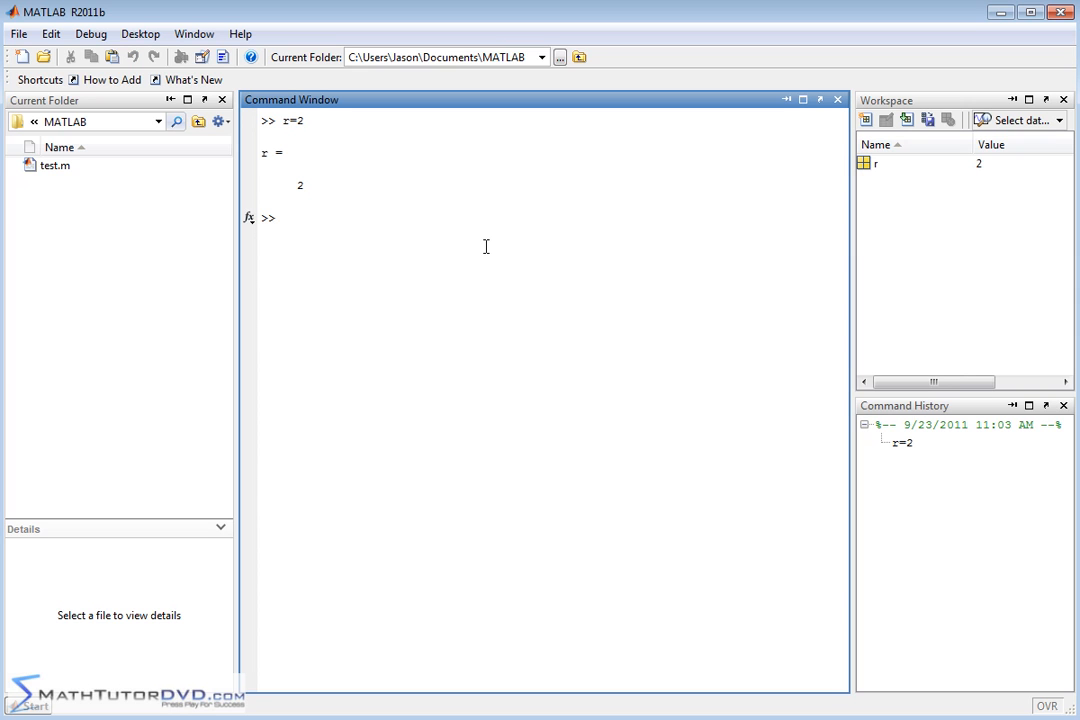
pyautogui.write('area')
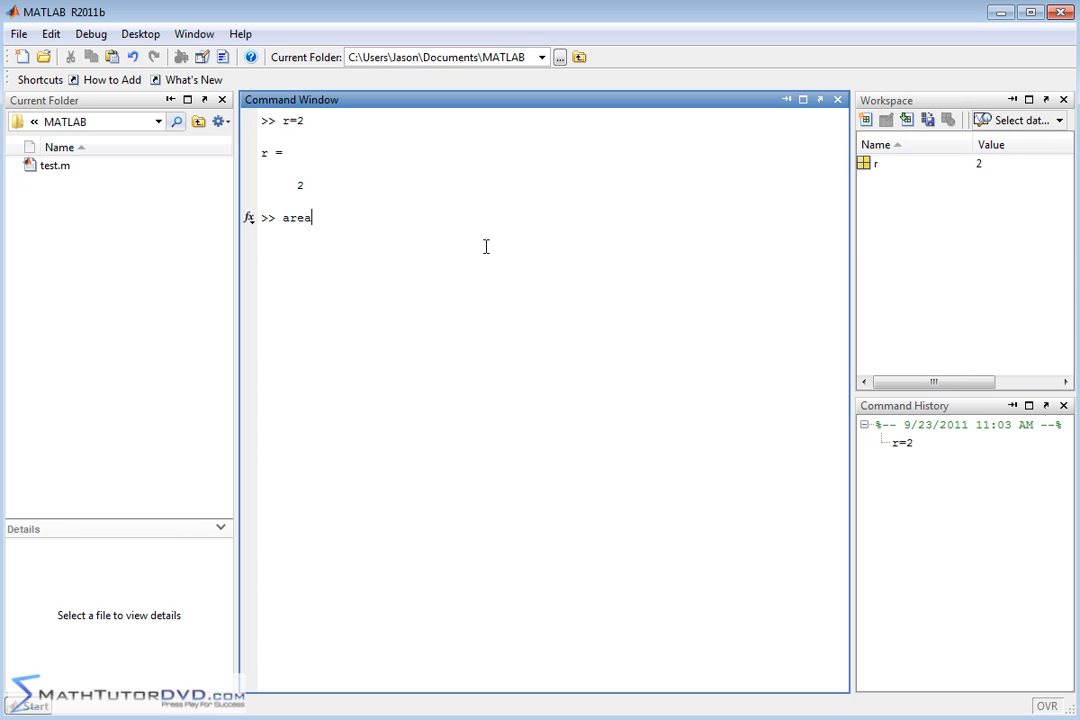
pyautogui.write('= Pi')
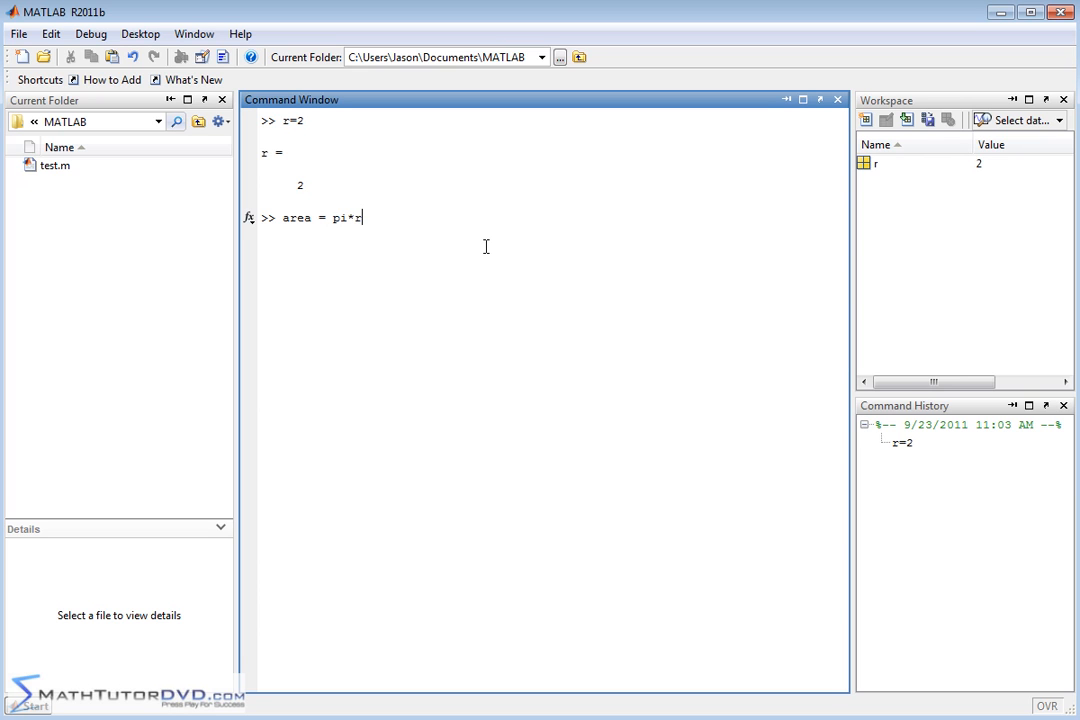
pyautogui.write('^2')
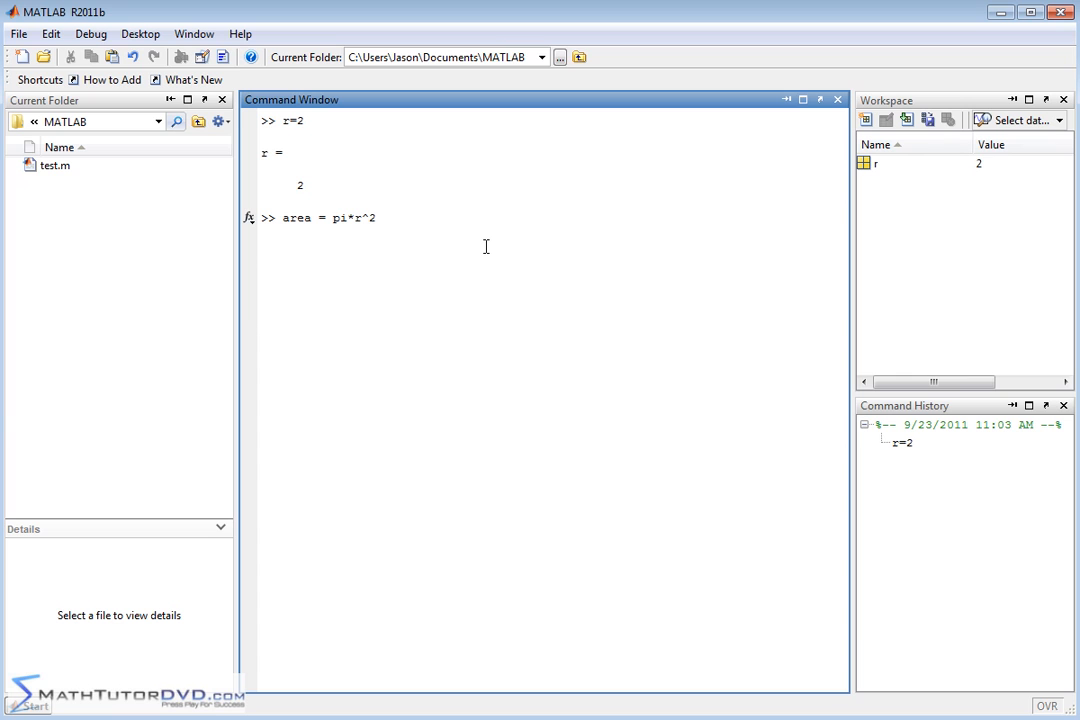
pyautogui.press('Return')
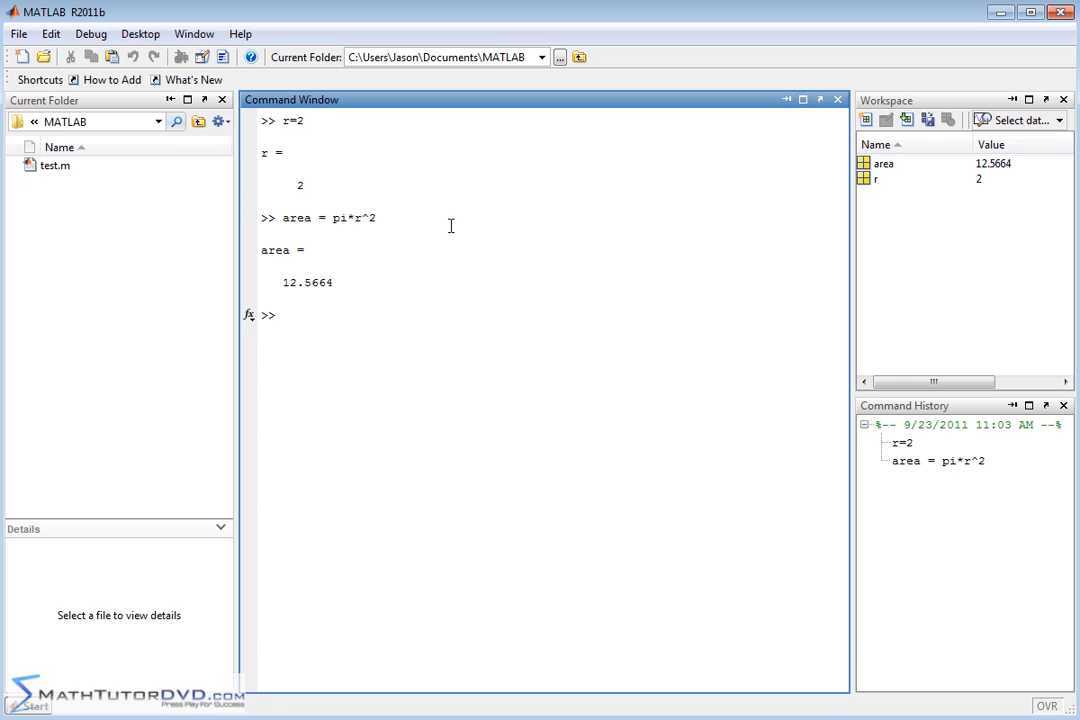
pyautogui.moveTo(353, 183)
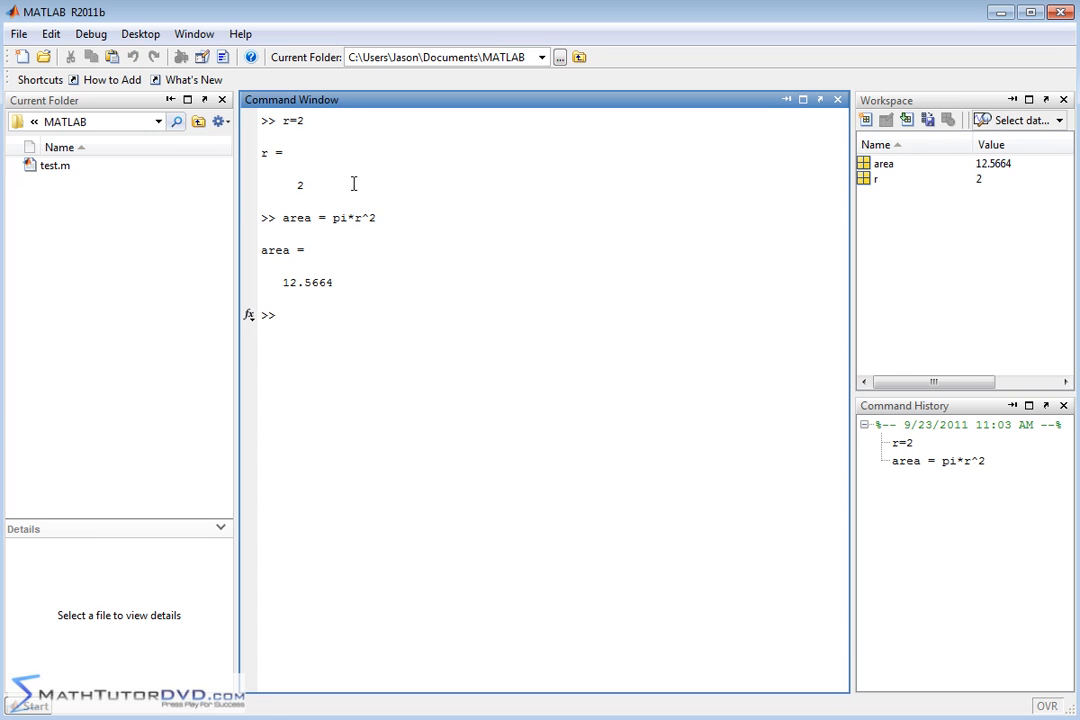
pyautogui.moveTo(281, 120)
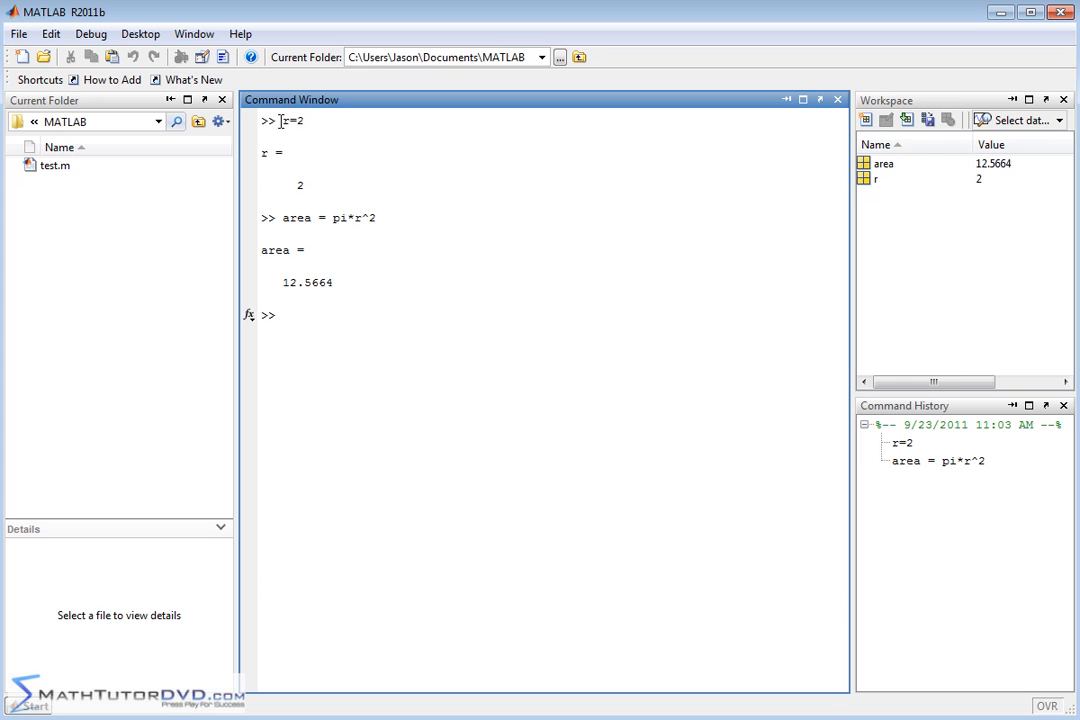
pyautogui.moveTo(324, 201)
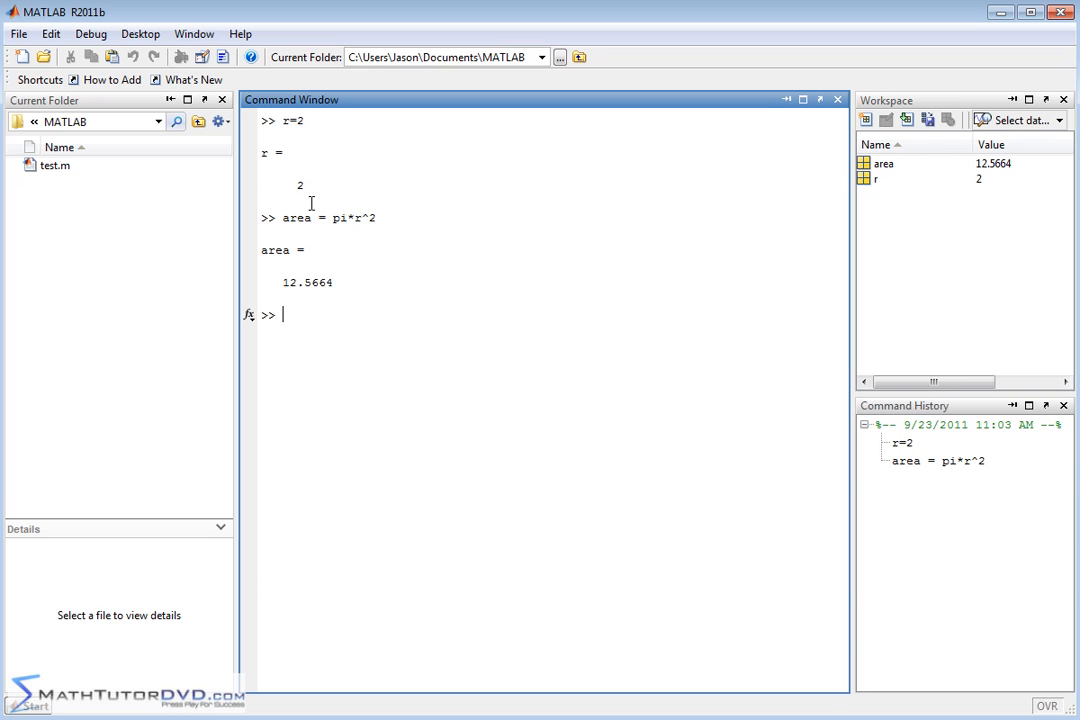
pyautogui.moveTo(282, 118)
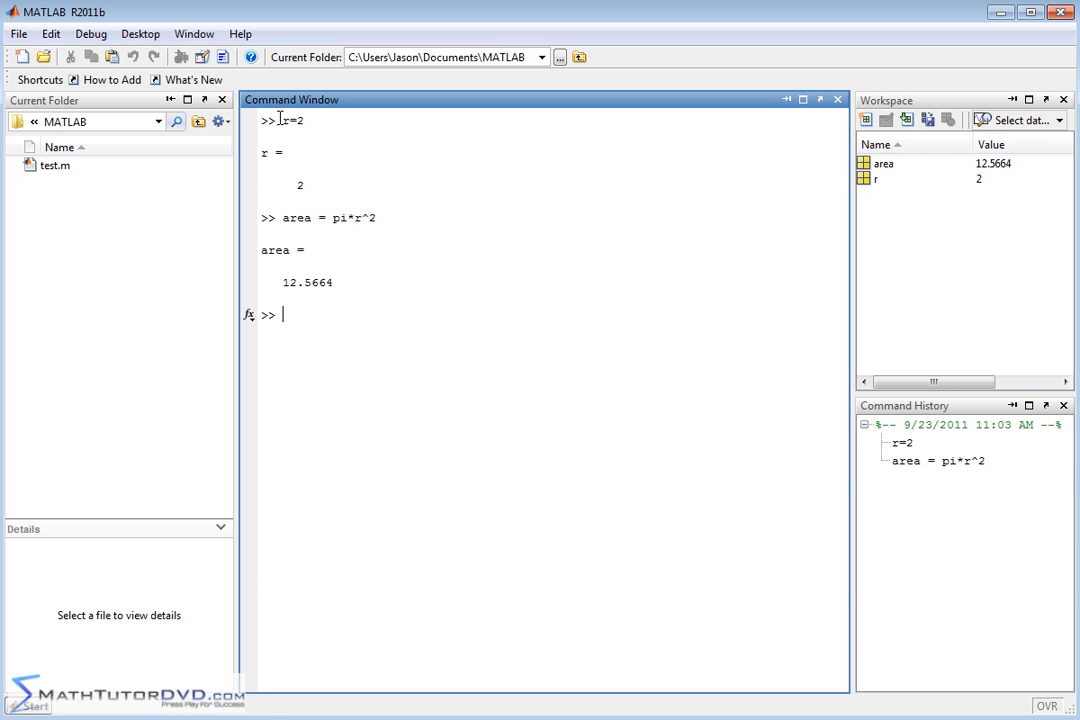
pyautogui.moveTo(256, 242)
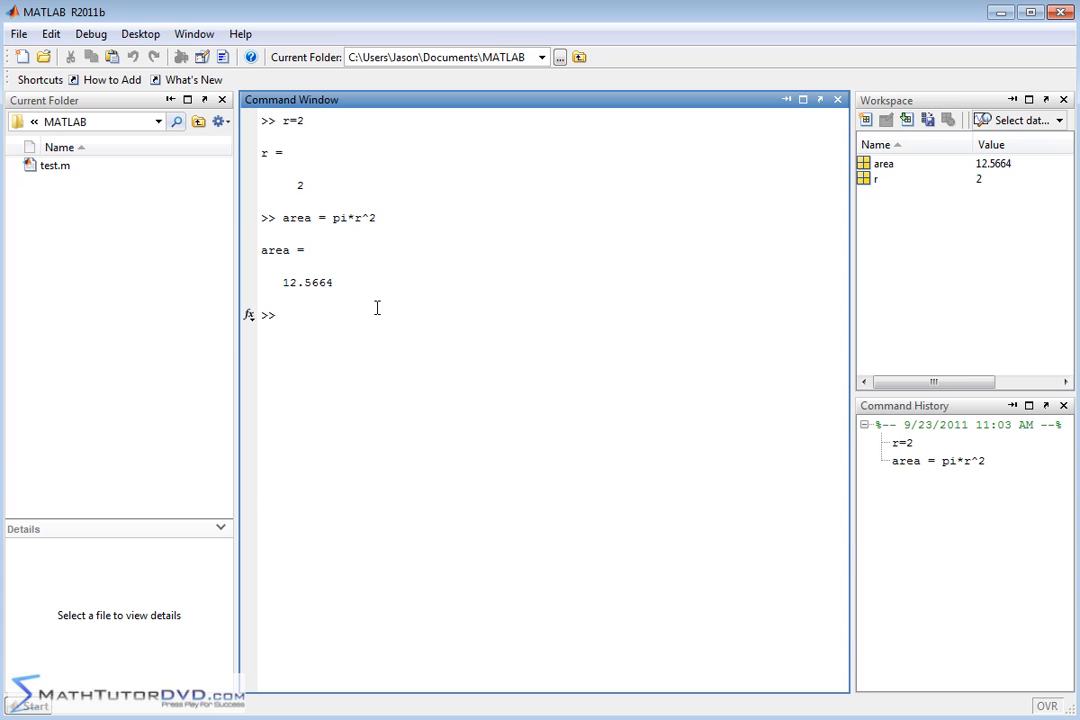
pyautogui.moveTo(348, 173)
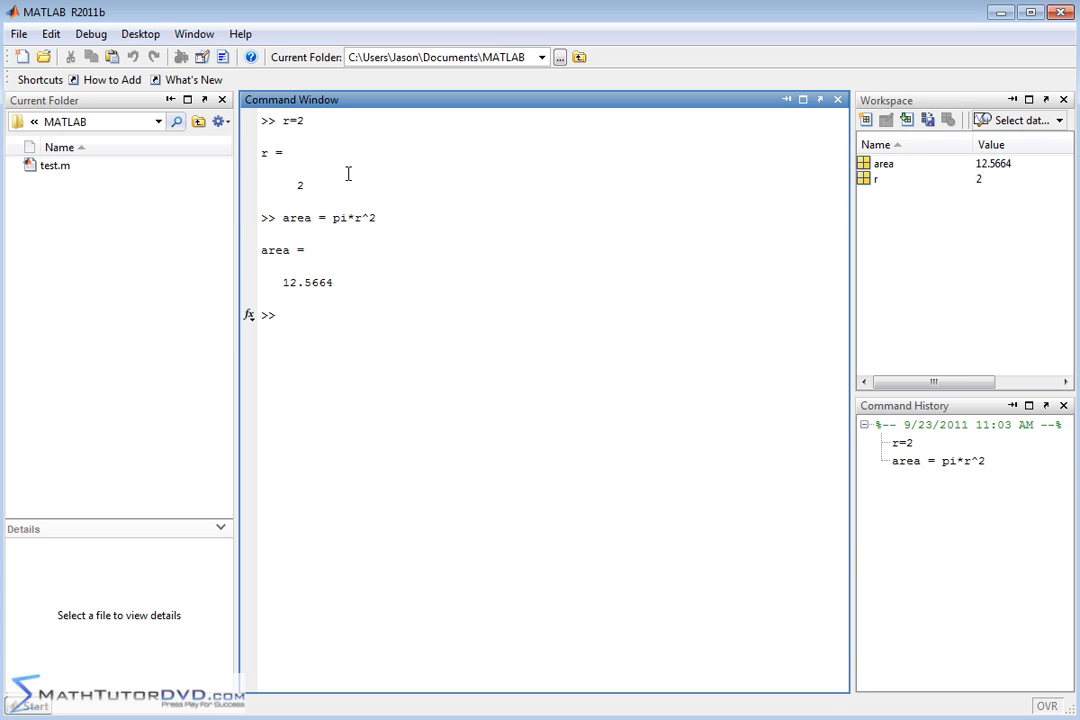
# - Run clc to clear the output, then enter the comment '% This is the Radius'
pyautogui.write('c')
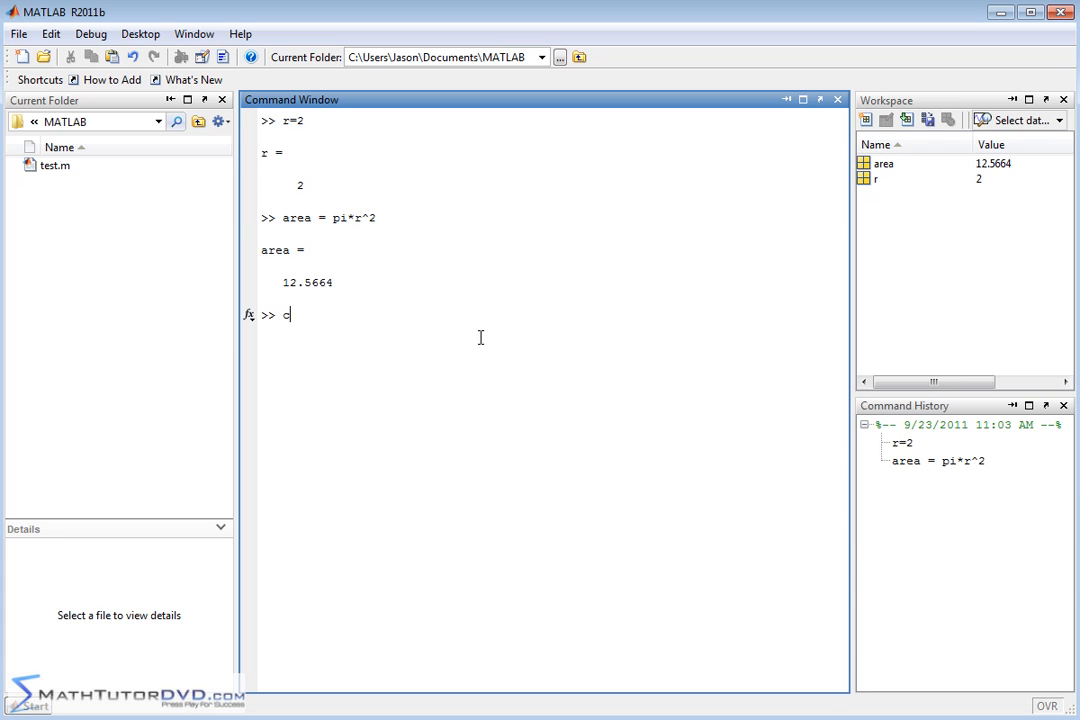
pyautogui.press('Return')
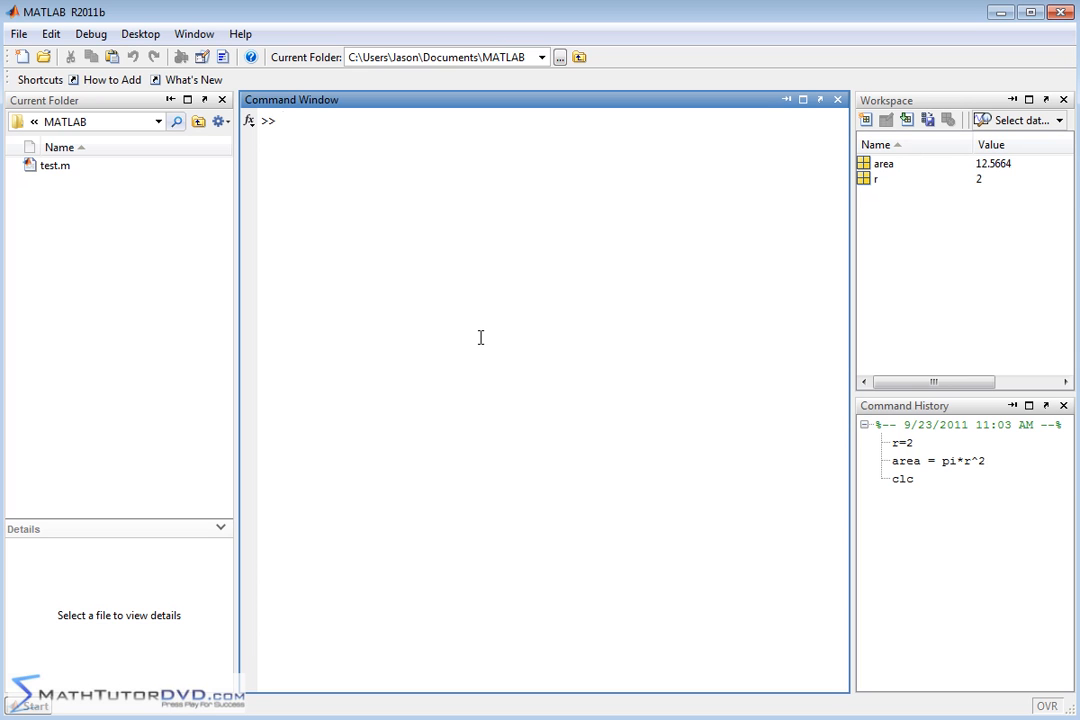
pyautogui.write('%')
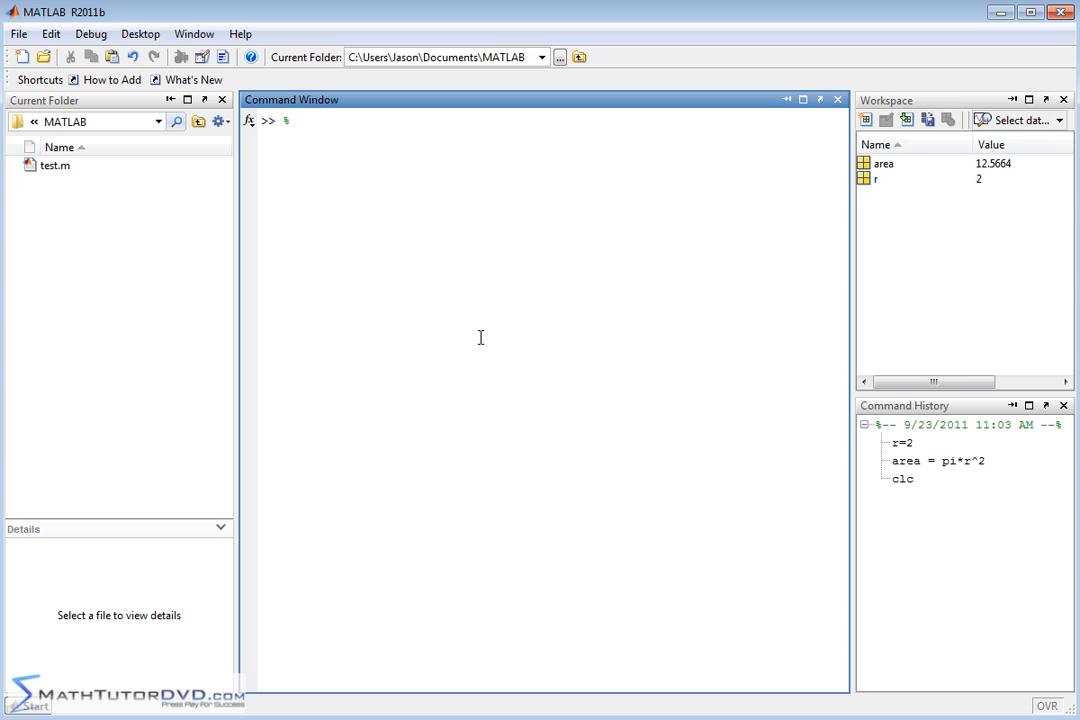
pyautogui.write('% This is th')
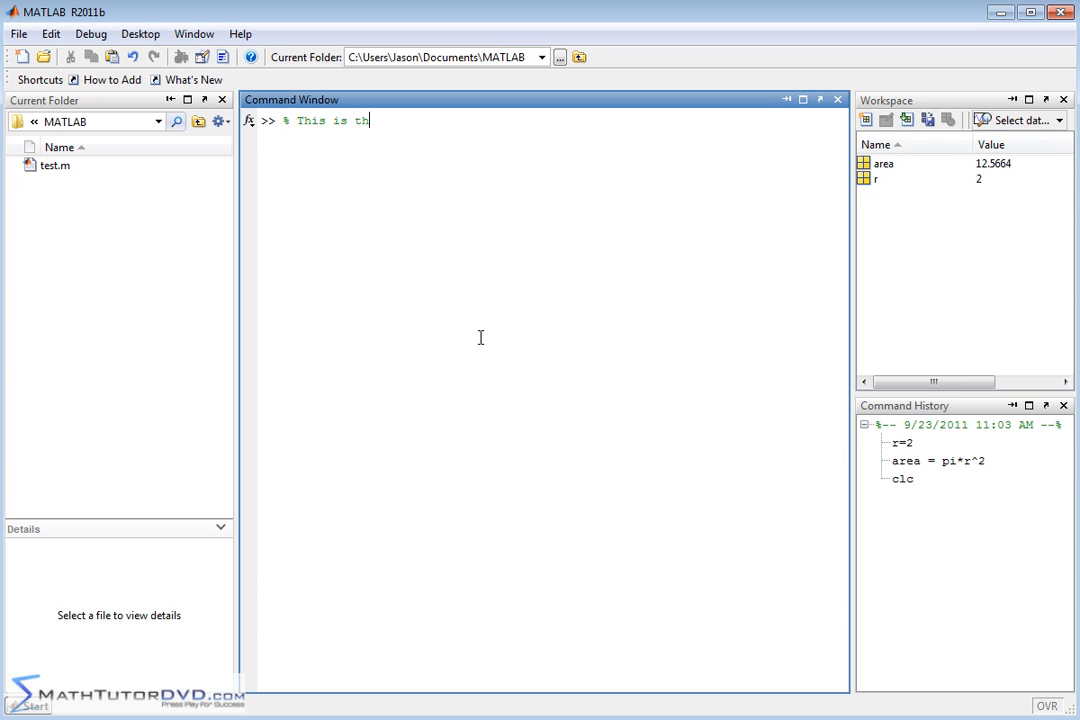
pyautogui.write('e Radius')
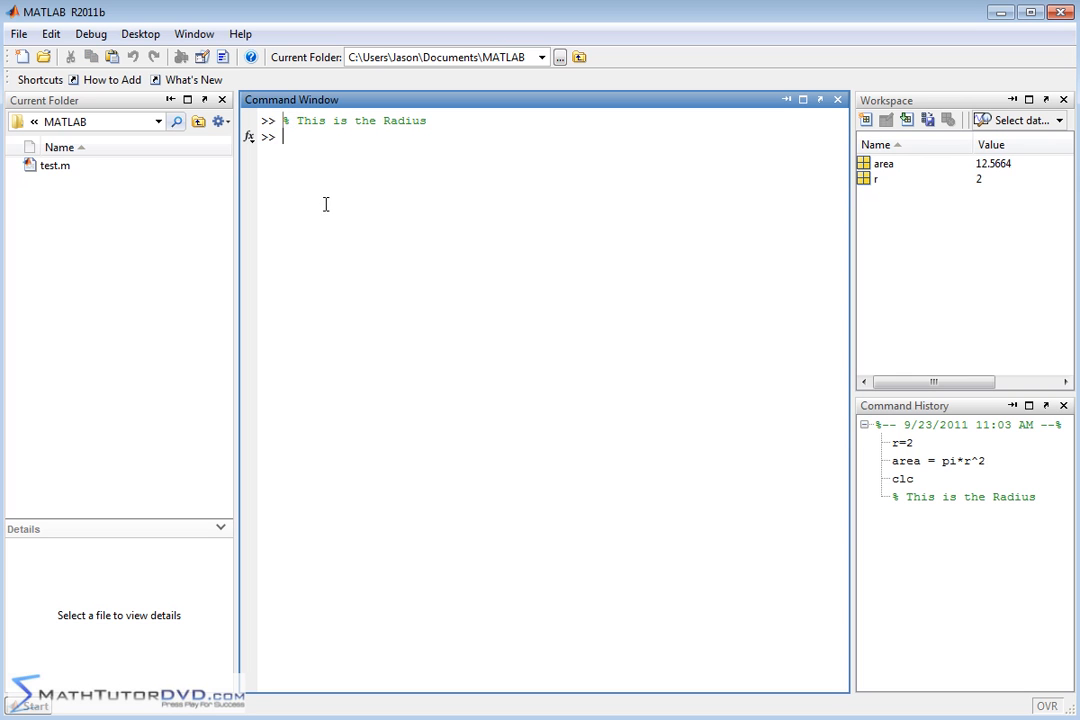
pyautogui.moveTo(421, 126)
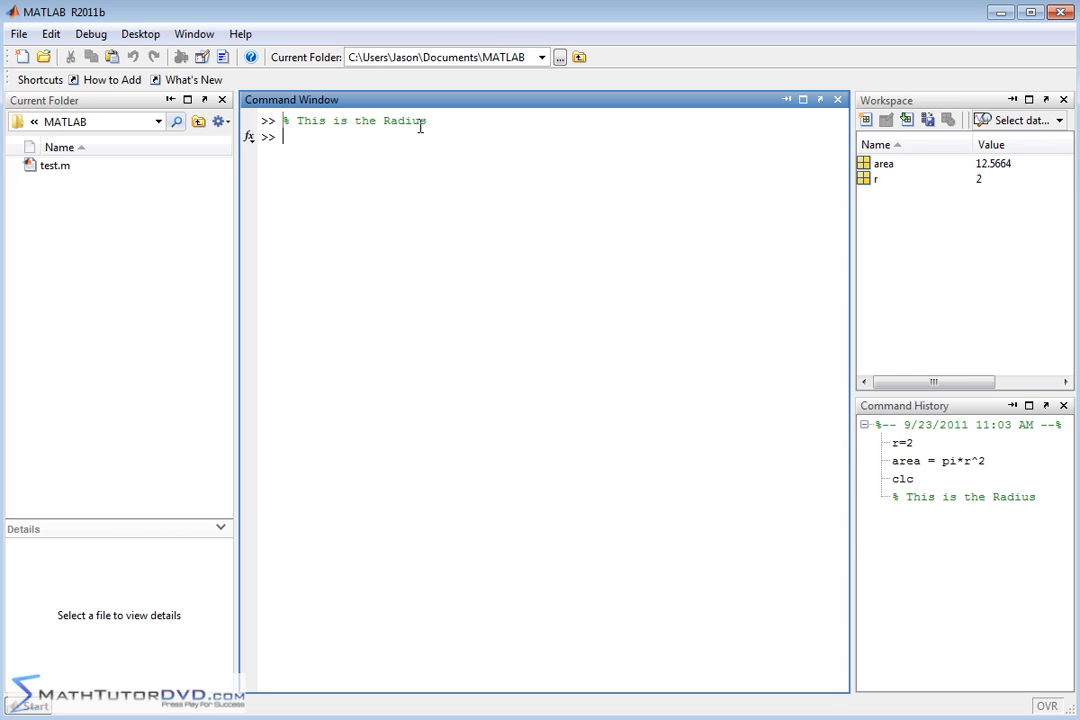
pyautogui.moveTo(320, 202)
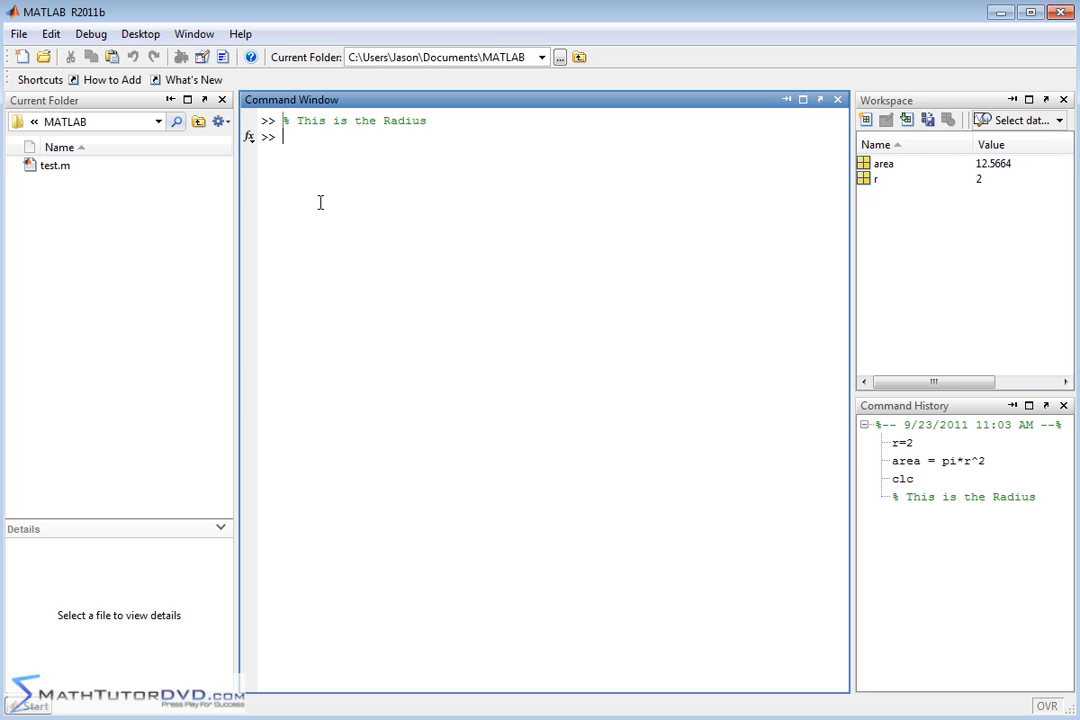
pyautogui.moveTo(428, 375)
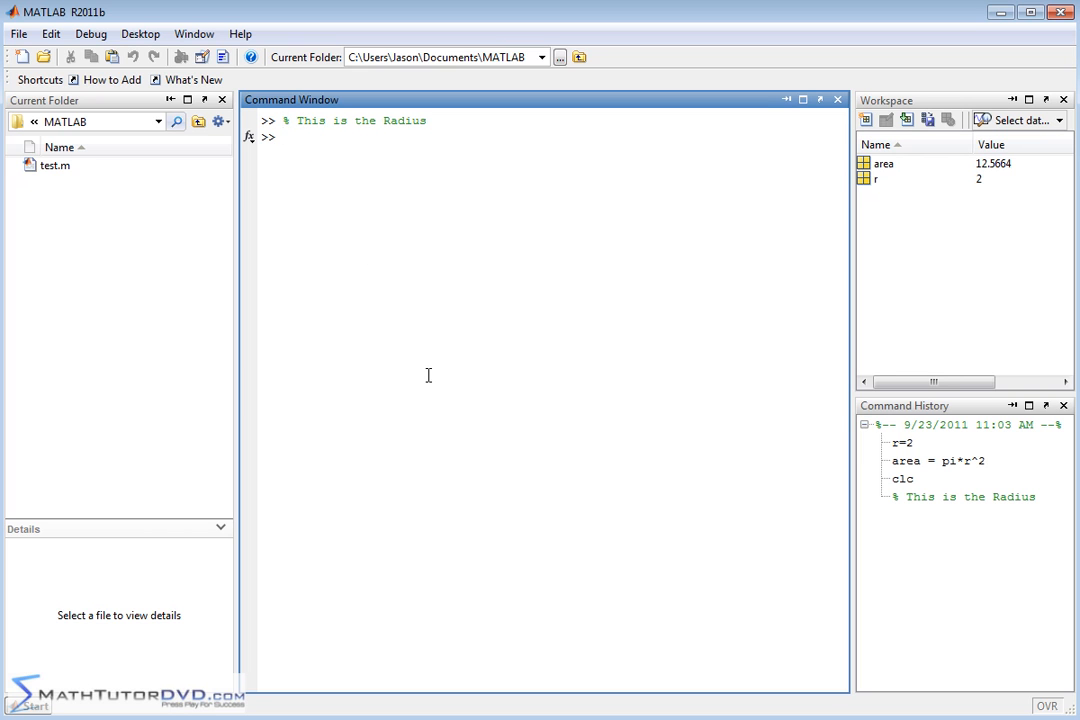
pyautogui.click(285, 136)
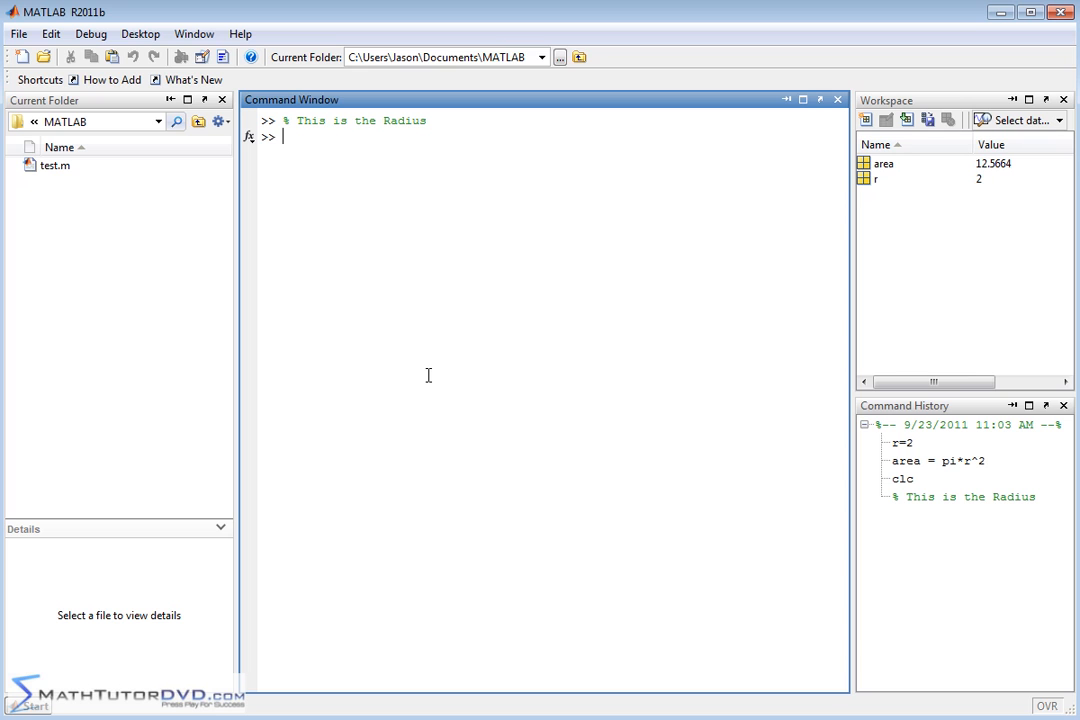
# - Run r=5; so r becomes 5 with no printed output
pyautogui.write('r=')
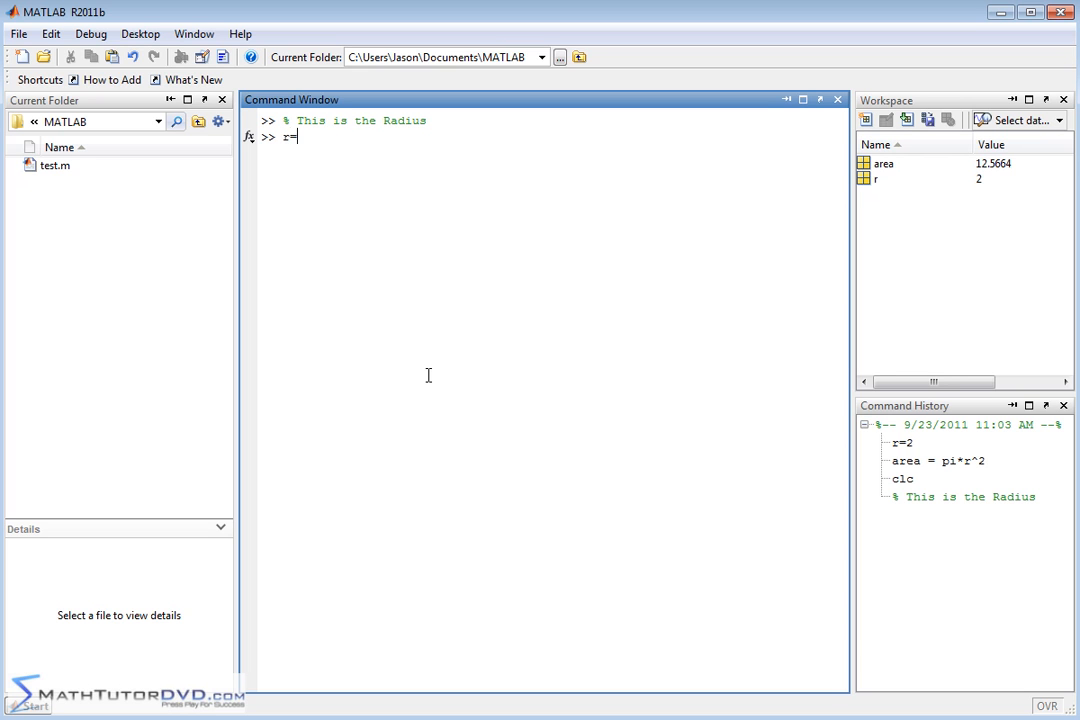
pyautogui.write('5')
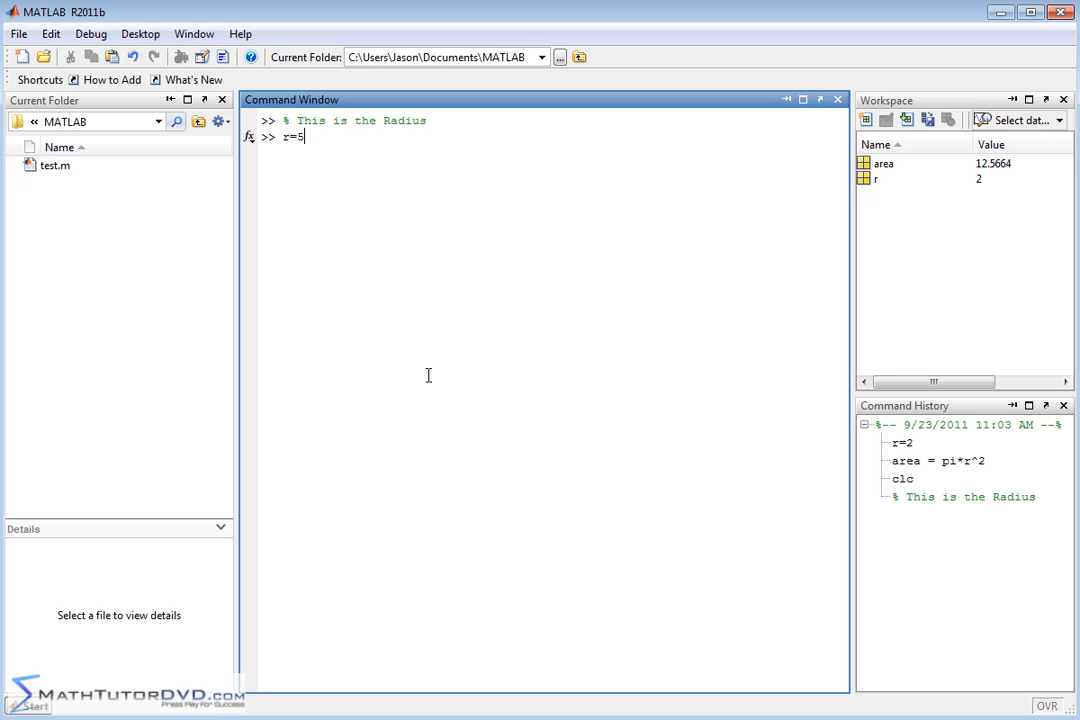
pyautogui.write(';')
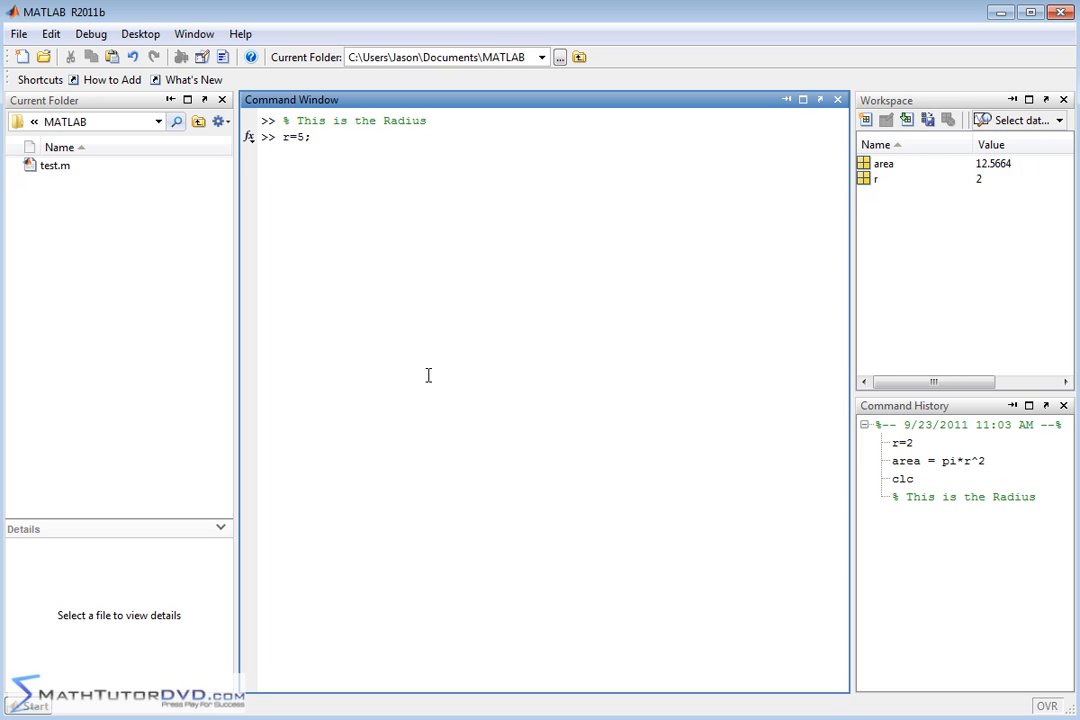
pyautogui.press('Return')
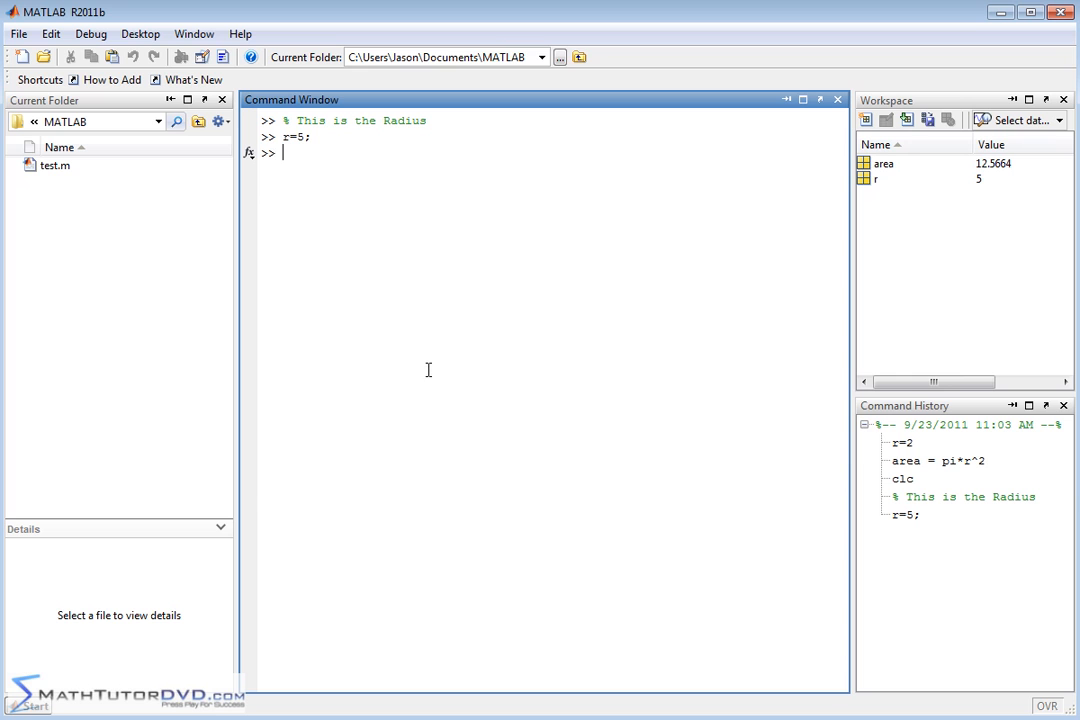
pyautogui.moveTo(305, 153)
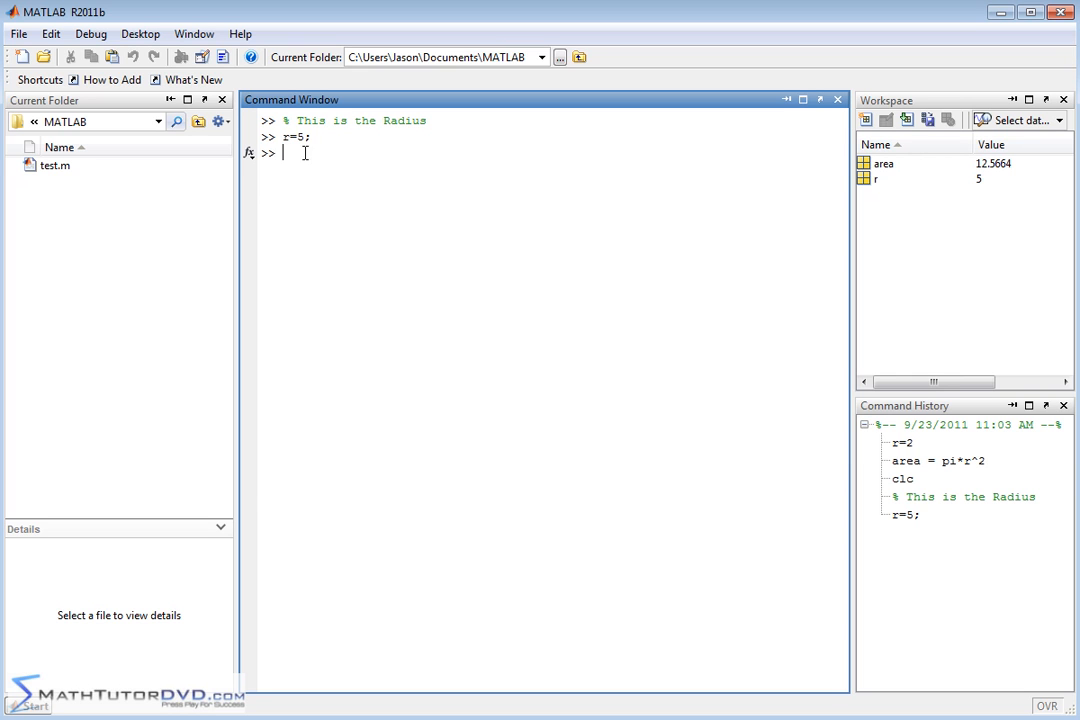
pyautogui.moveTo(478, 334)
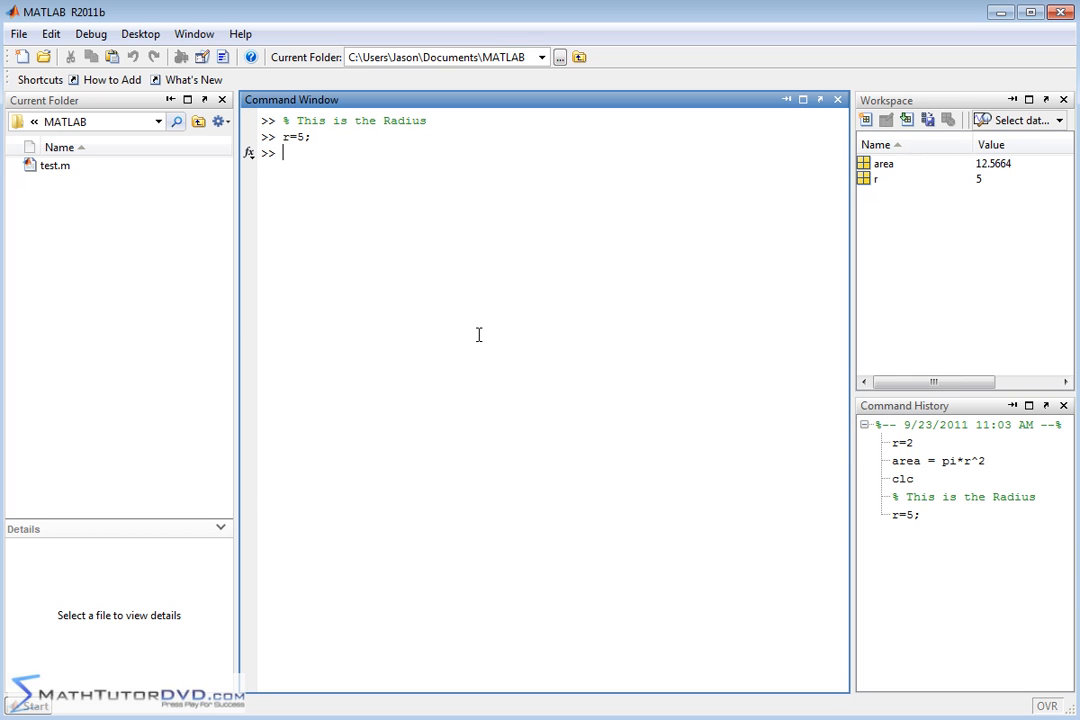
# - Enter the comment '% This is the Area' and type the suppressed line area=pi*r^2;
pyautogui.write('%a')
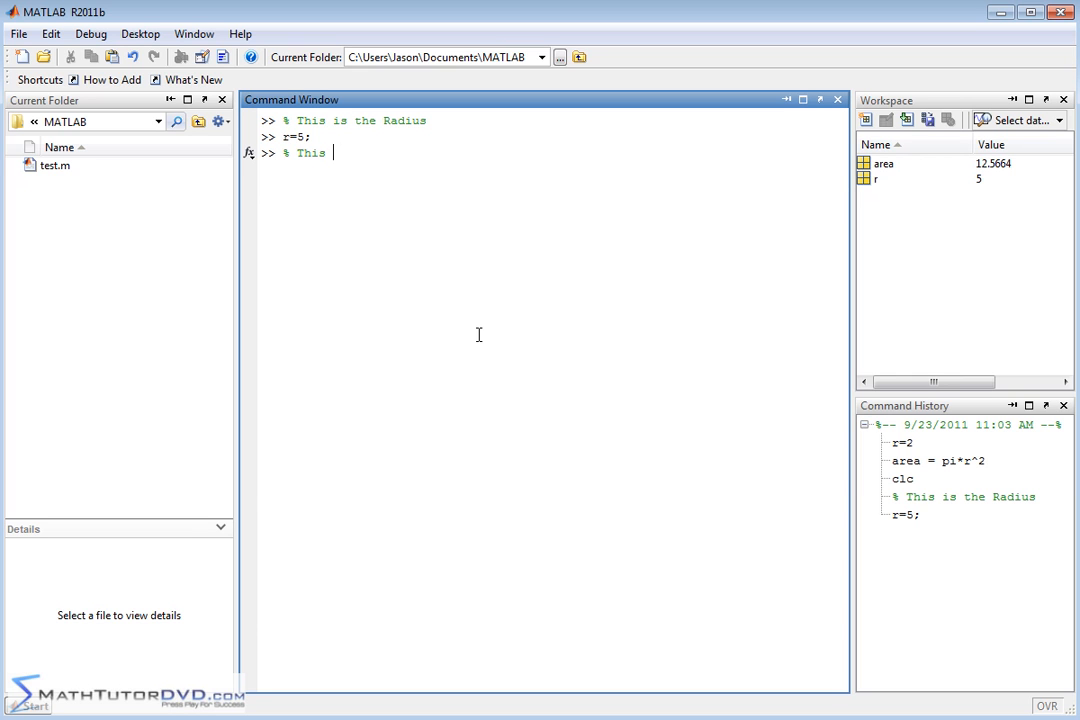
pyautogui.write('is the Area')
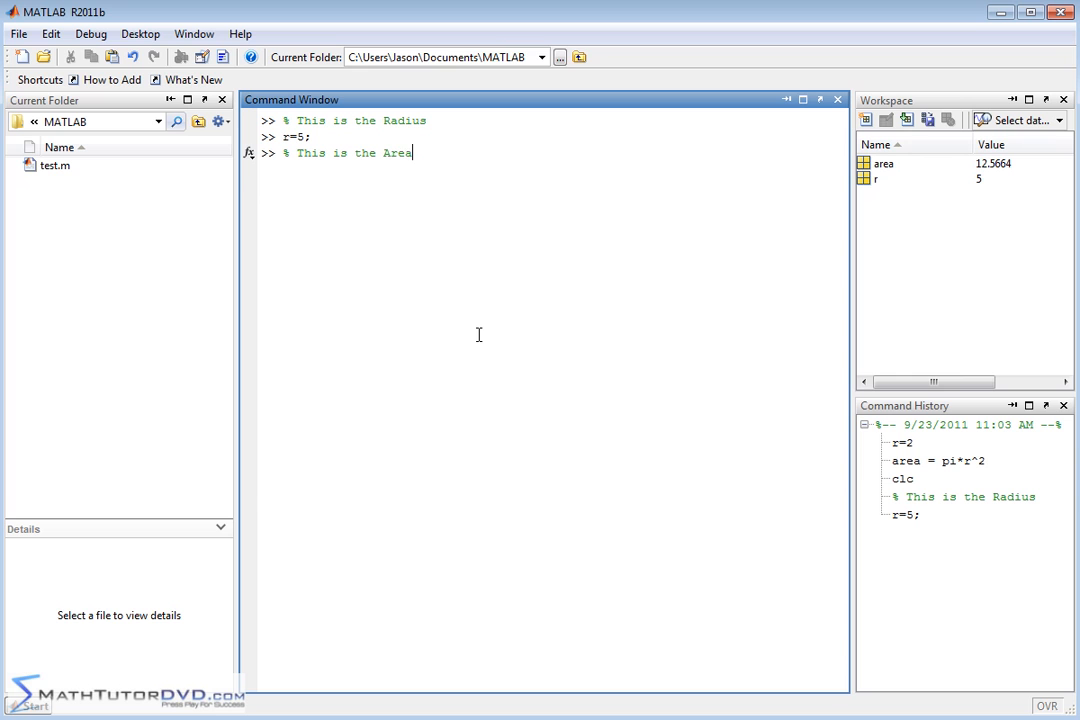
pyautogui.write('area')
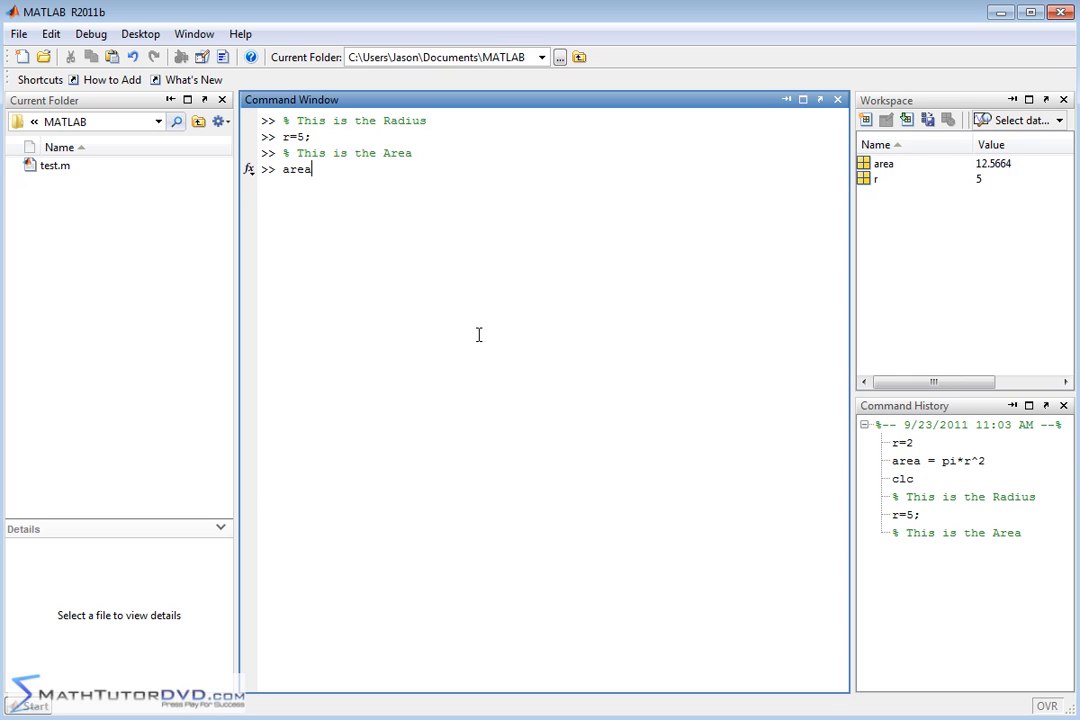
pyautogui.write('=p')
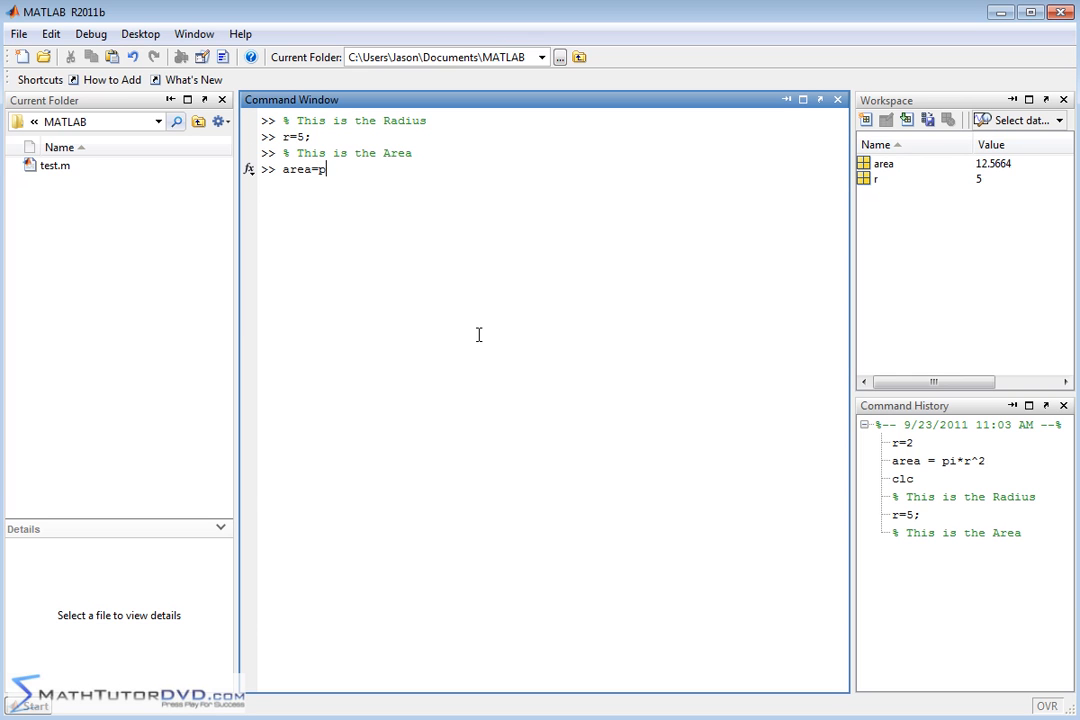
pyautogui.write('pi*r^2')
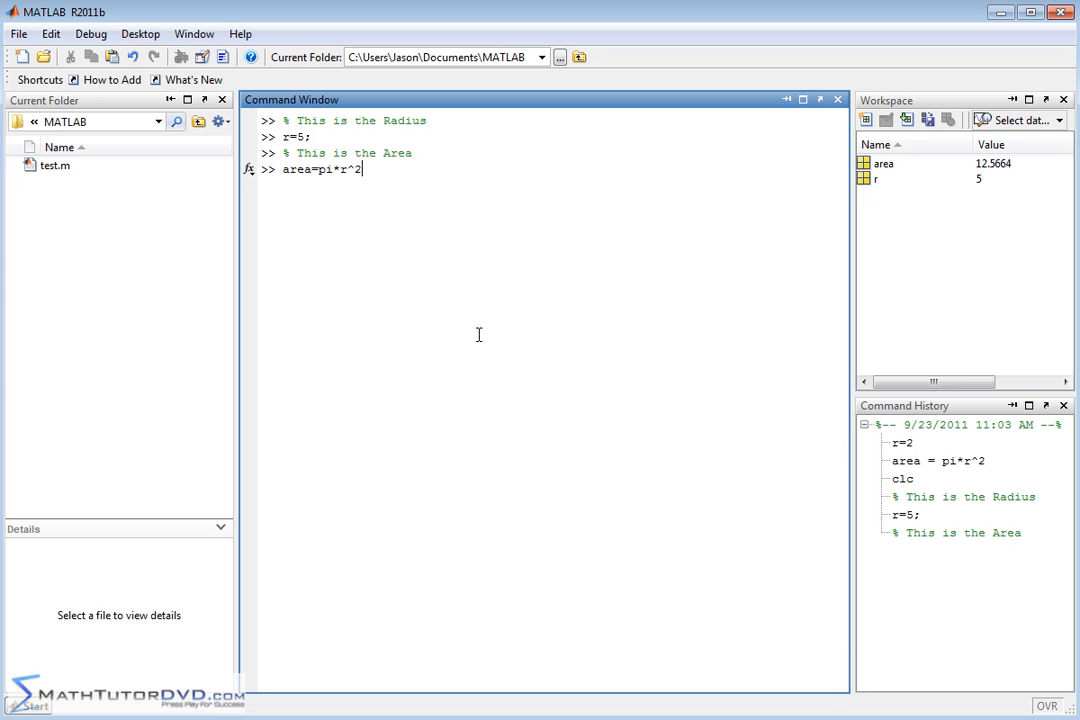
pyautogui.write(';')
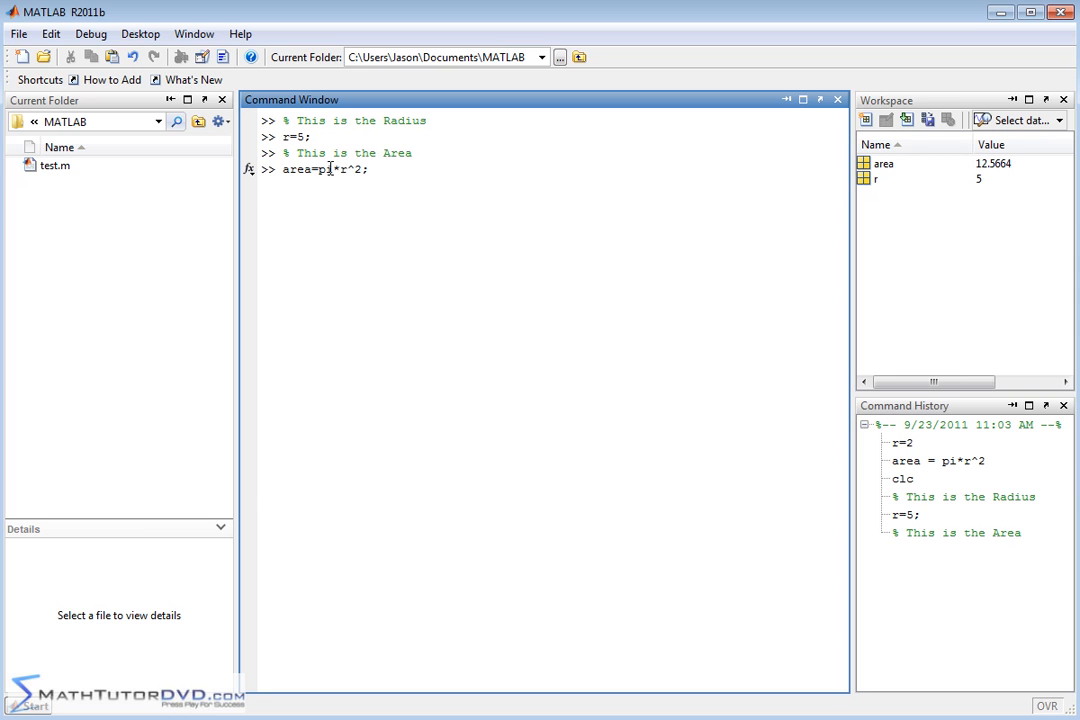
pyautogui.moveTo(495, 266)
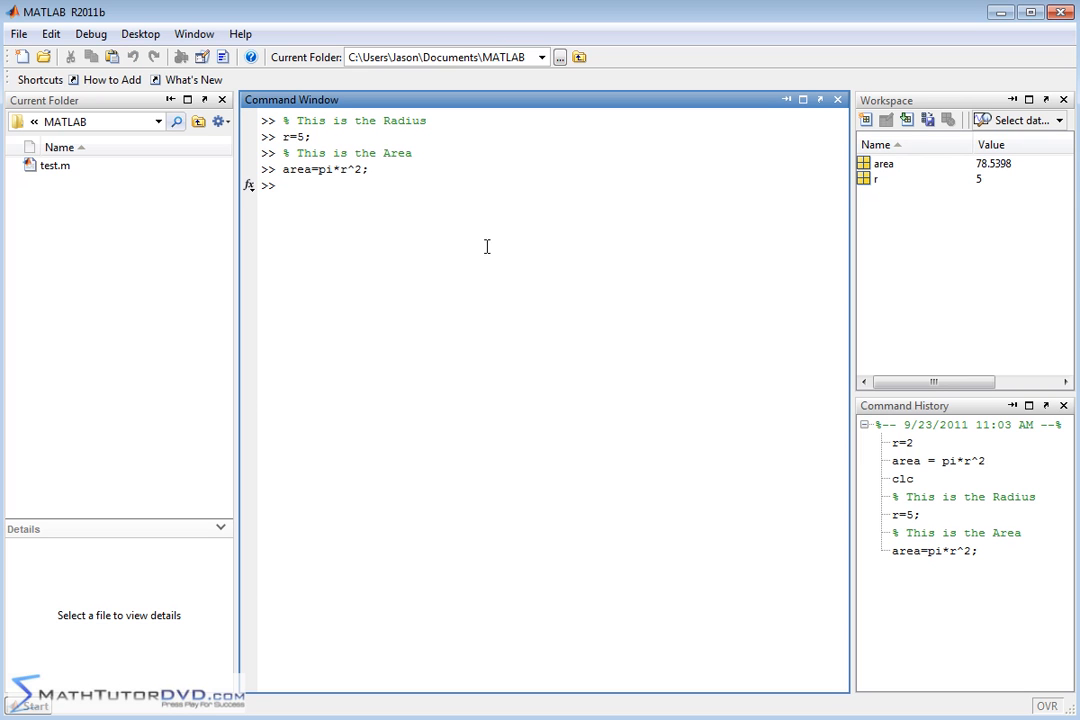
pyautogui.moveTo(1000, 175)
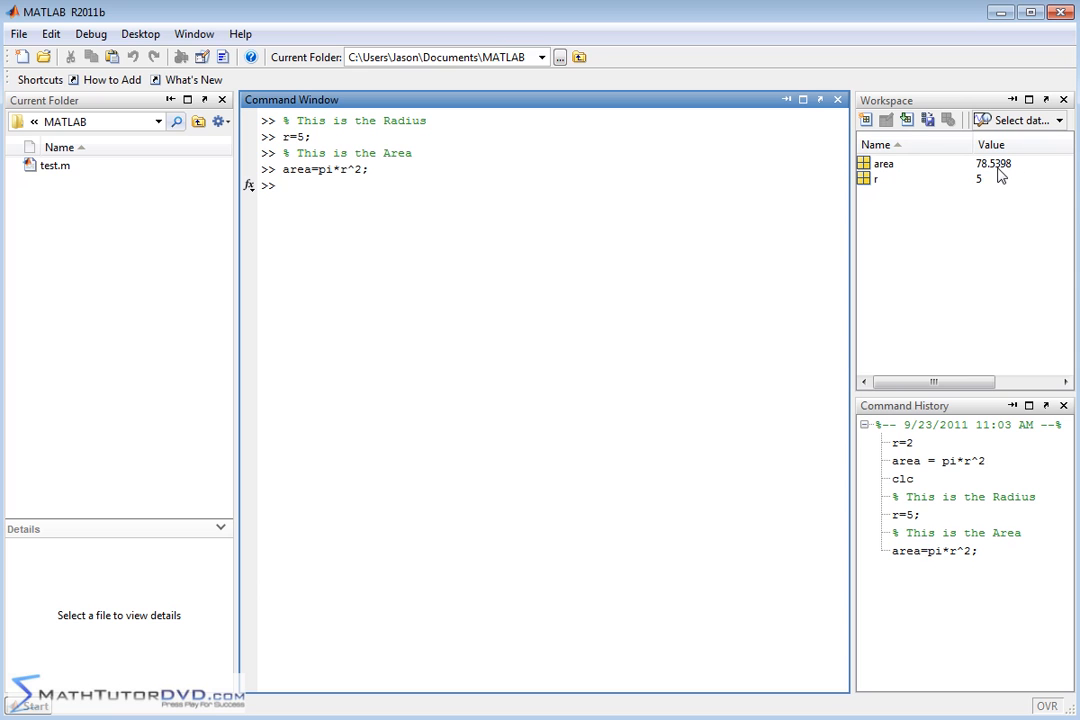
pyautogui.moveTo(303, 170)
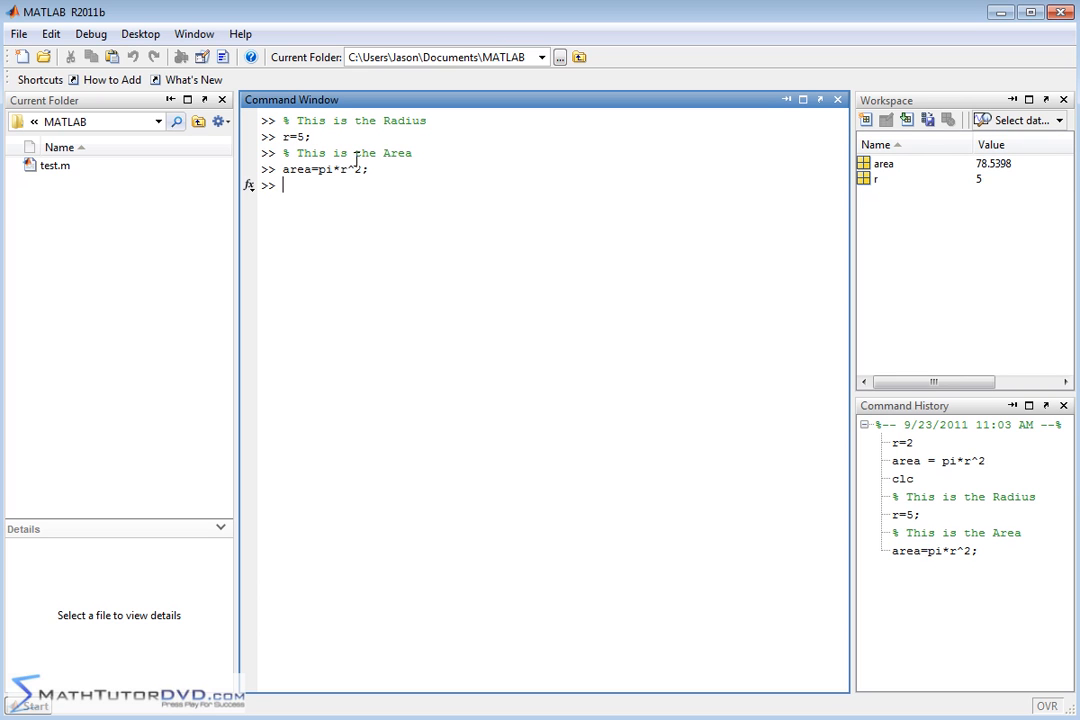
pyautogui.moveTo(399, 288)
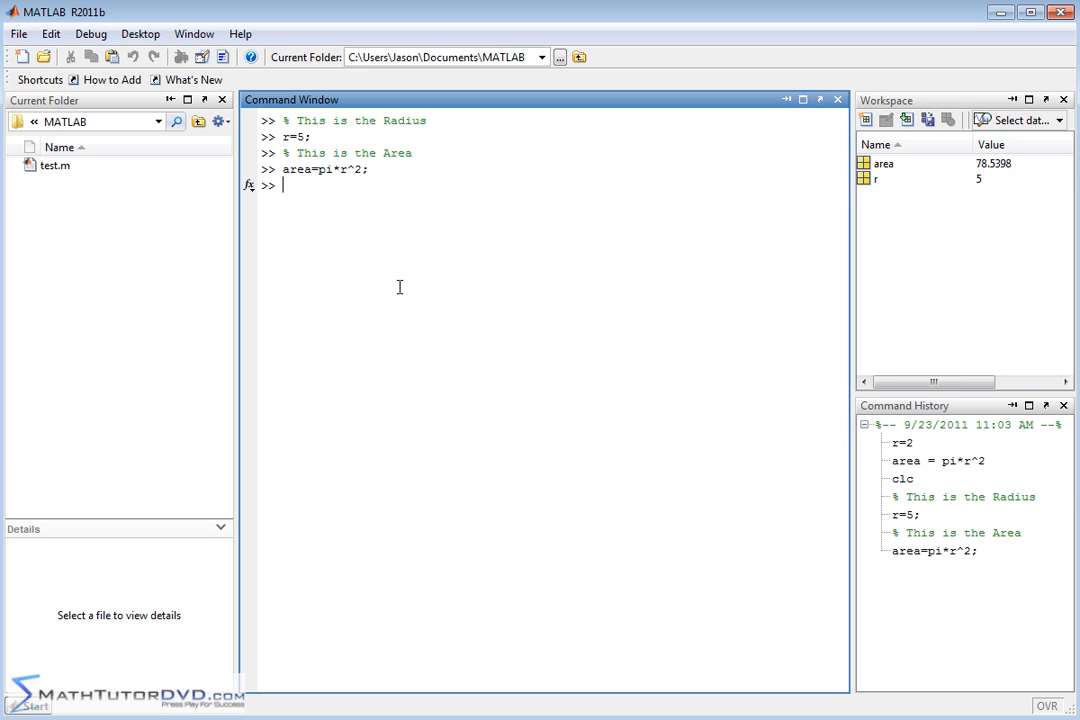
pyautogui.moveTo(415, 194)
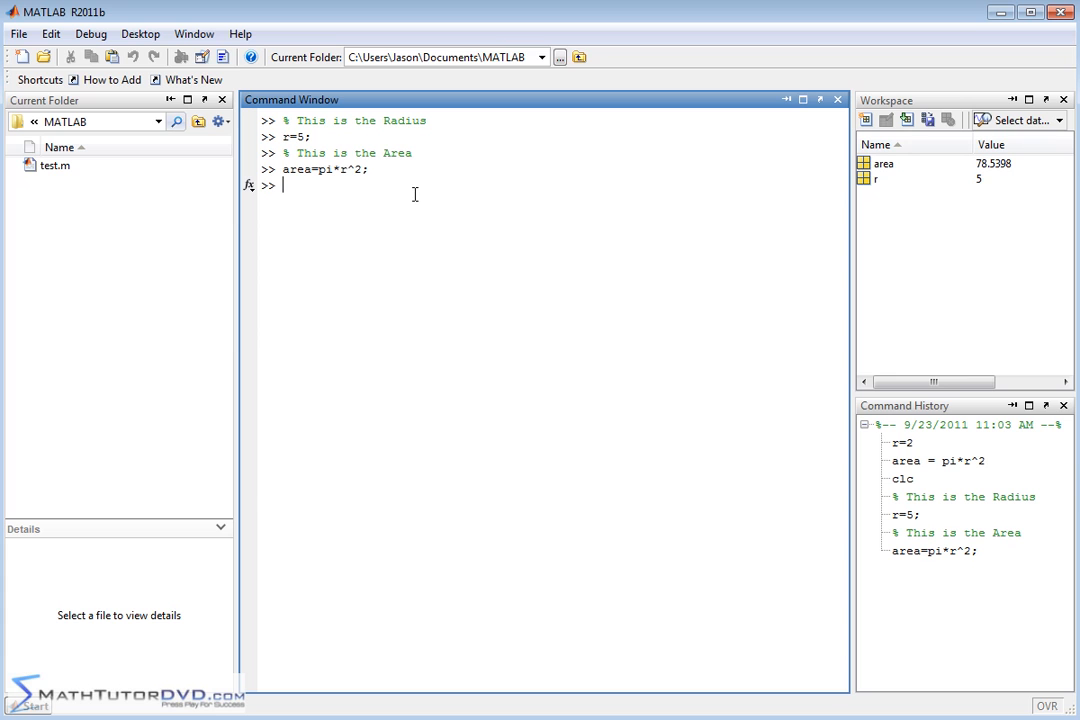
pyautogui.moveTo(467, 202)
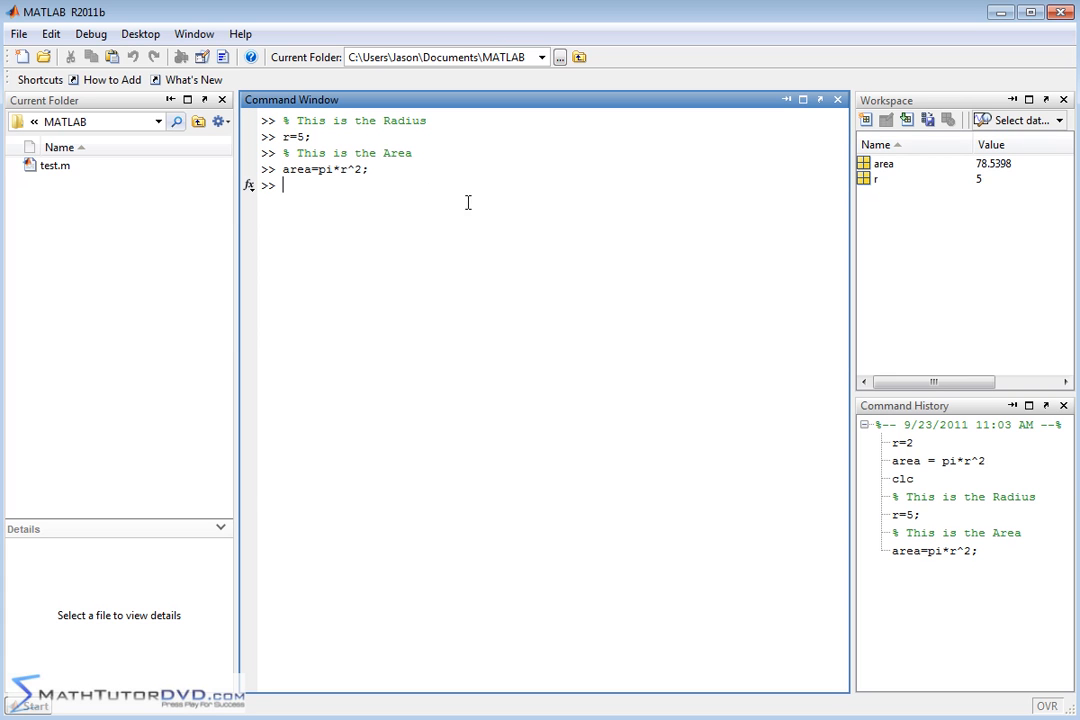
pyautogui.moveTo(992, 541)
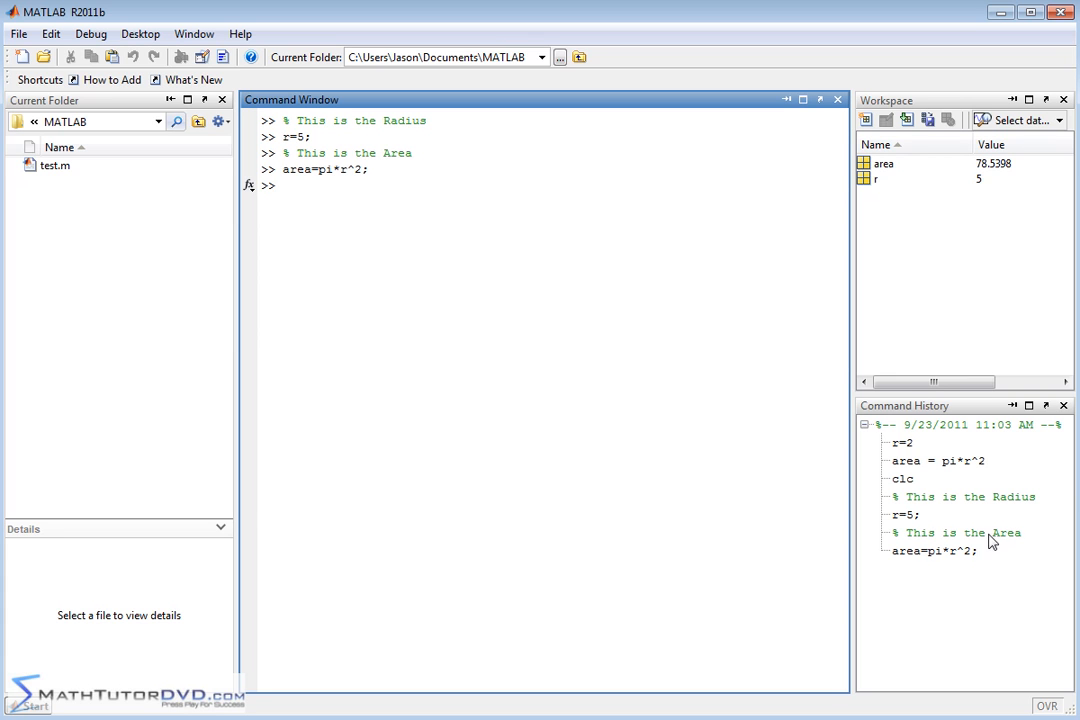
pyautogui.moveTo(446, 198)
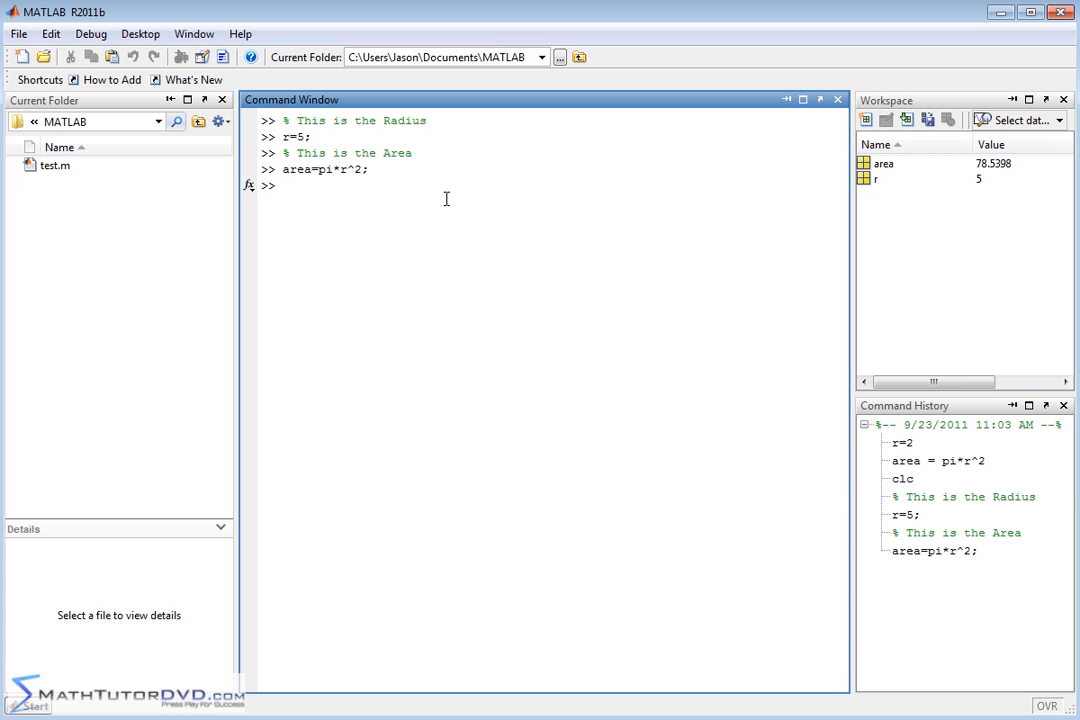
# - Type clc to clear the Command Window, keeping variables and history
pyautogui.write('clc')
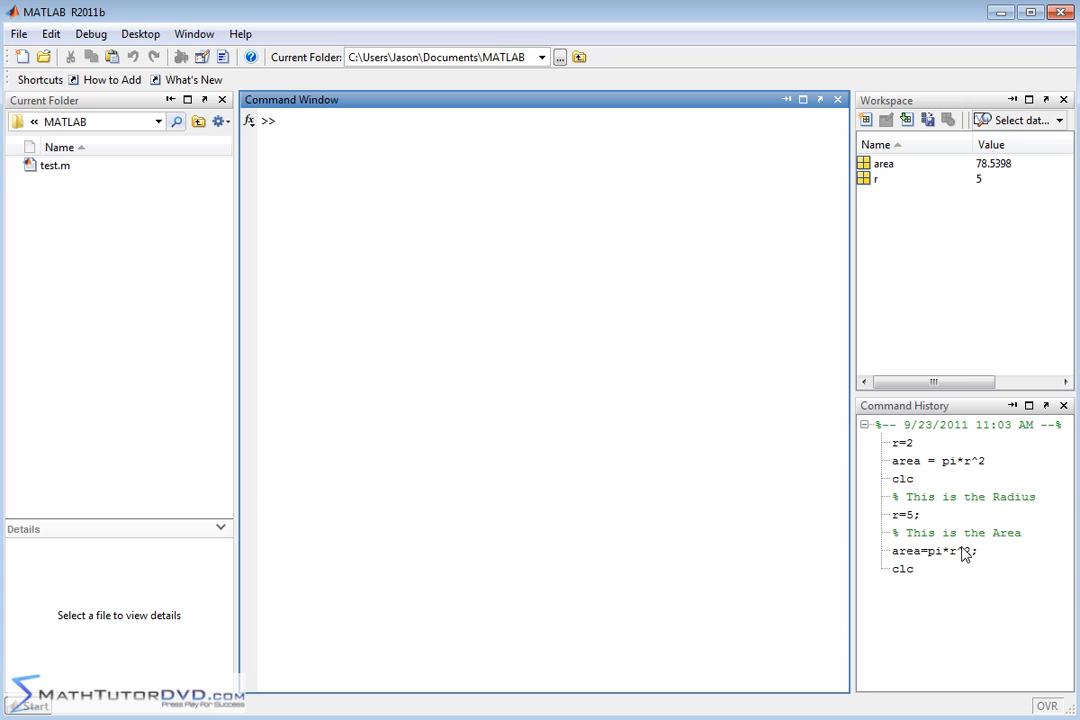
pyautogui.moveTo(910, 520)
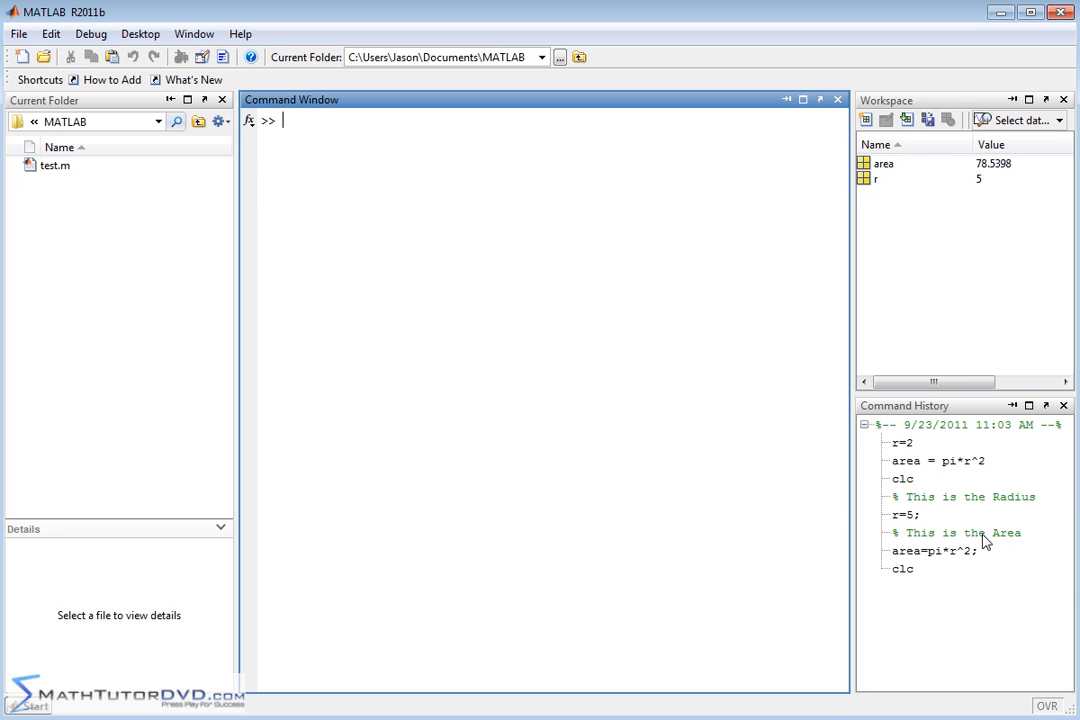
pyautogui.moveTo(905, 566)
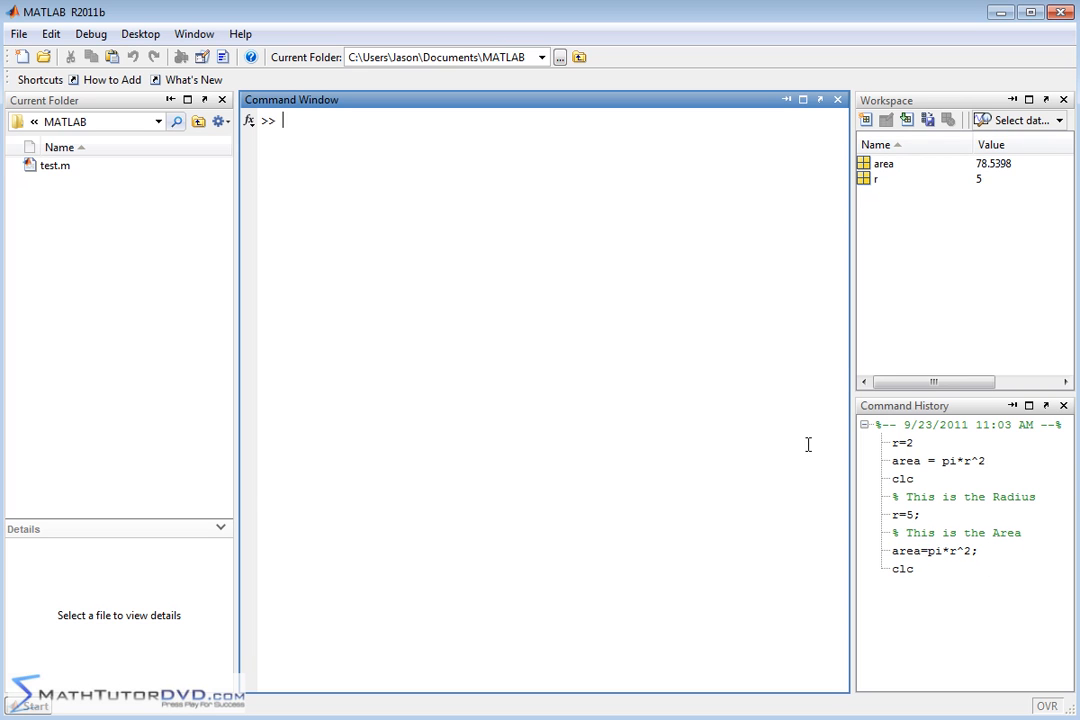
pyautogui.moveTo(918, 550)
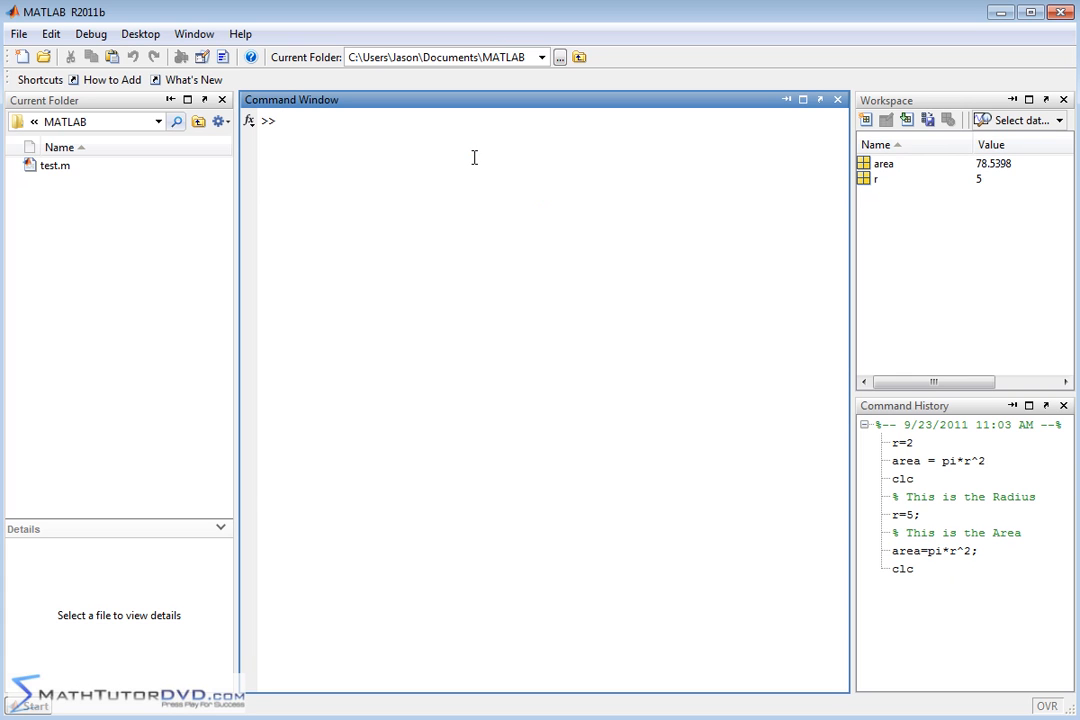
pyautogui.moveTo(559, 148)
pyautogui.write('area')
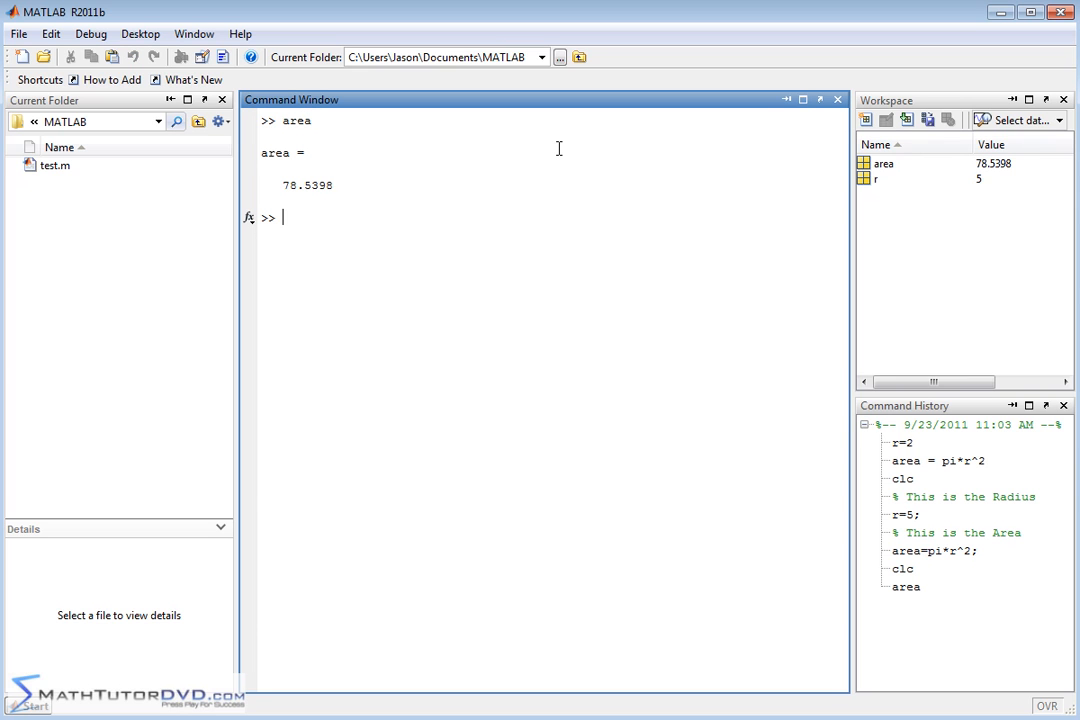
pyautogui.moveTo(1007, 172)
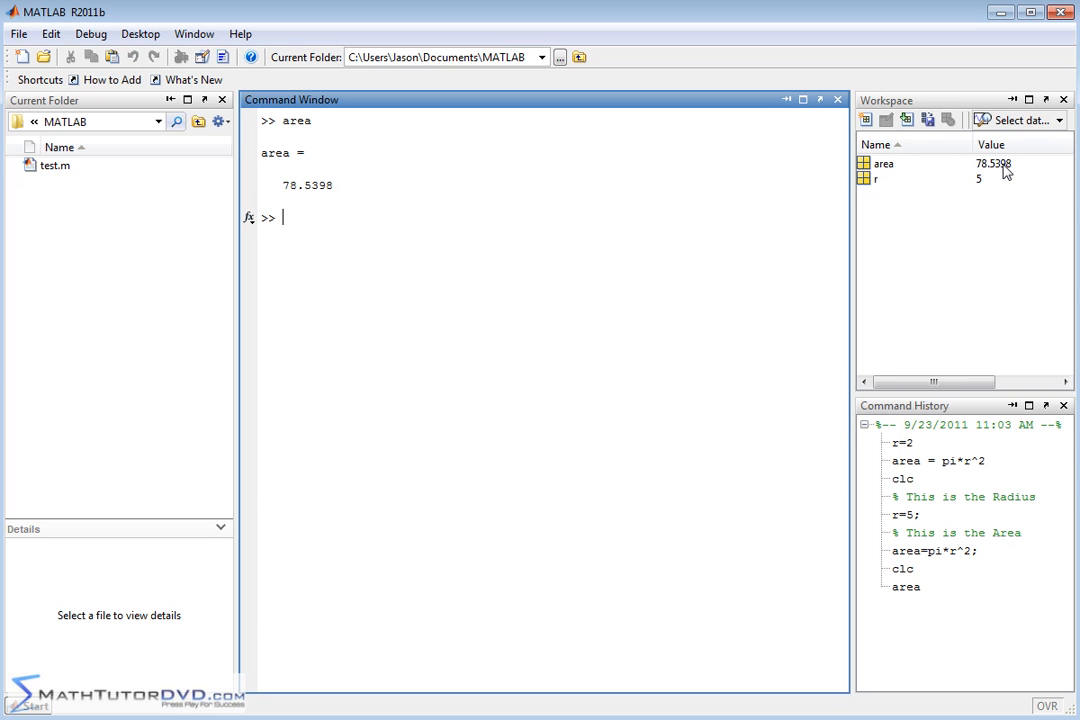
pyautogui.moveTo(920, 503)
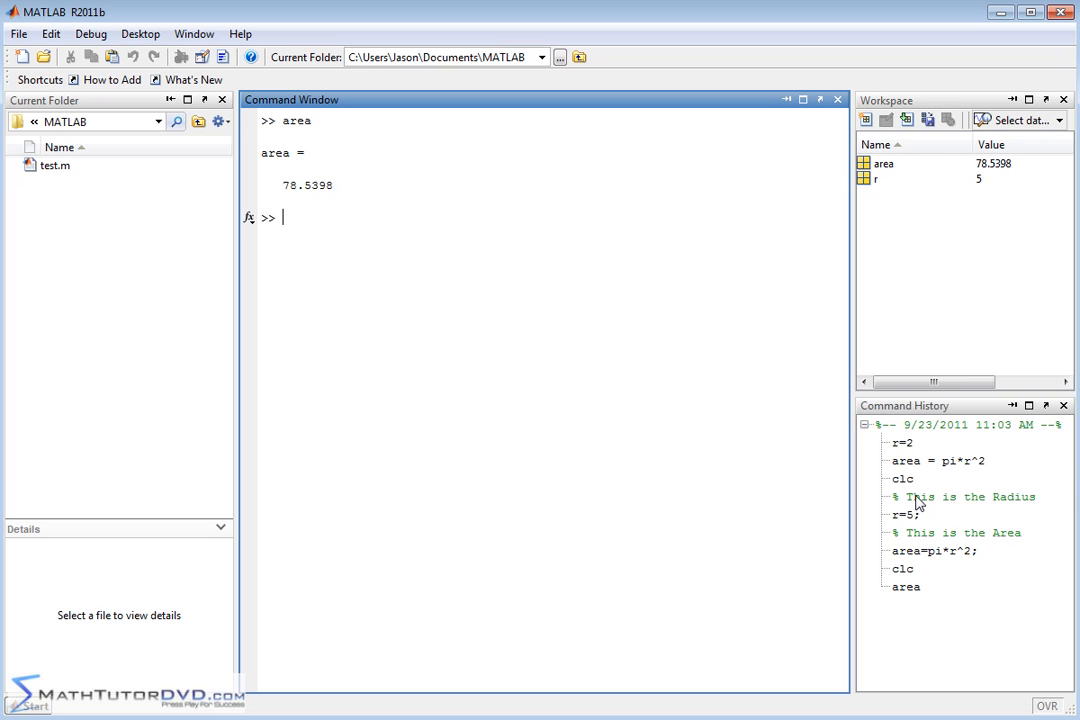
# - Clear the Command Window again with clc after area shows 78.5398
pyautogui.write('clc')
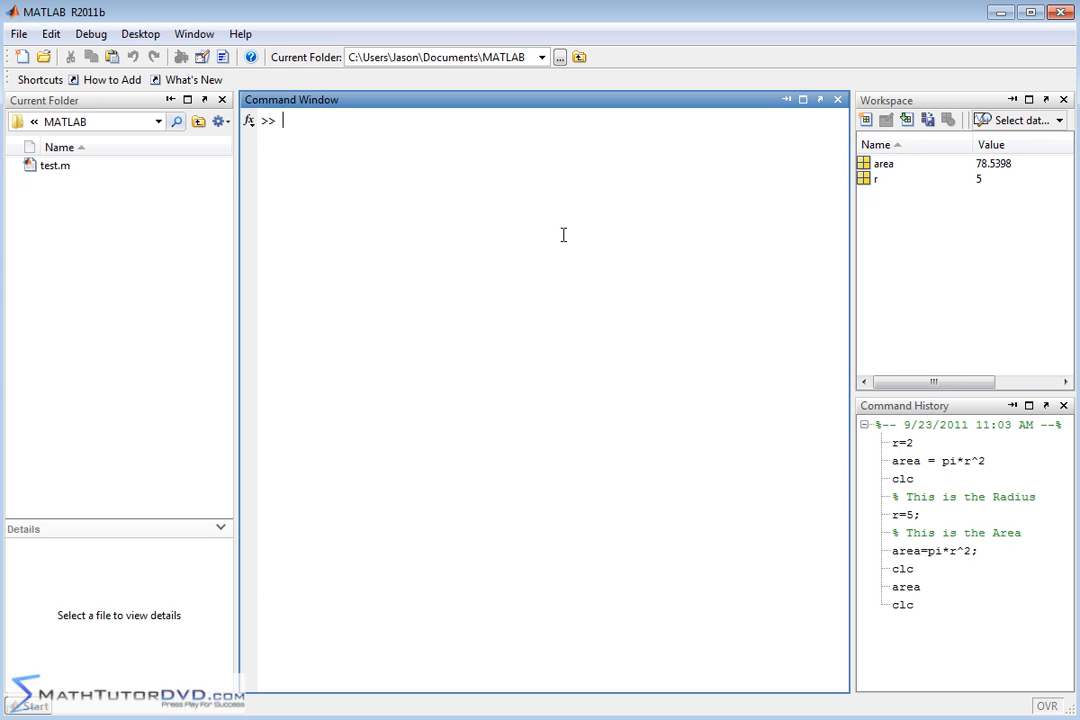
# - Run d=2; with the inline comment '%this is the diameter of the circle'
pyautogui.write('d=2')
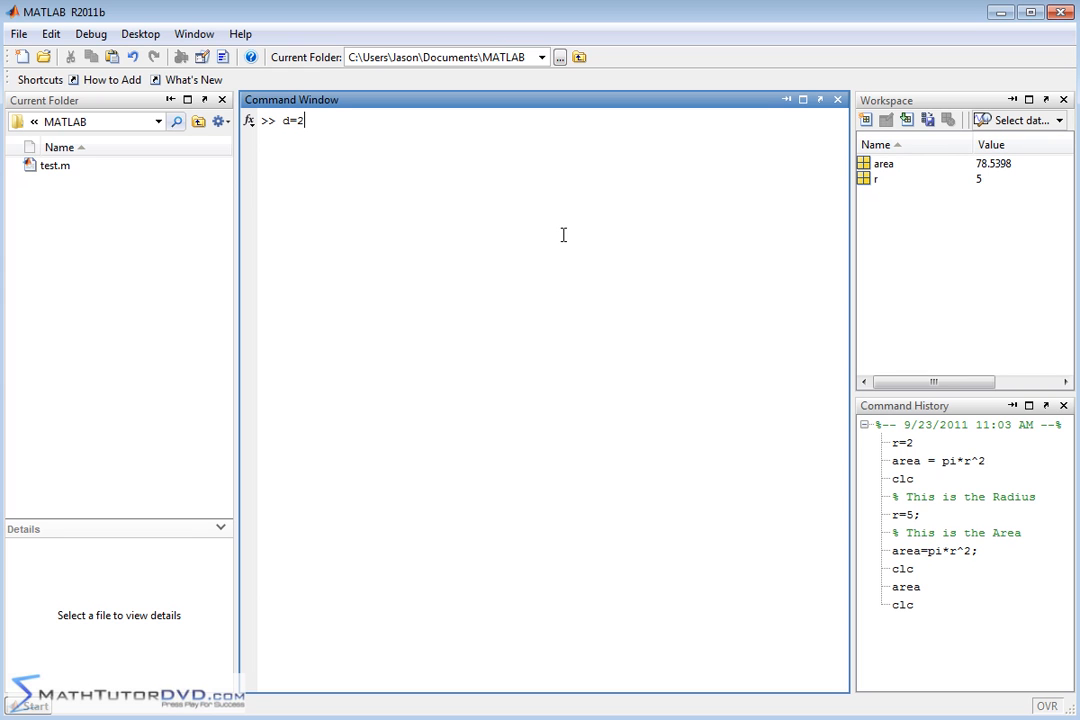
pyautogui.write(';')
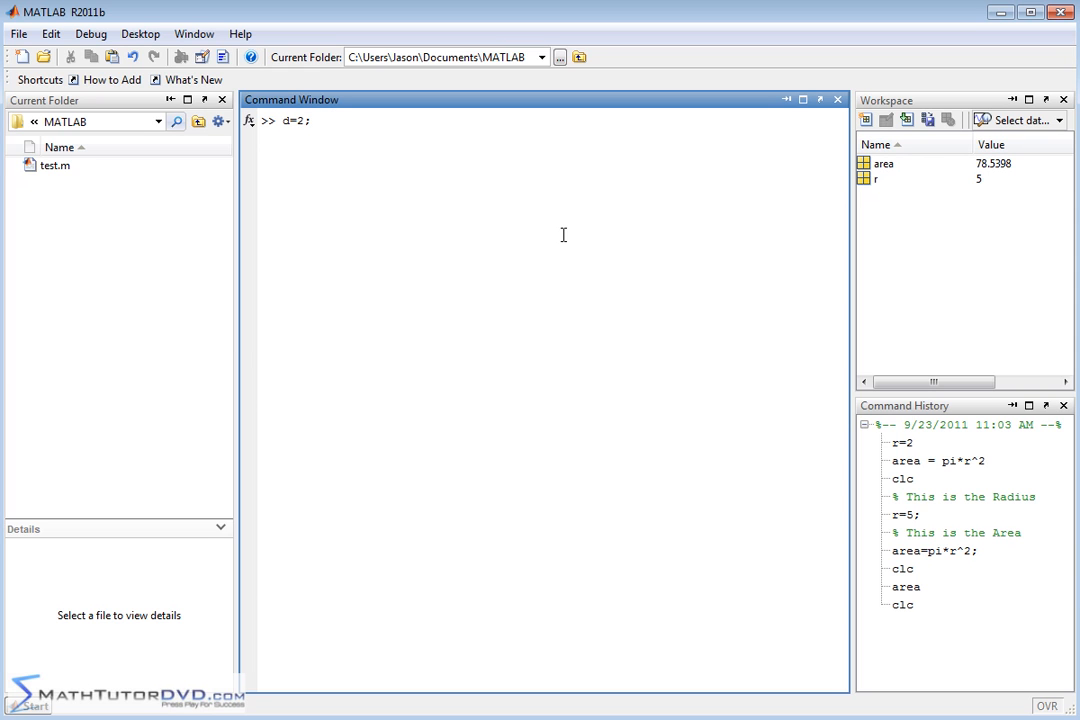
pyautogui.write('%')
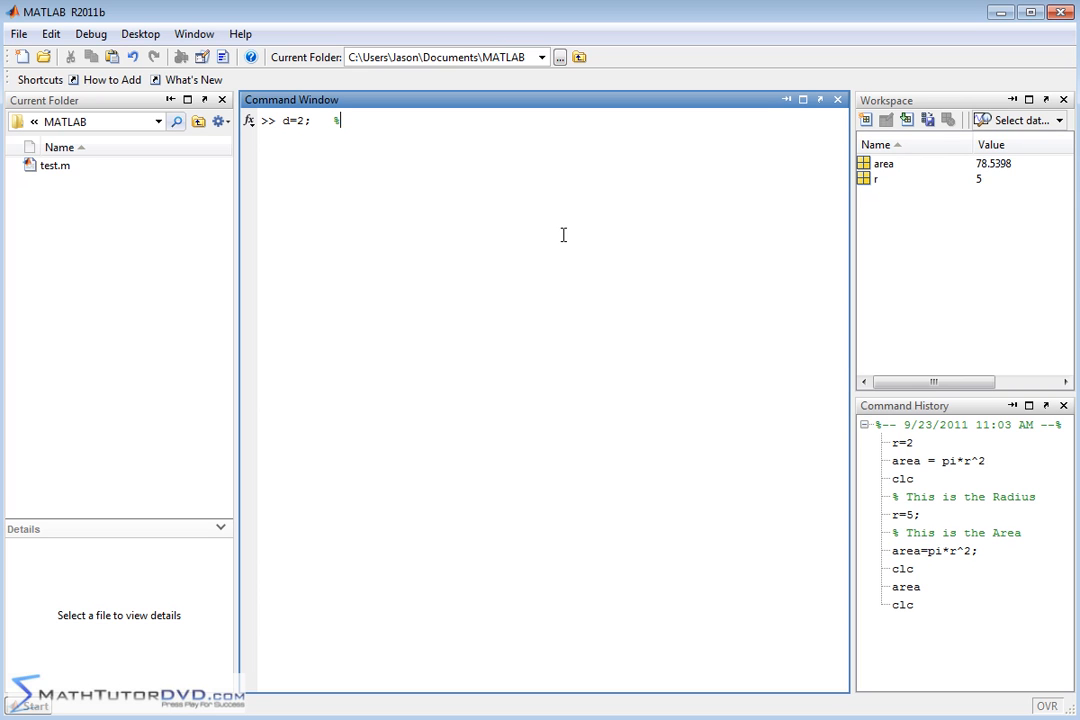
pyautogui.write('this is the diameter c')
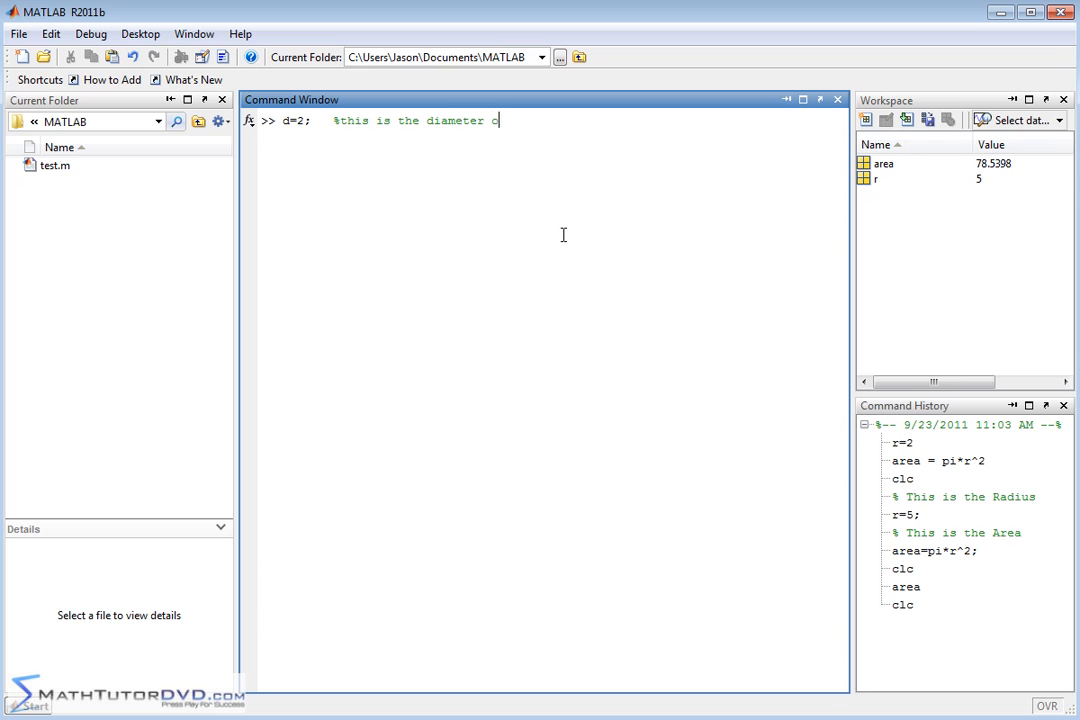
pyautogui.write('f the circle')
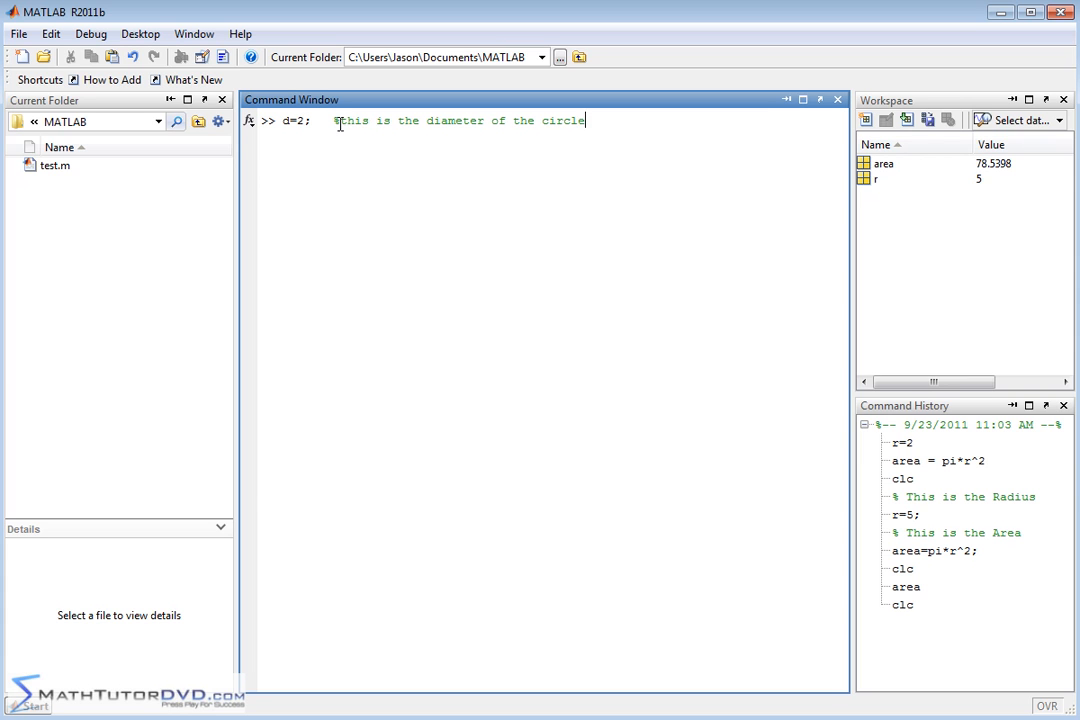
pyautogui.press('Return')
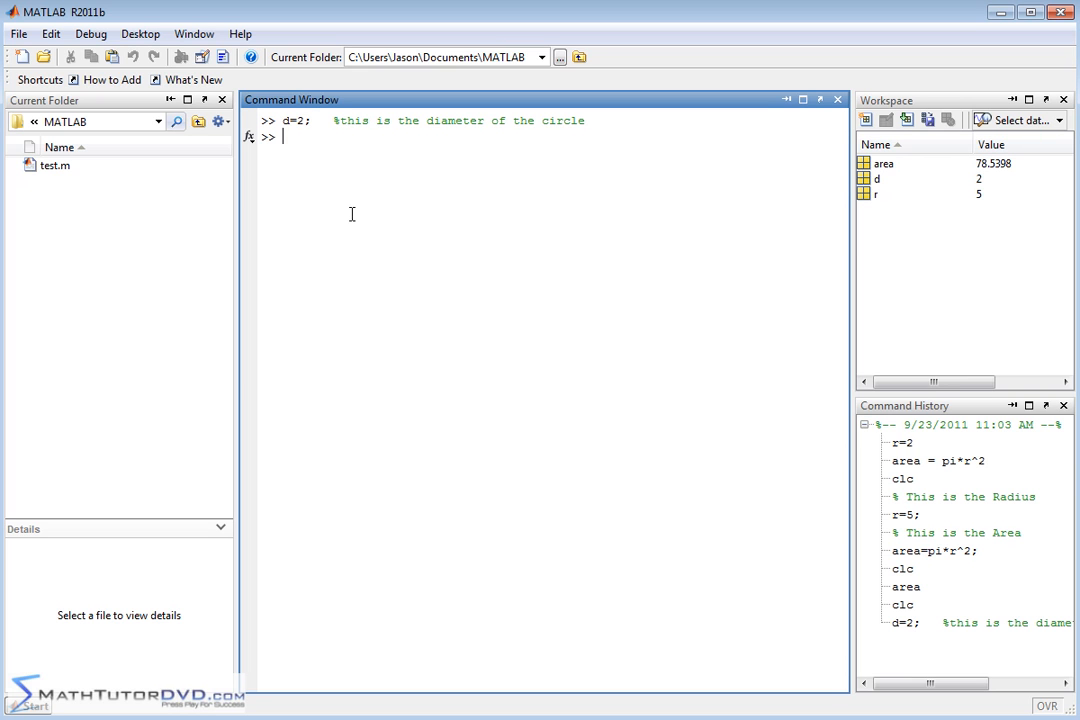
pyautogui.moveTo(443, 120)
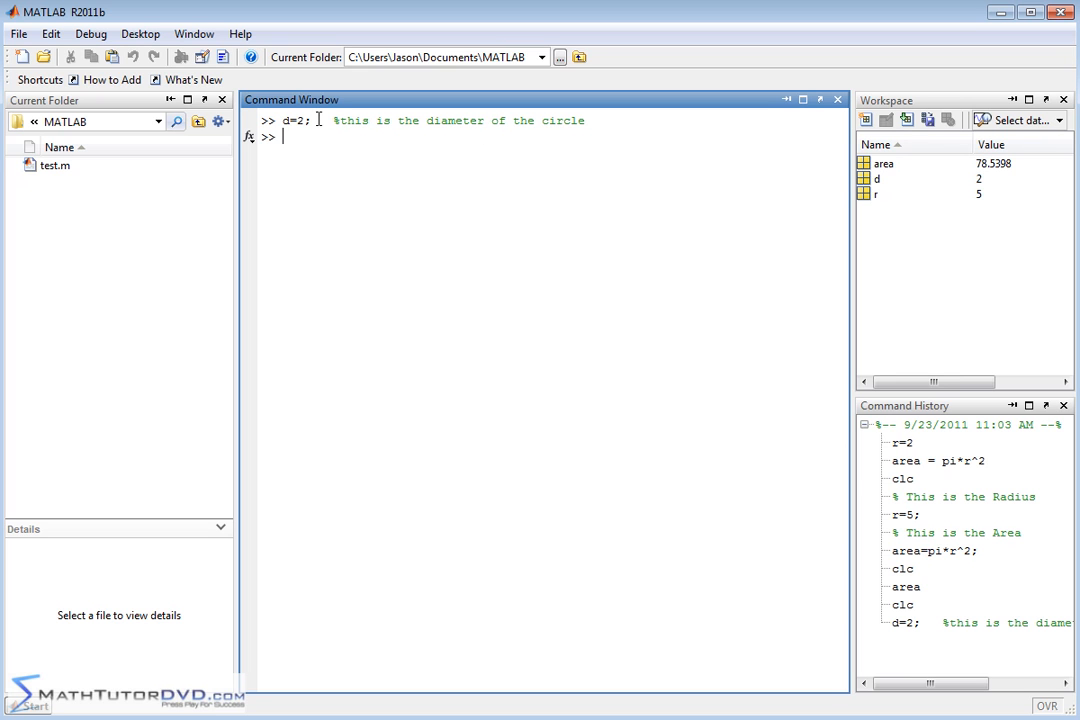
pyautogui.moveTo(427, 261)
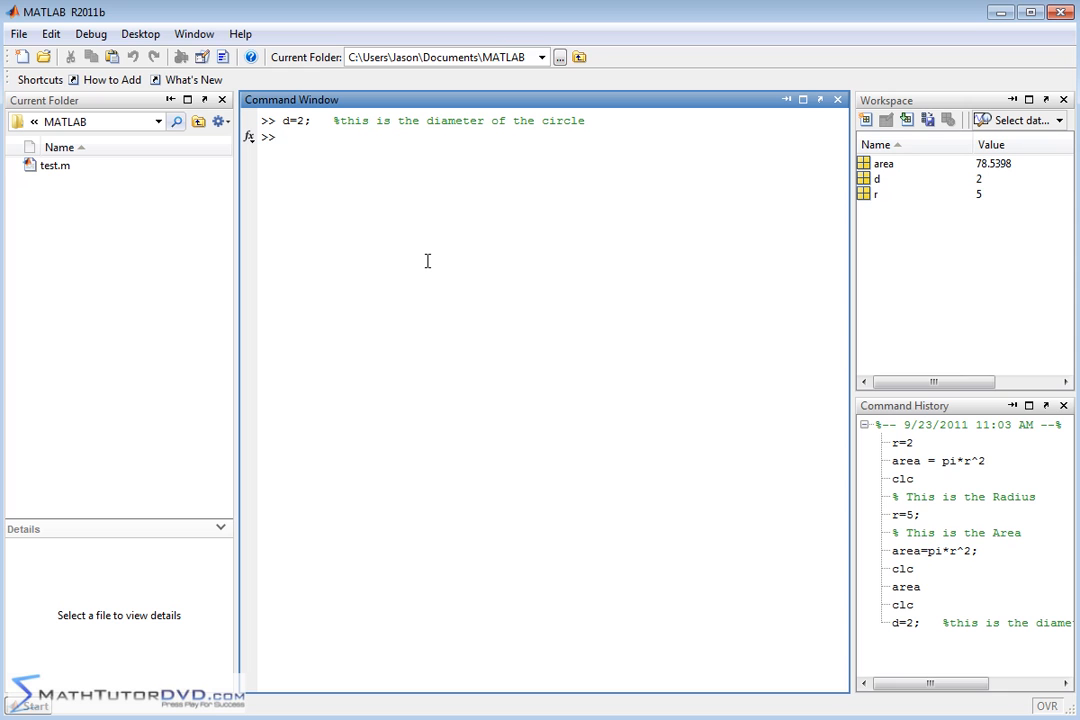
# - Type s=10 followed by the inline comment '%this is the smile factor'
pyautogui.write('a')
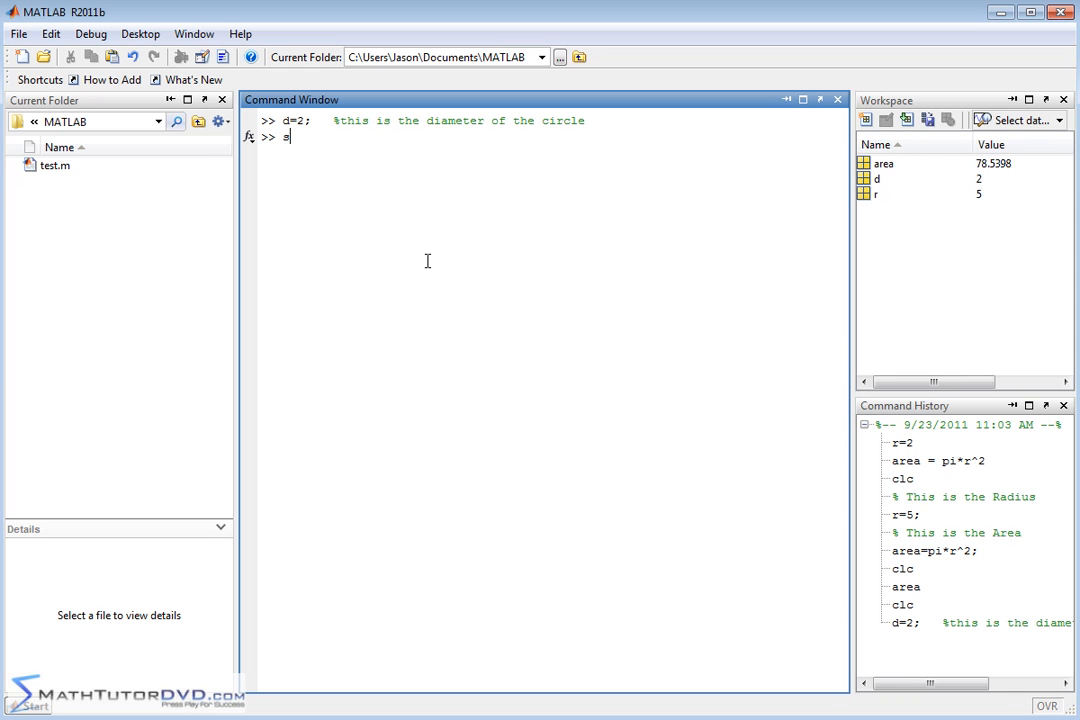
pyautogui.write('=10')
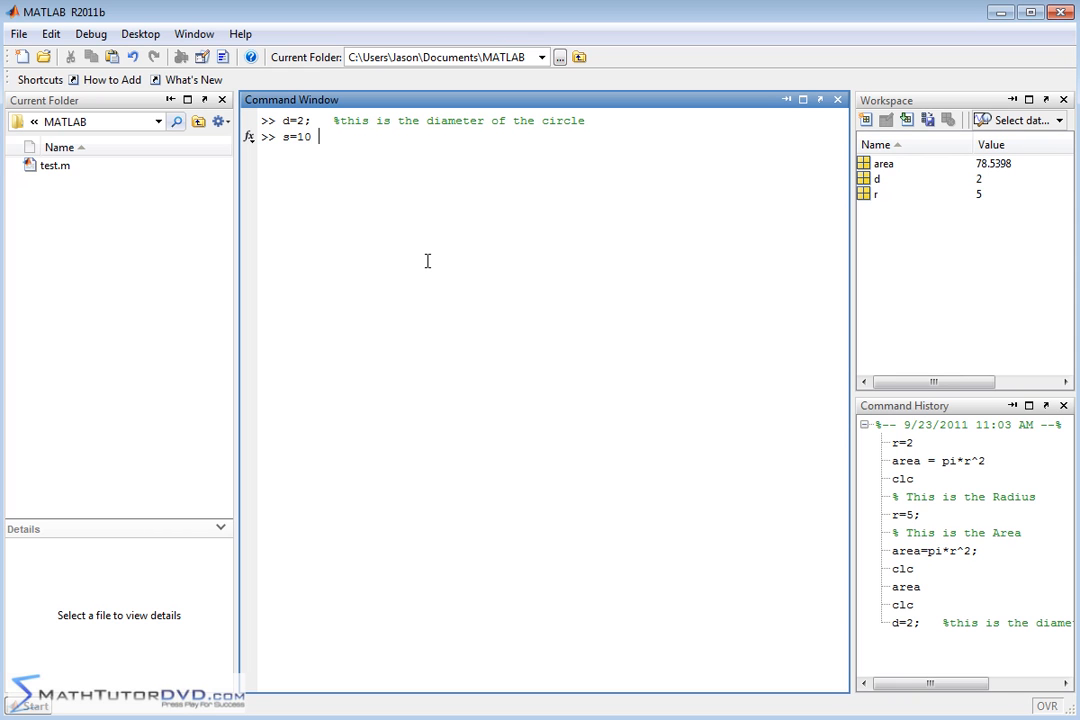
pyautogui.write('%')
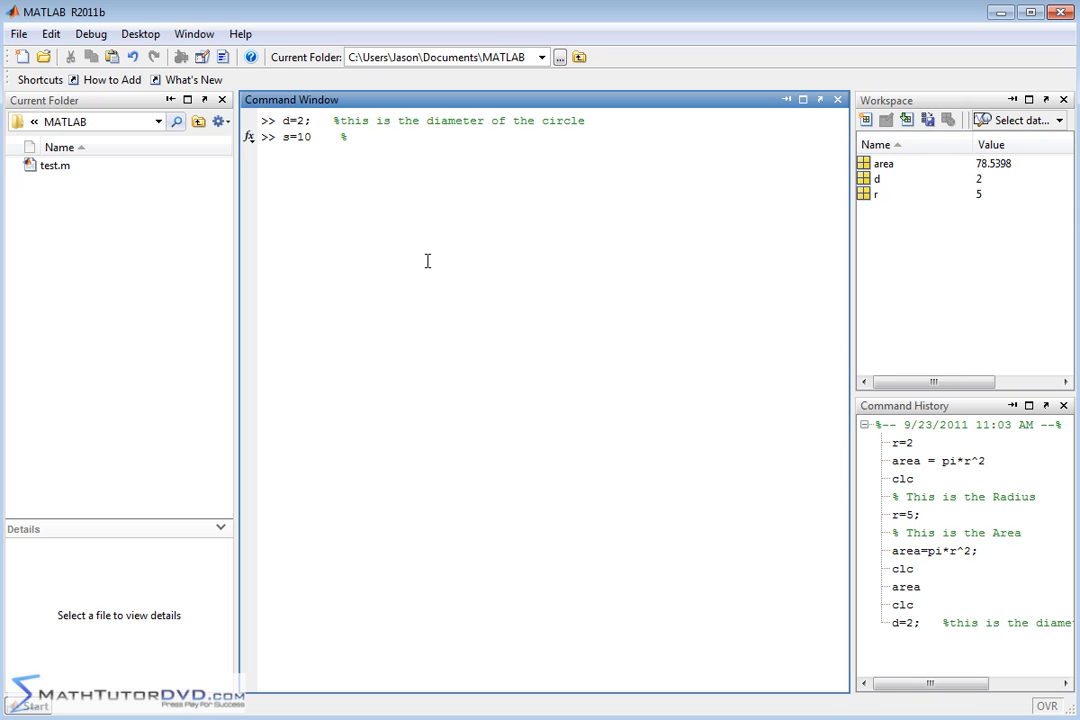
pyautogui.write('this is the')
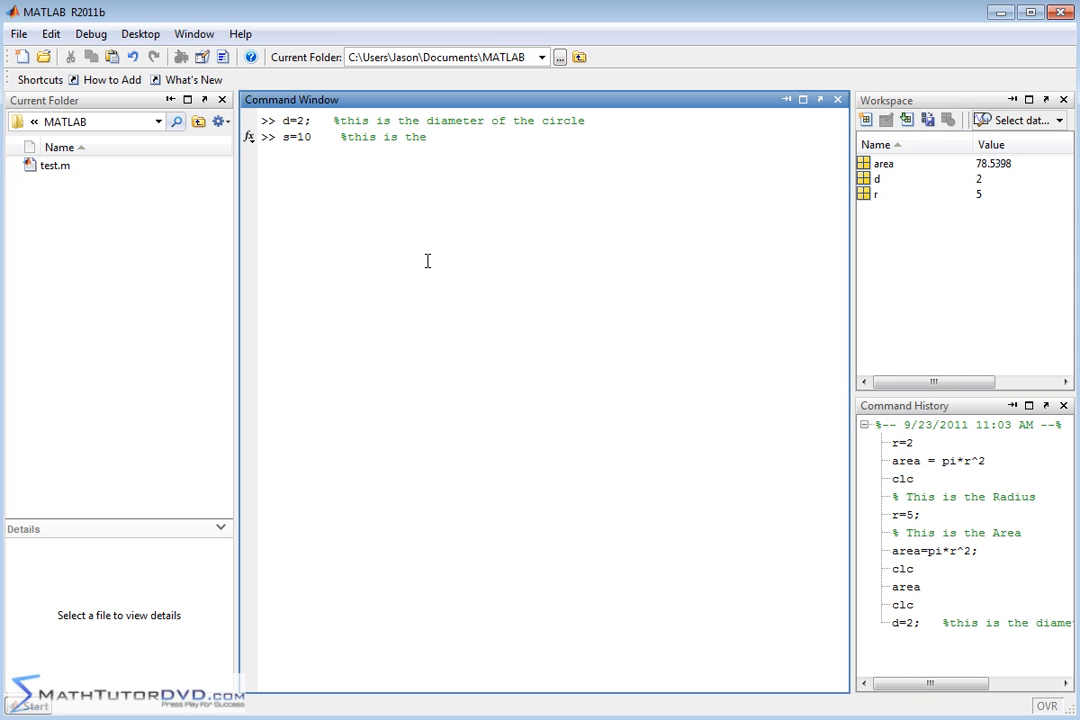
pyautogui.write('smile facotr')
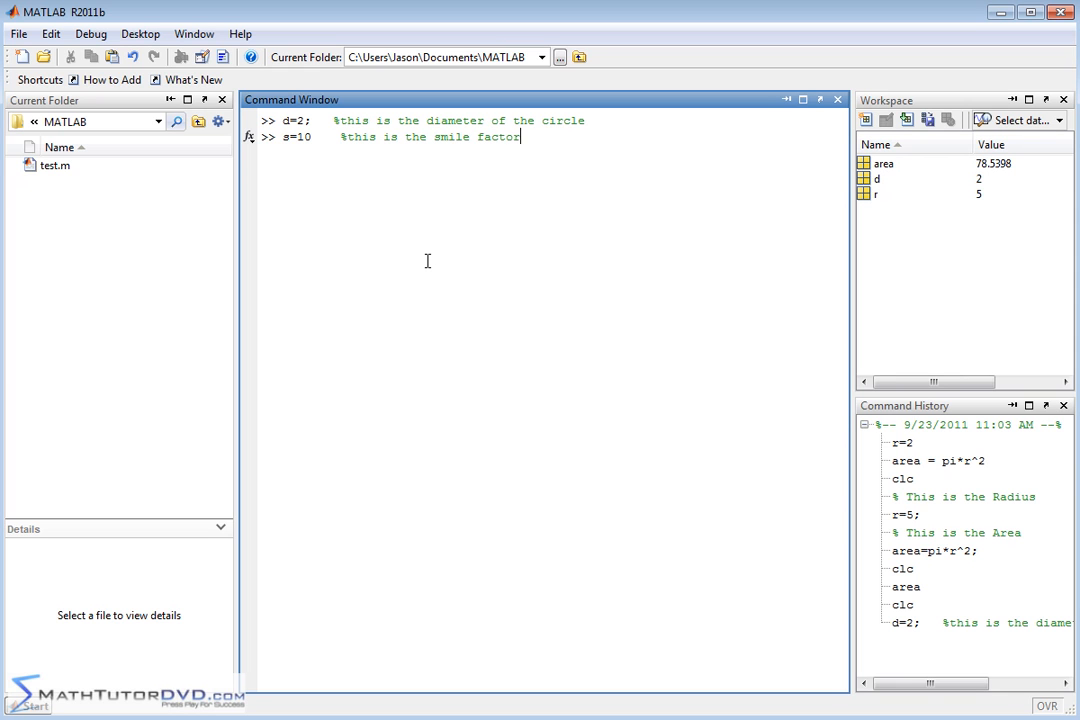
pyautogui.moveTo(383, 211)
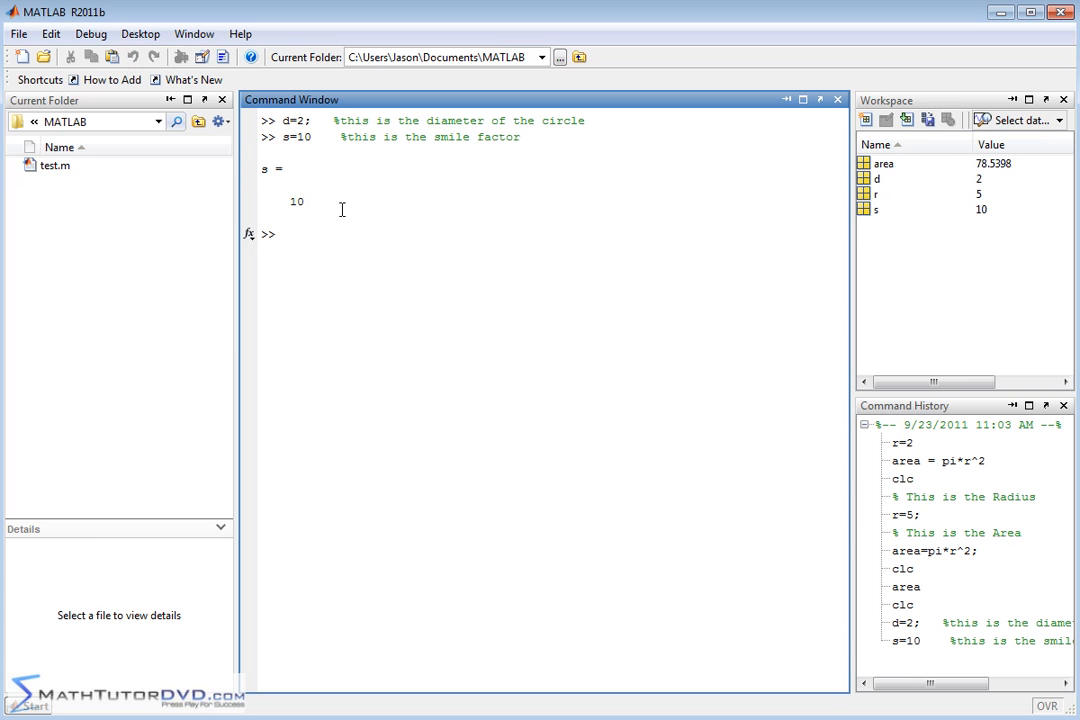
pyautogui.moveTo(385, 147)
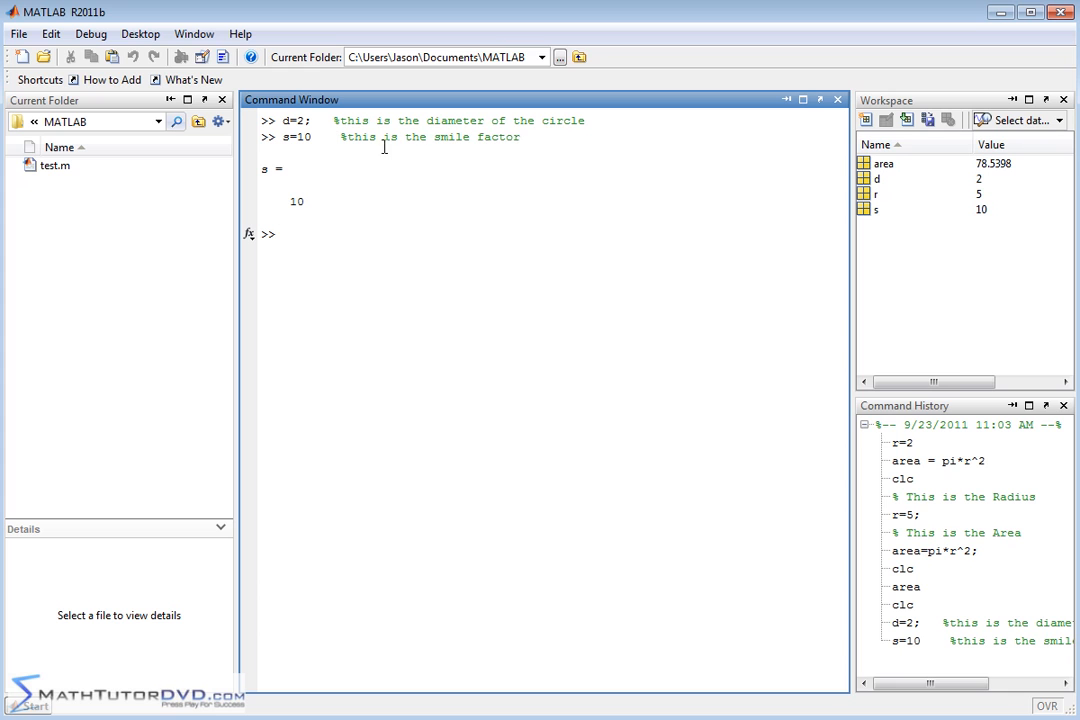
pyautogui.moveTo(527, 322)
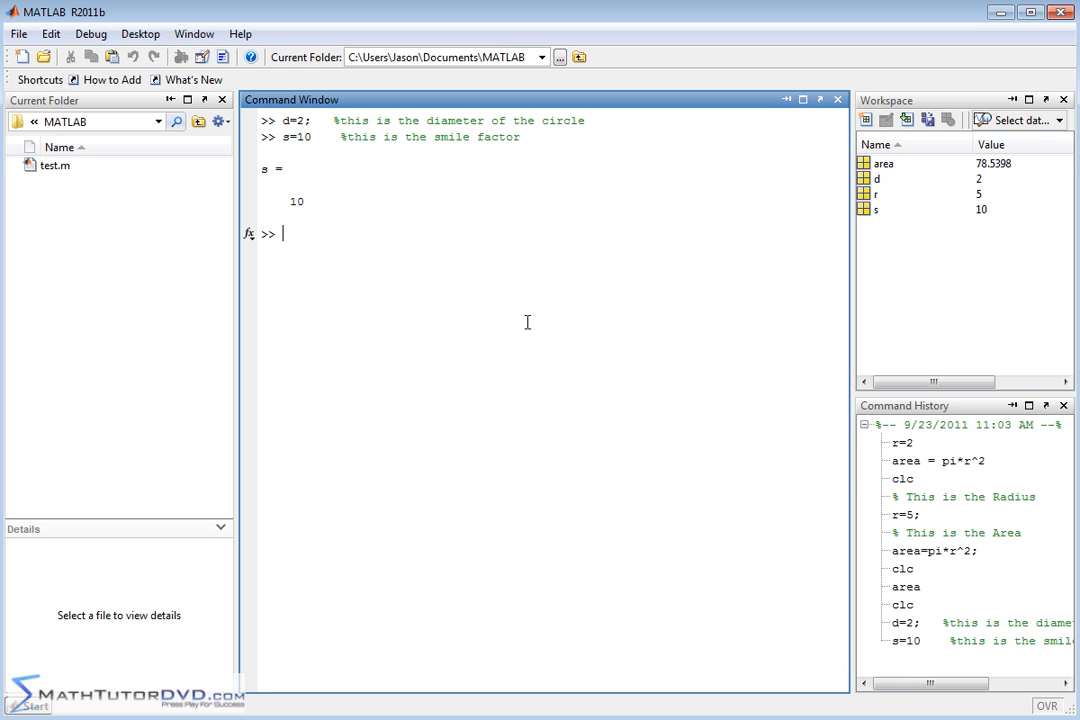
pyautogui.moveTo(358, 98)
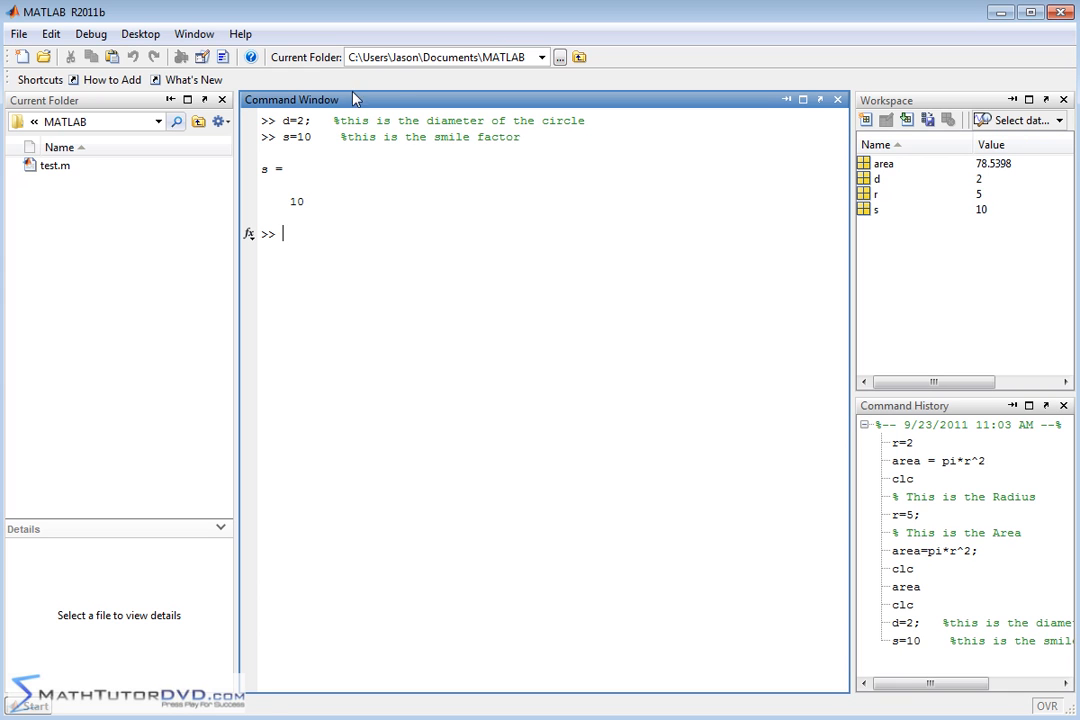
pyautogui.moveTo(319, 138)
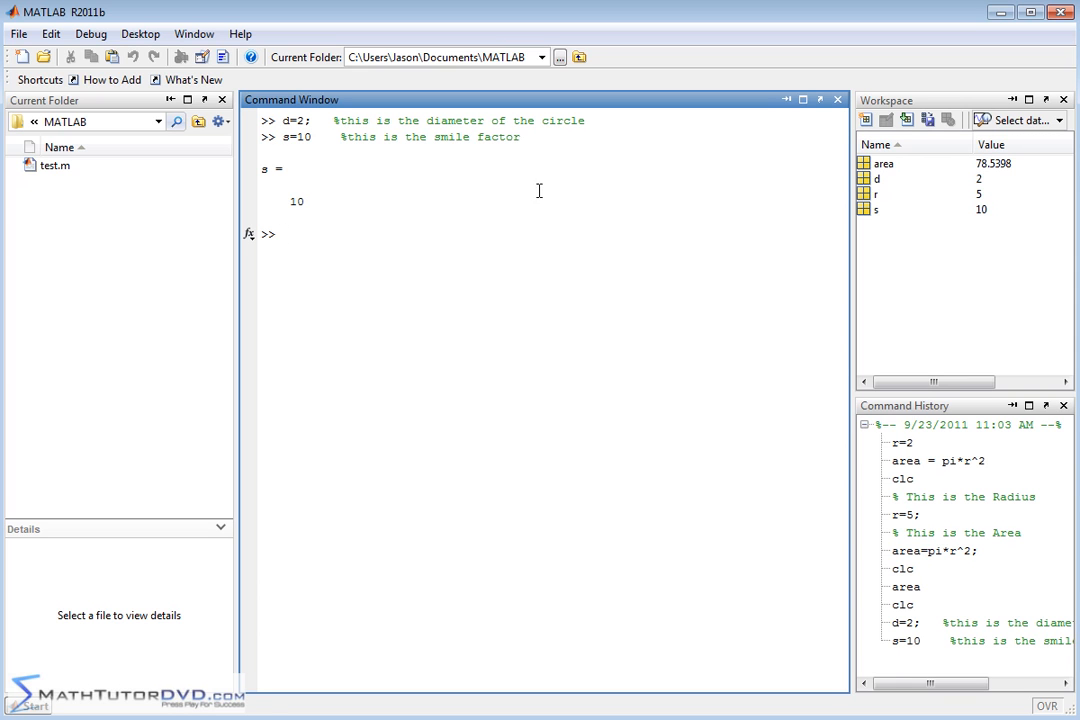
pyautogui.moveTo(288, 102)
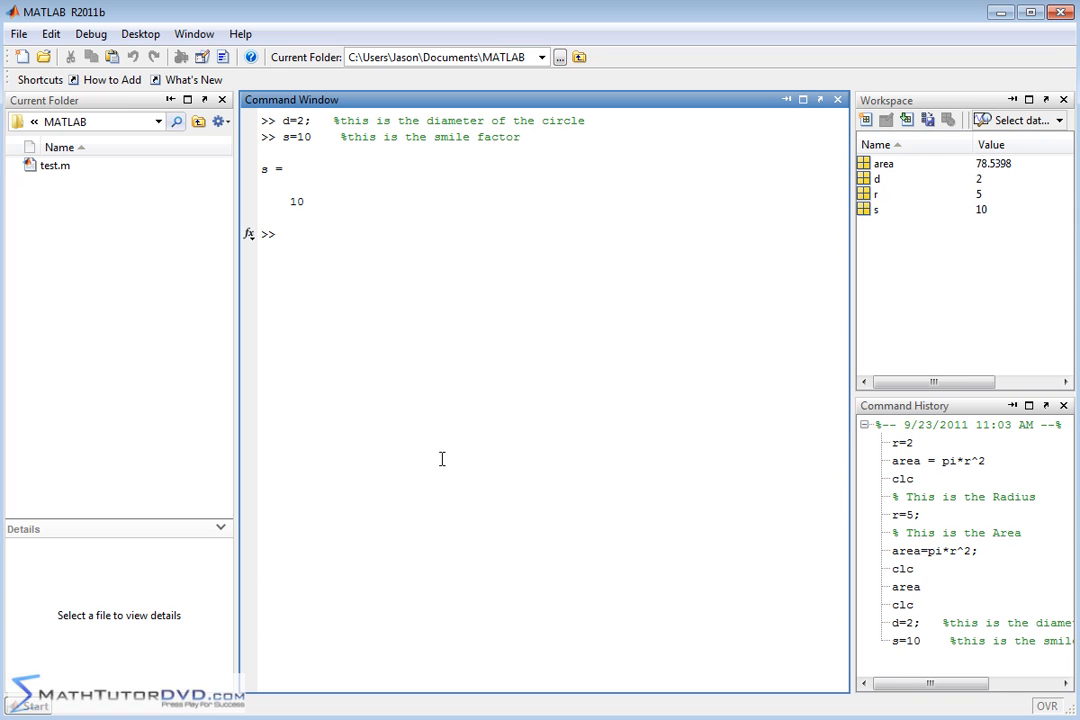
pyautogui.moveTo(382, 204)
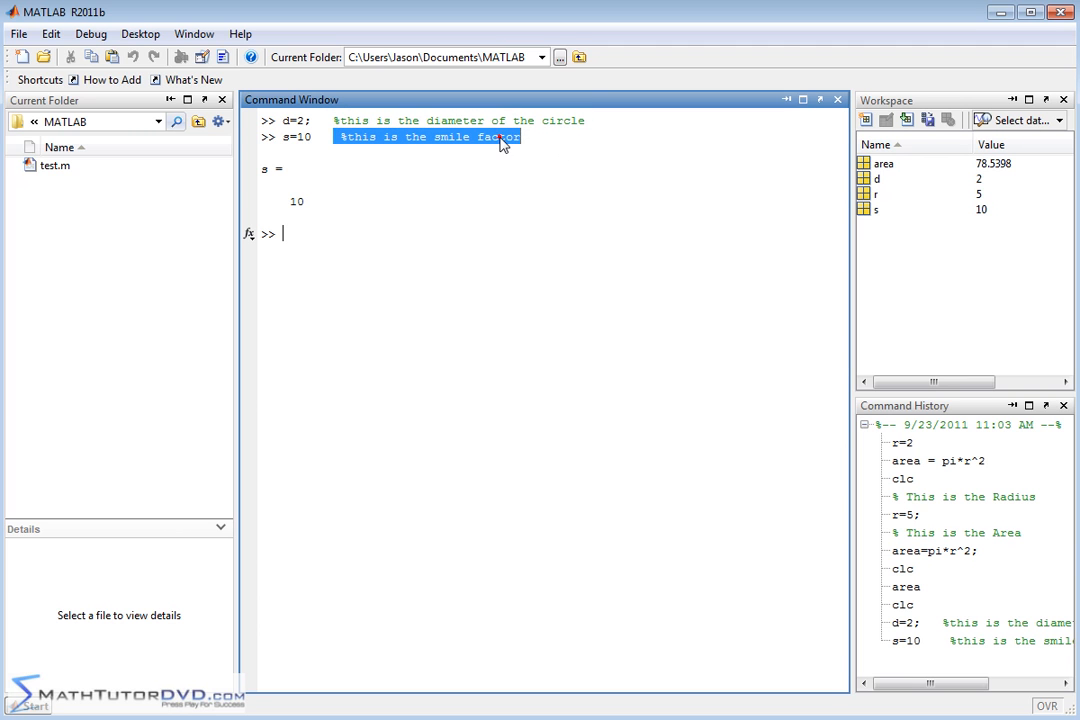
# - Enter '% Calculating the Friction' and '% Calculating the velocity' separated by blank prompt lines
pyautogui.click(300, 247)
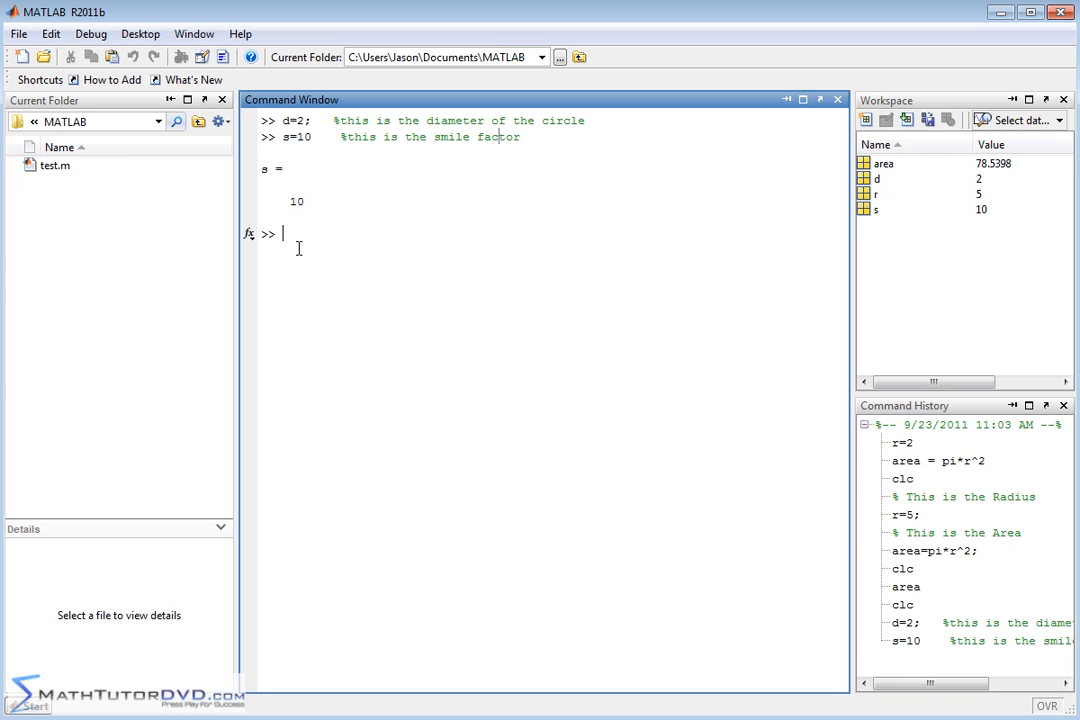
pyautogui.moveTo(298, 238)
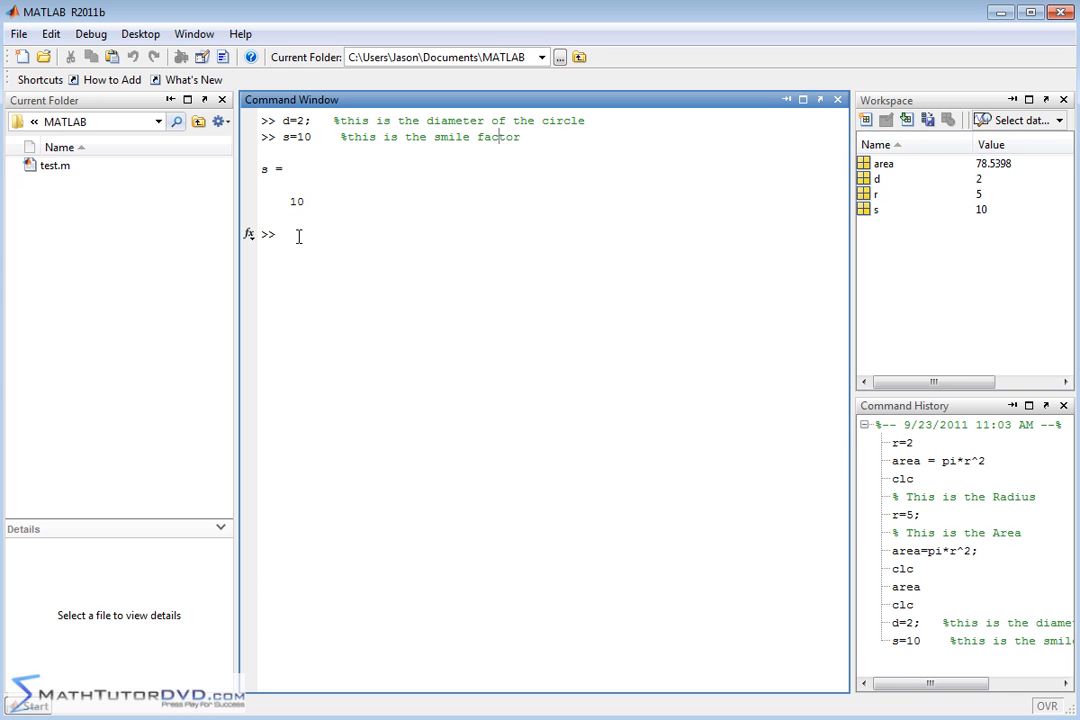
pyautogui.click(283, 234)
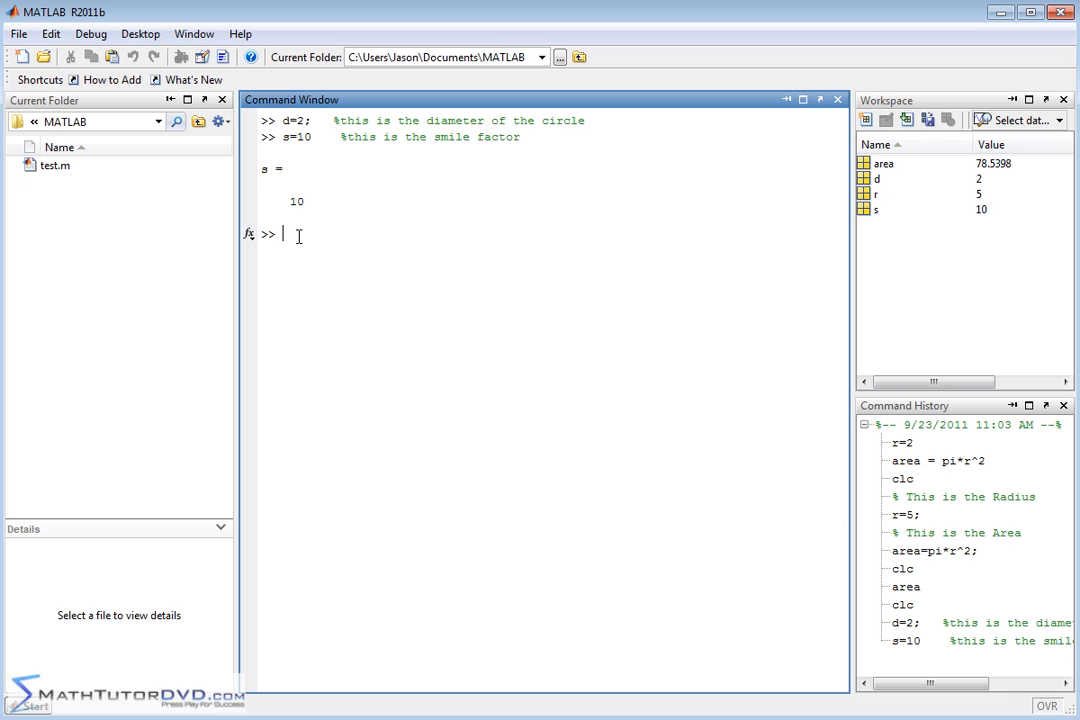
pyautogui.write('%')
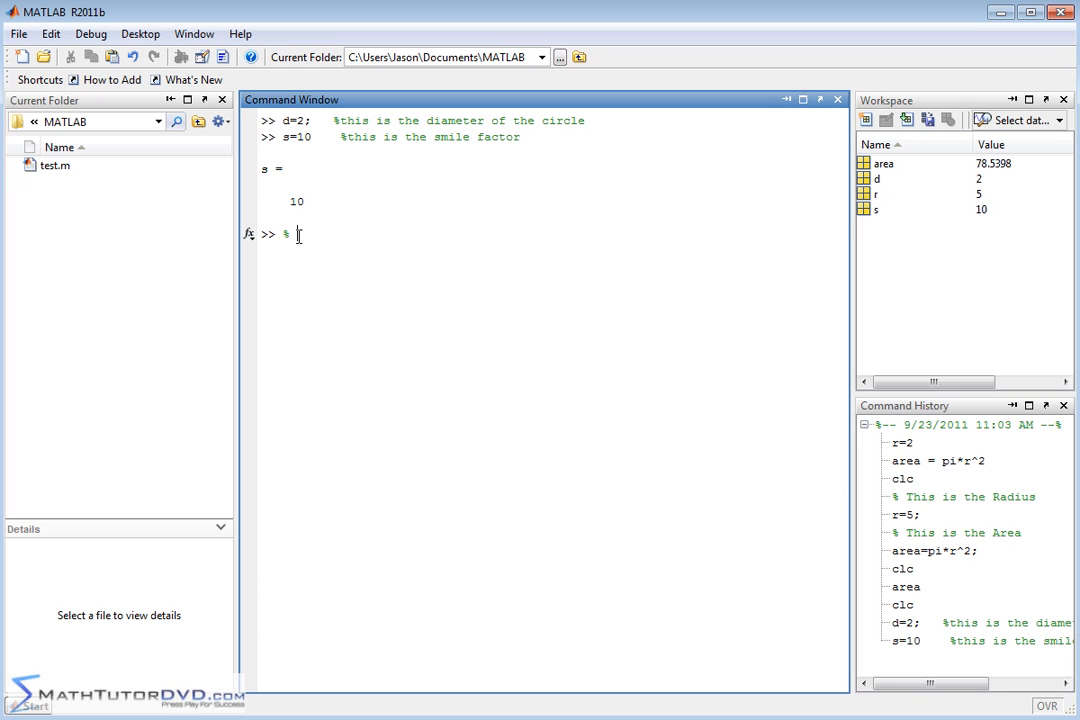
pyautogui.write('Calculating the Friction')
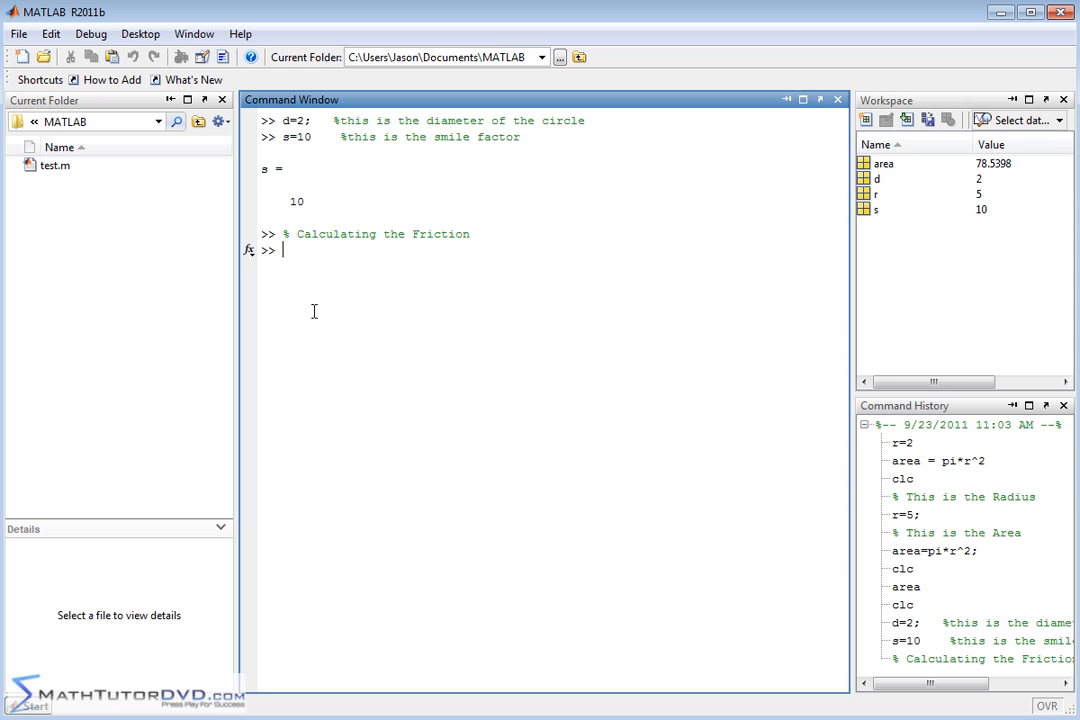
pyautogui.press('enter')
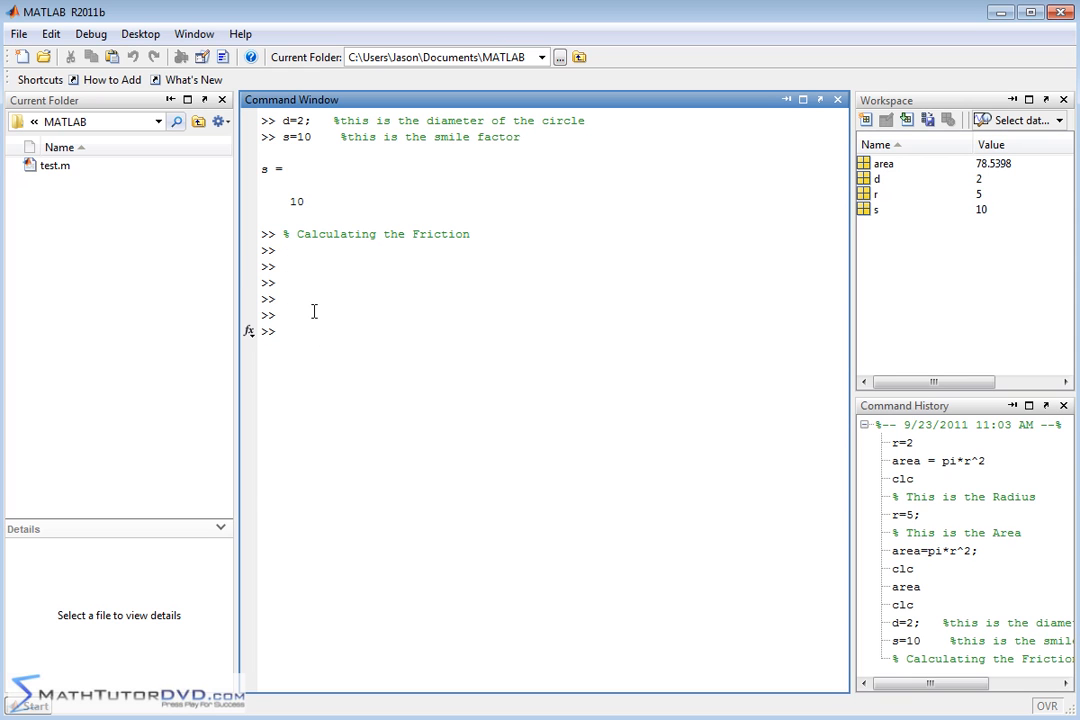
pyautogui.write('% Calc')
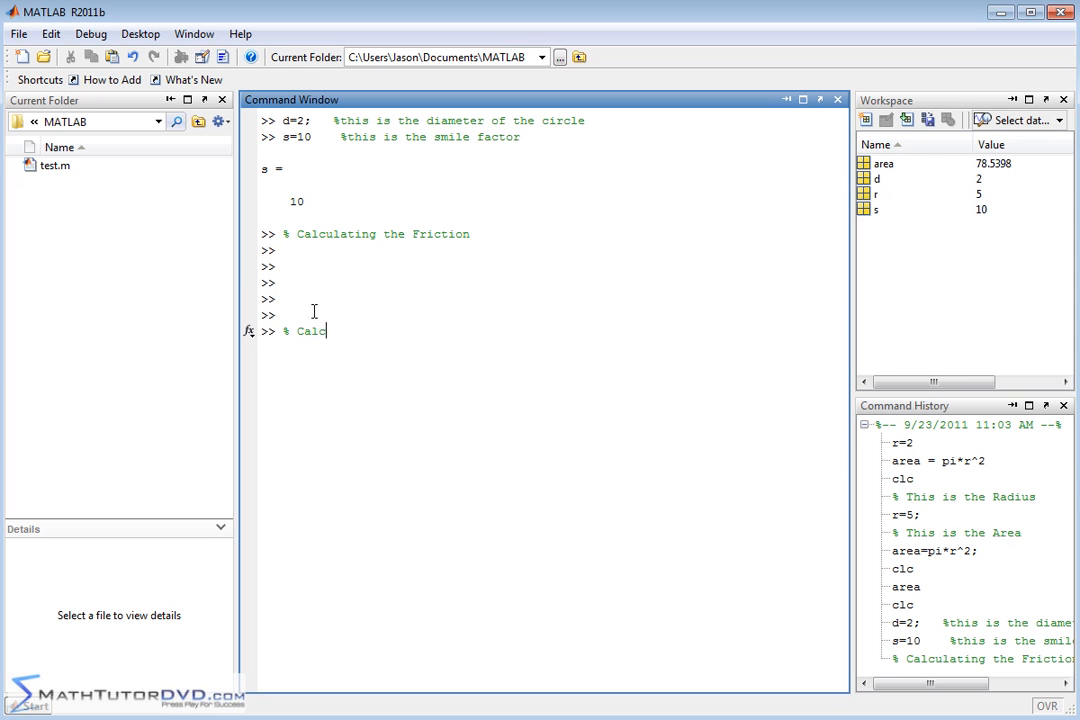
pyautogui.write('ulating the velocity')
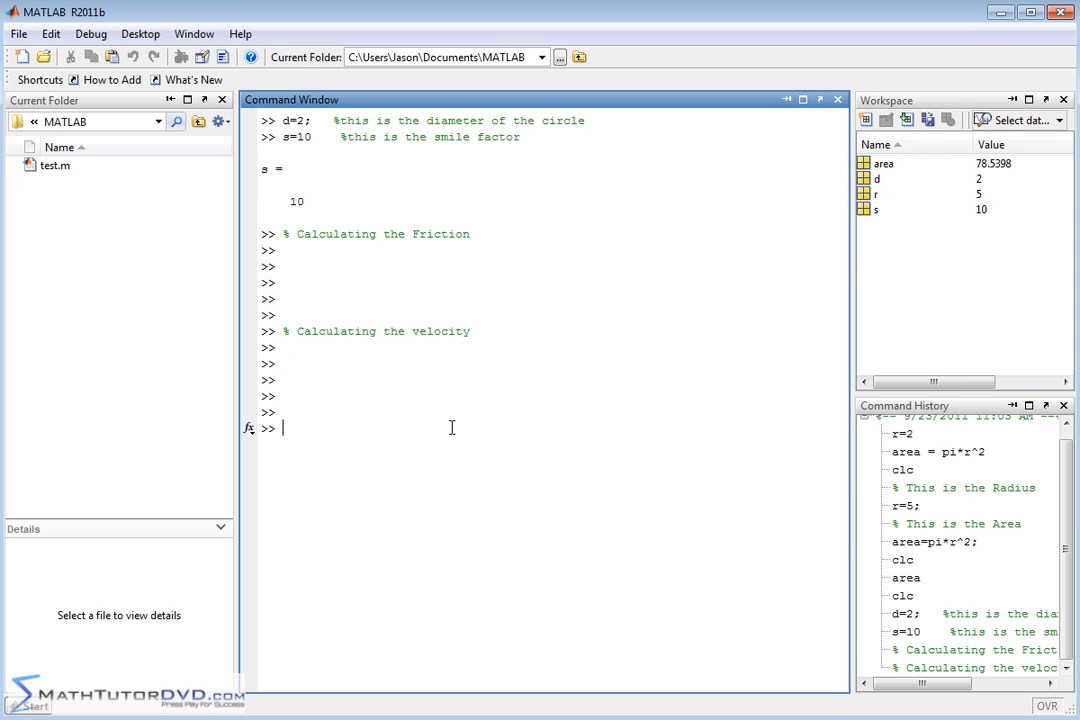
pyautogui.moveTo(389, 251)
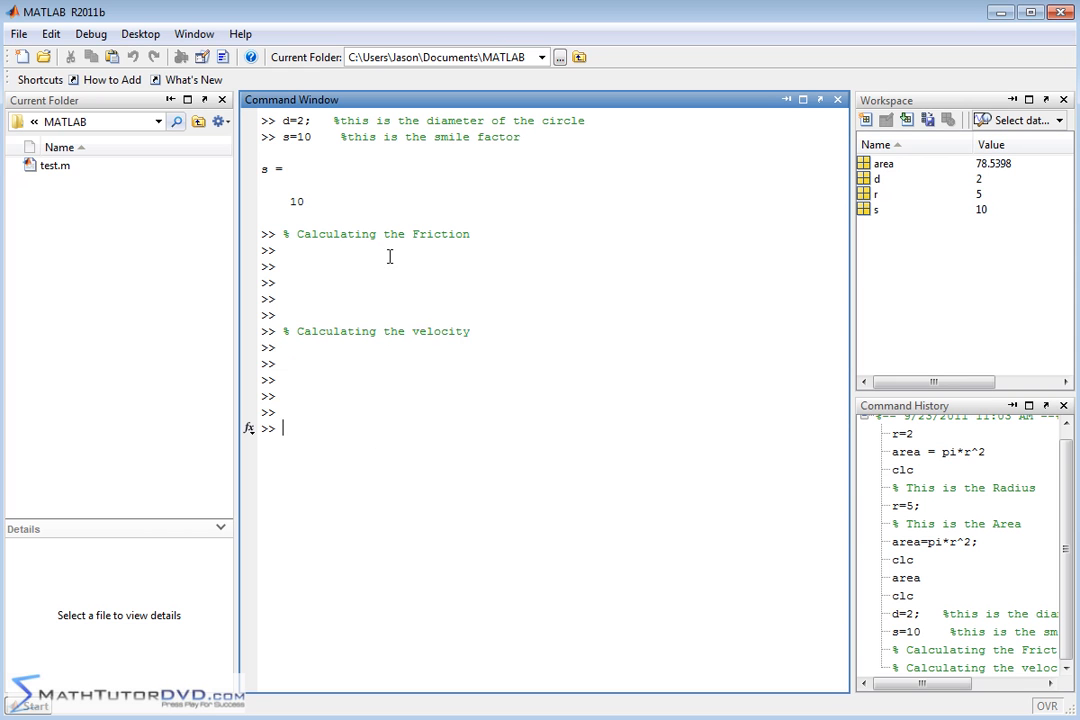
pyautogui.moveTo(444, 262)
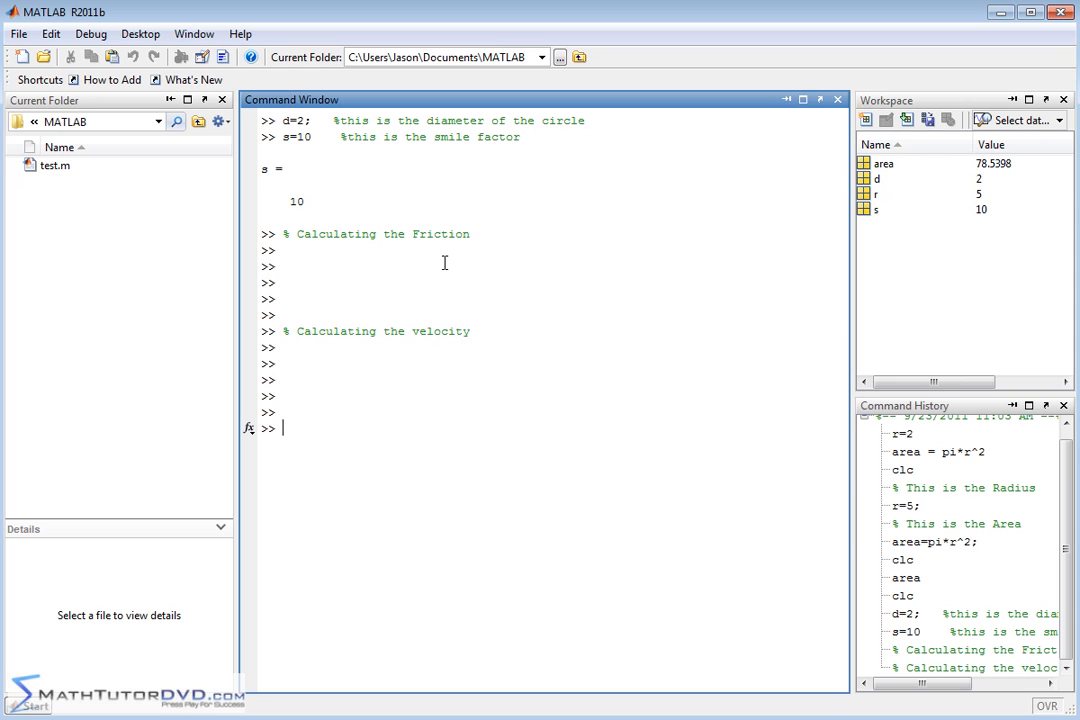
pyautogui.moveTo(434, 361)
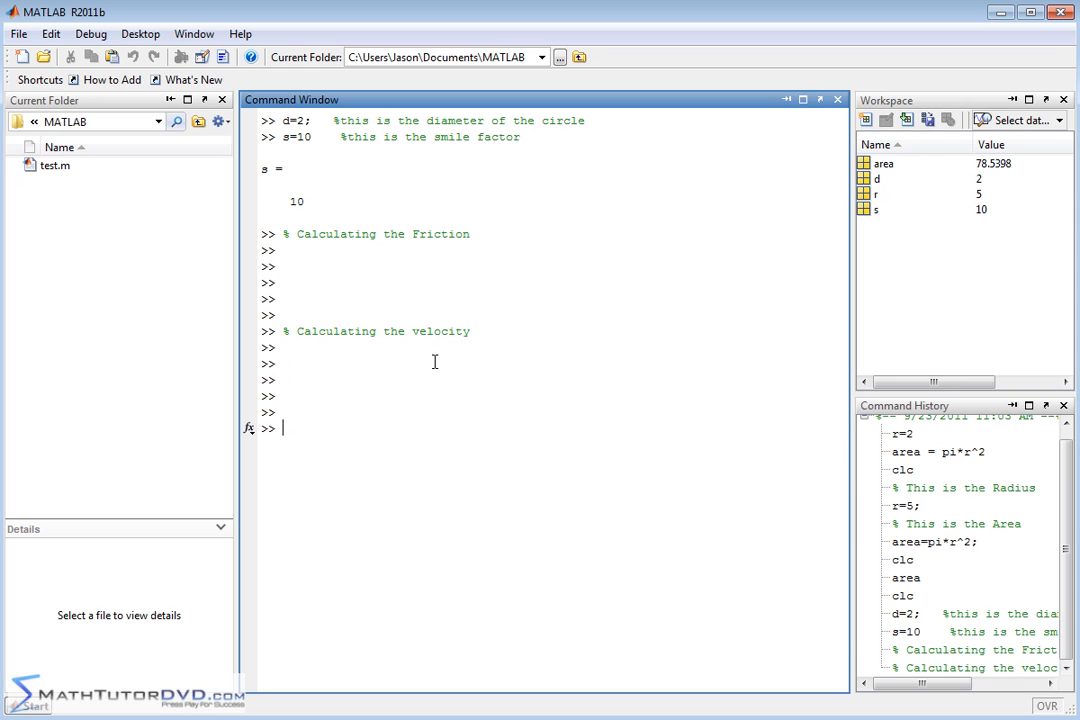
pyautogui.moveTo(589, 373)
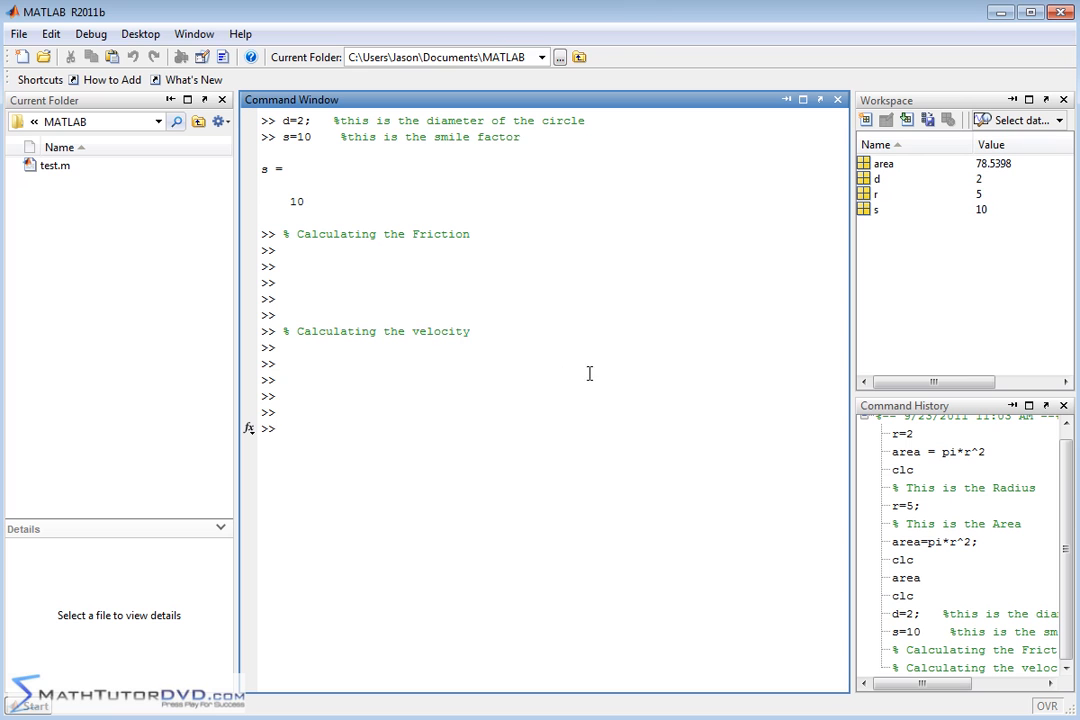
pyautogui.moveTo(557, 382)
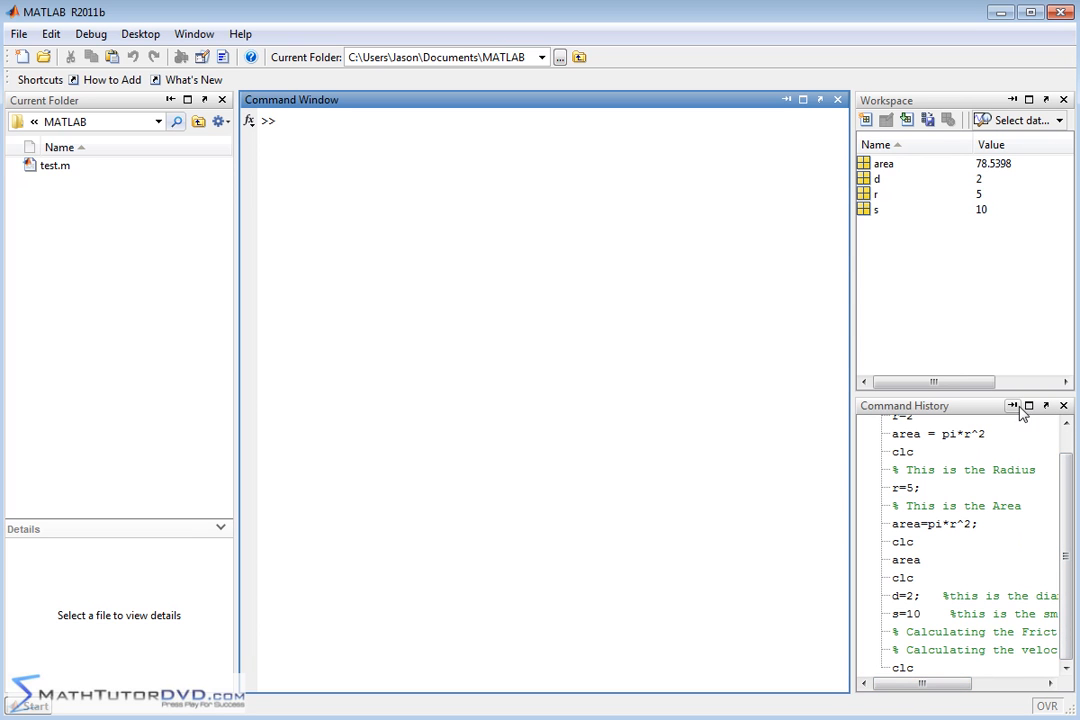
pyautogui.moveTo(1013, 405)
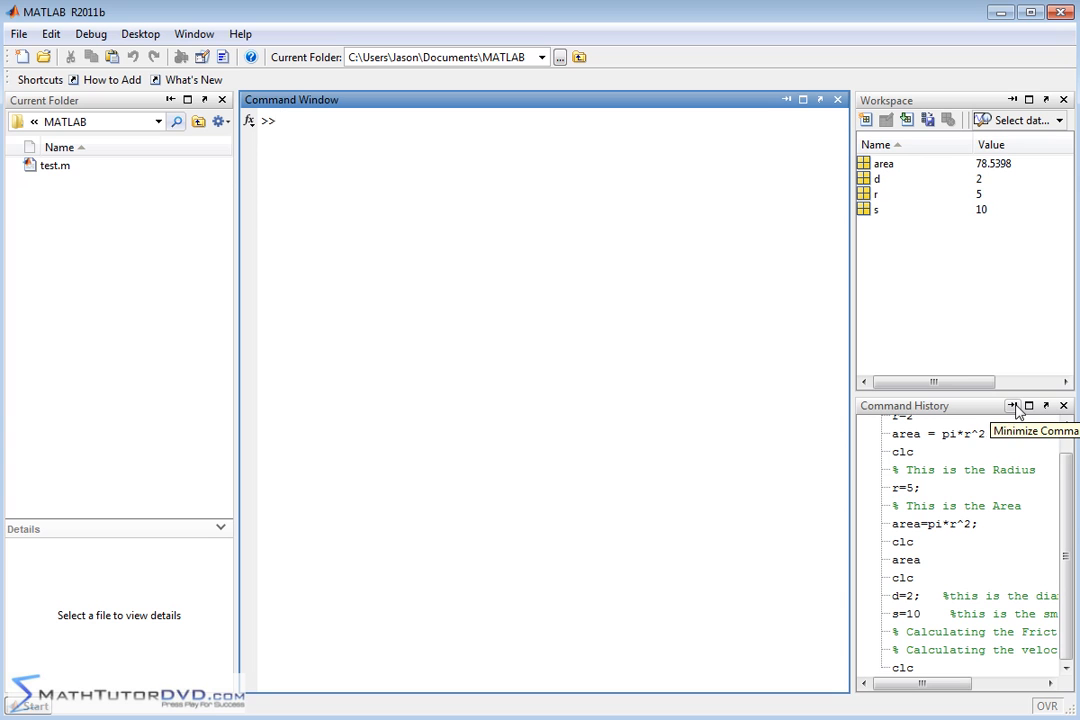
# - Maximize the Command History panel so it fills the whole window
pyautogui.click(1013, 405)
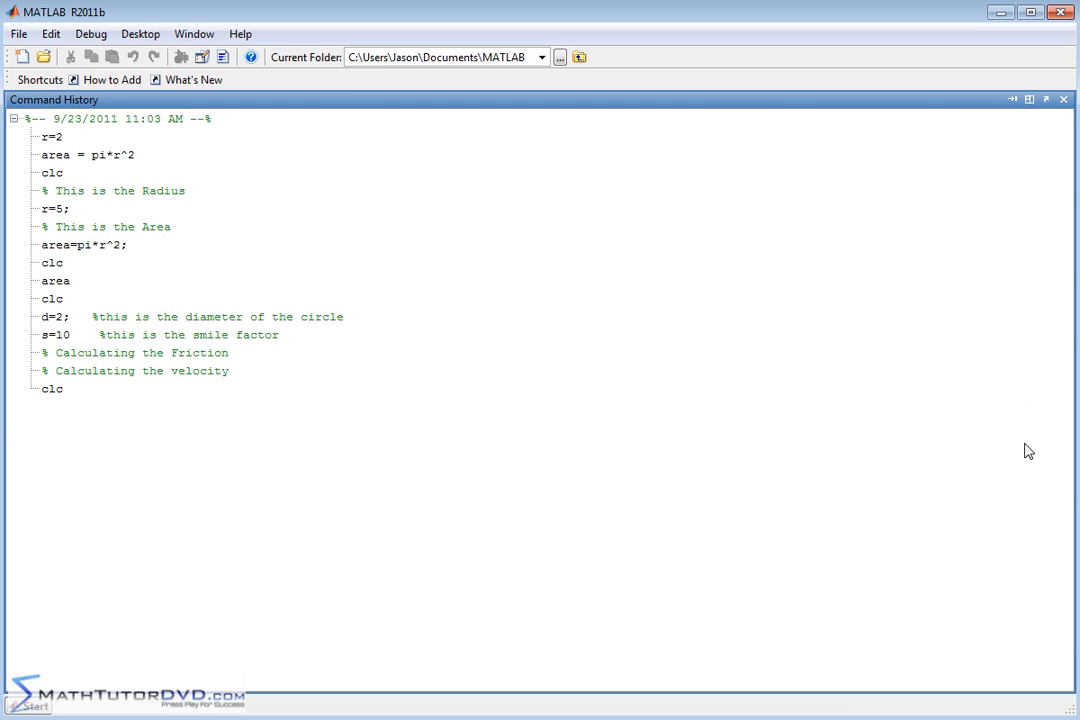
pyautogui.moveTo(80, 336)
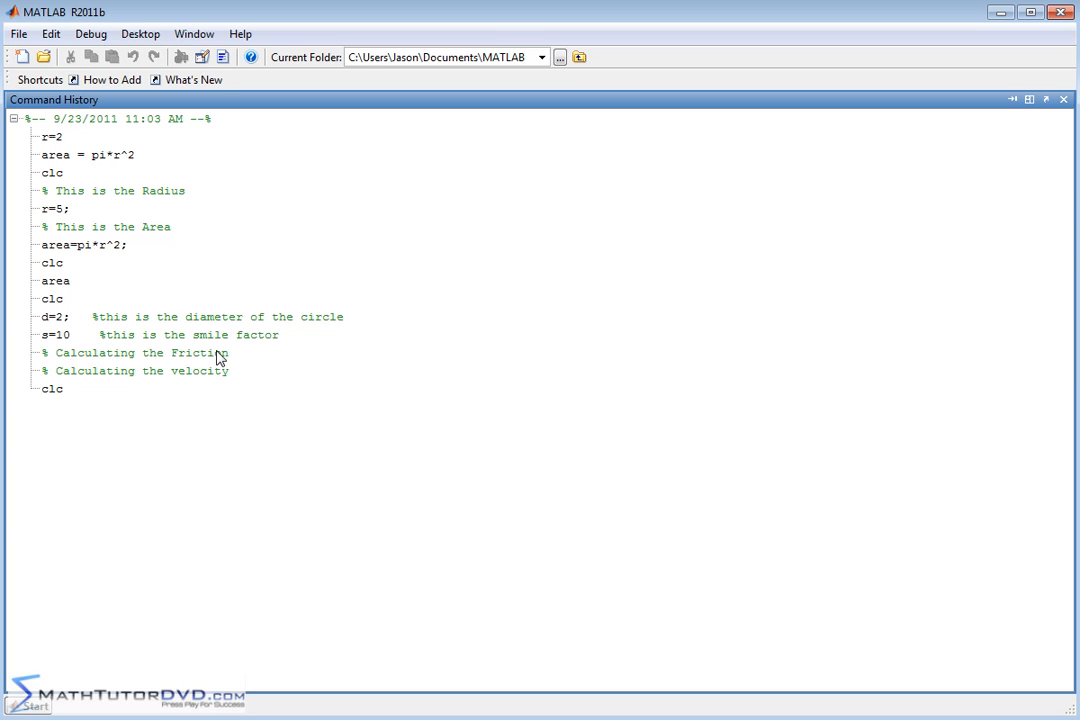
pyautogui.moveTo(212, 371)
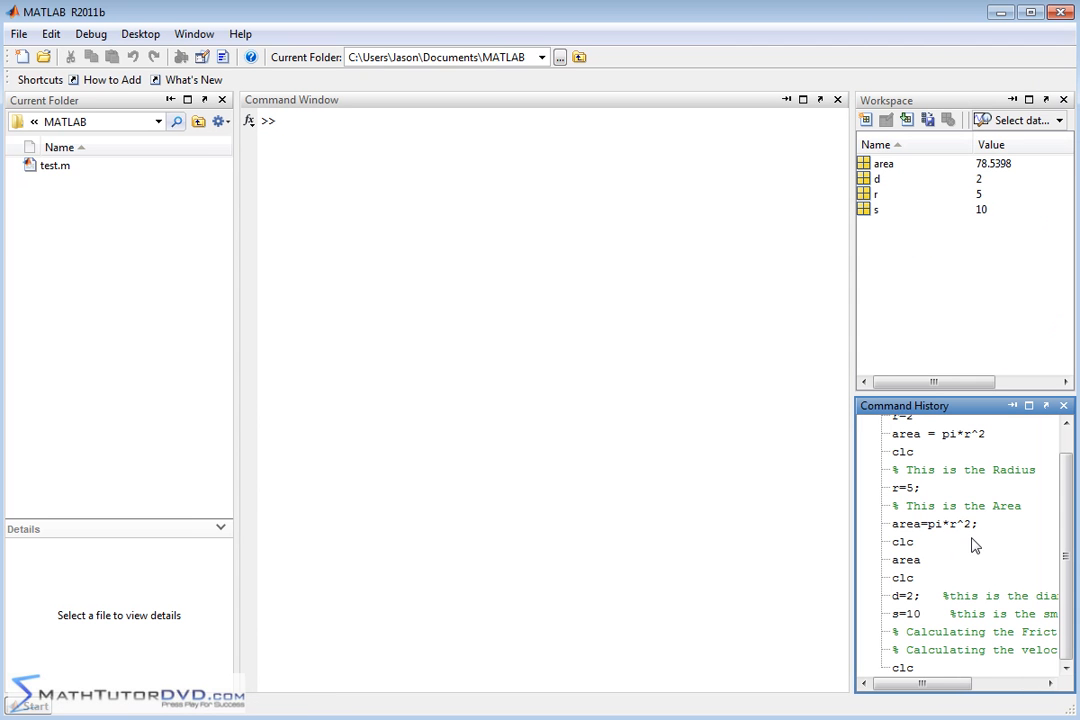
pyautogui.moveTo(603, 397)
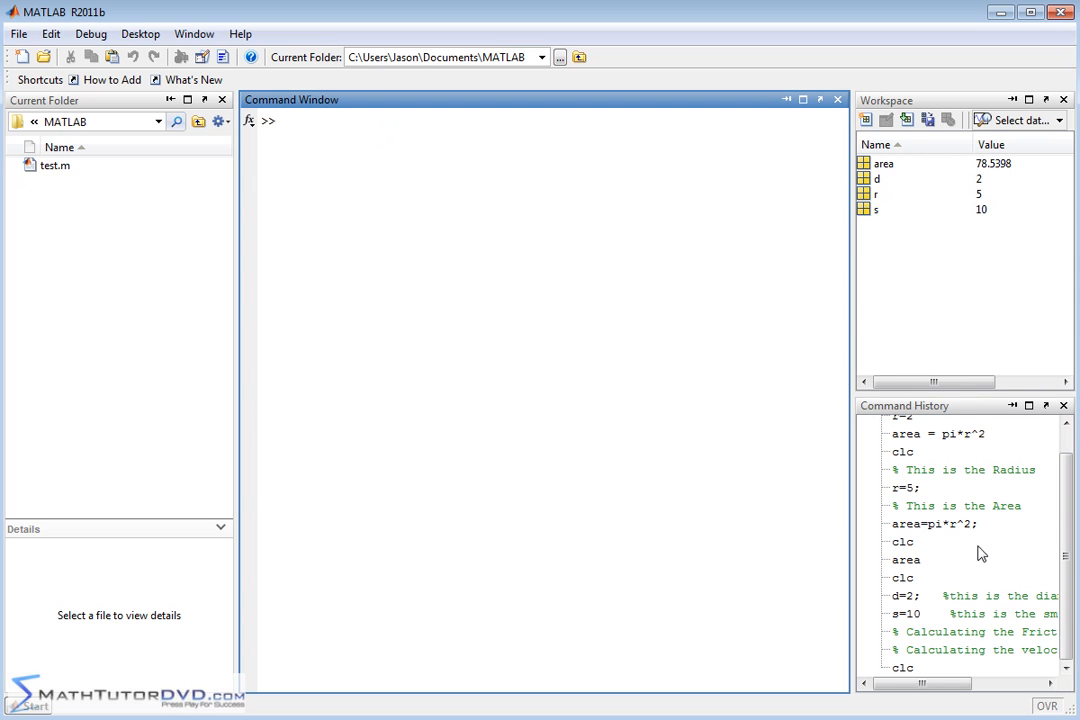
pyautogui.moveTo(567, 190)
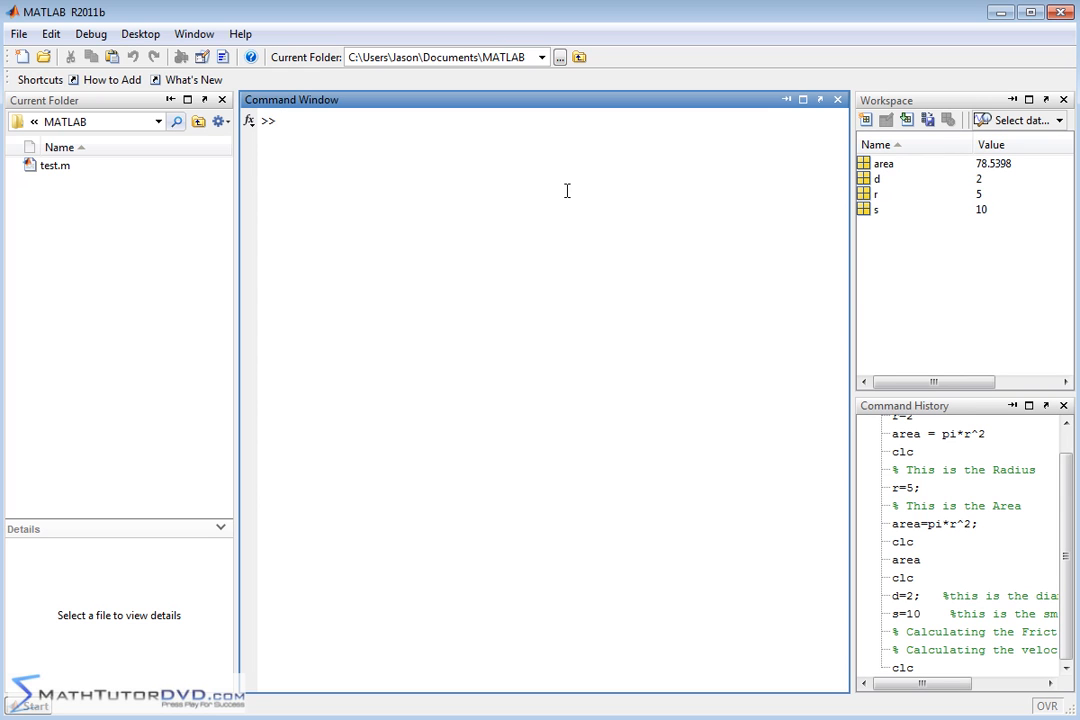
pyautogui.moveTo(595, 191)
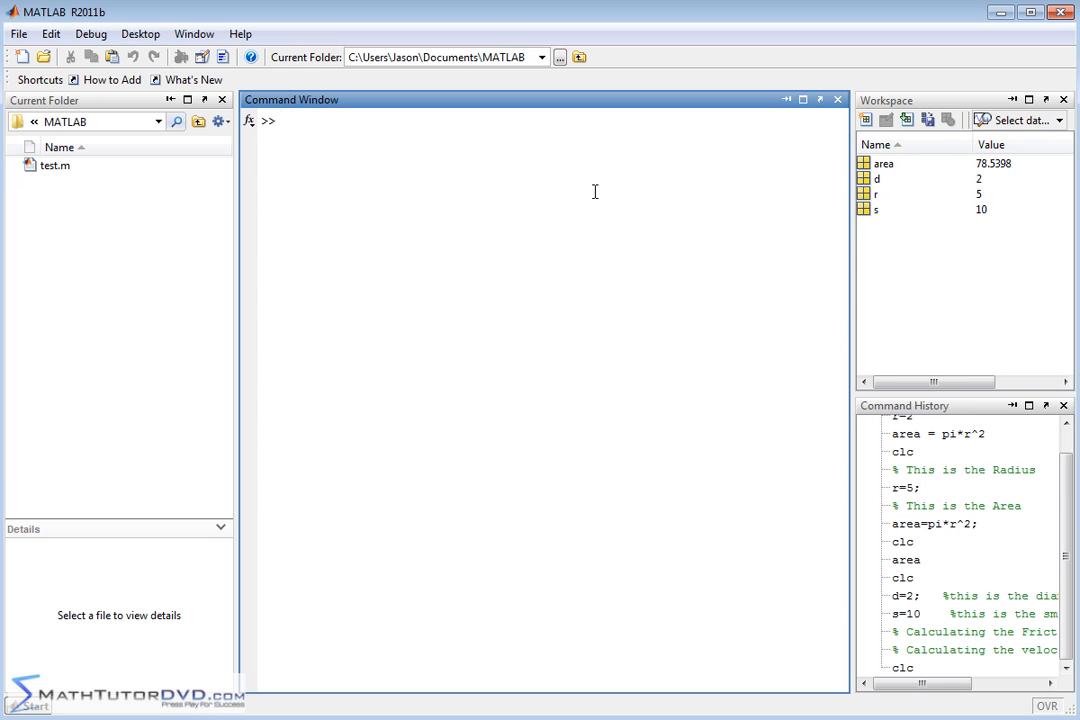